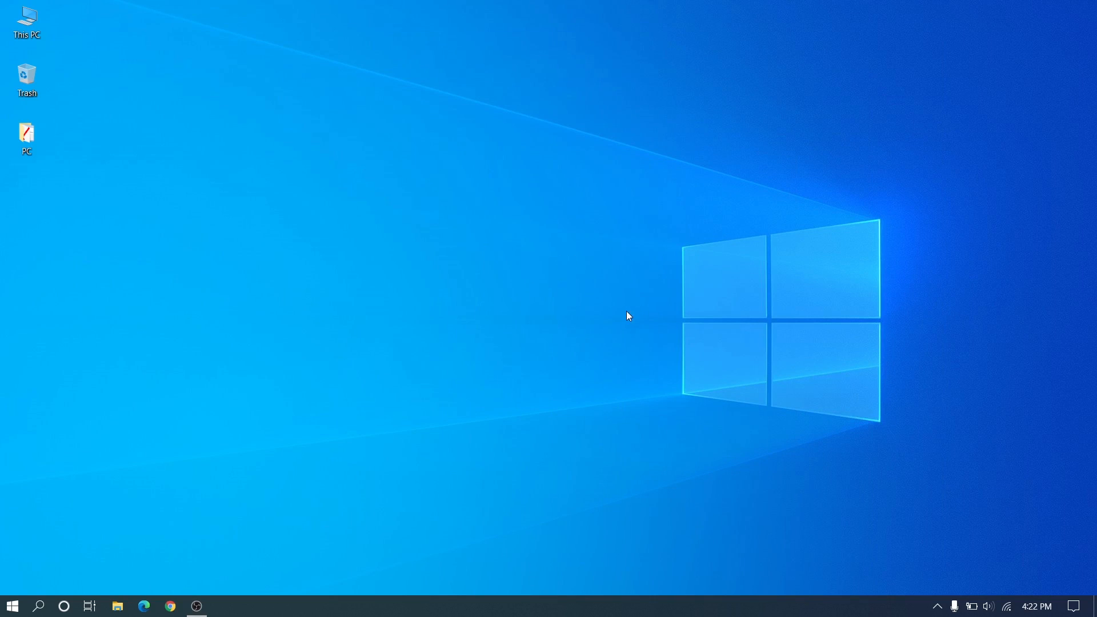
mouse_move(589, 309)
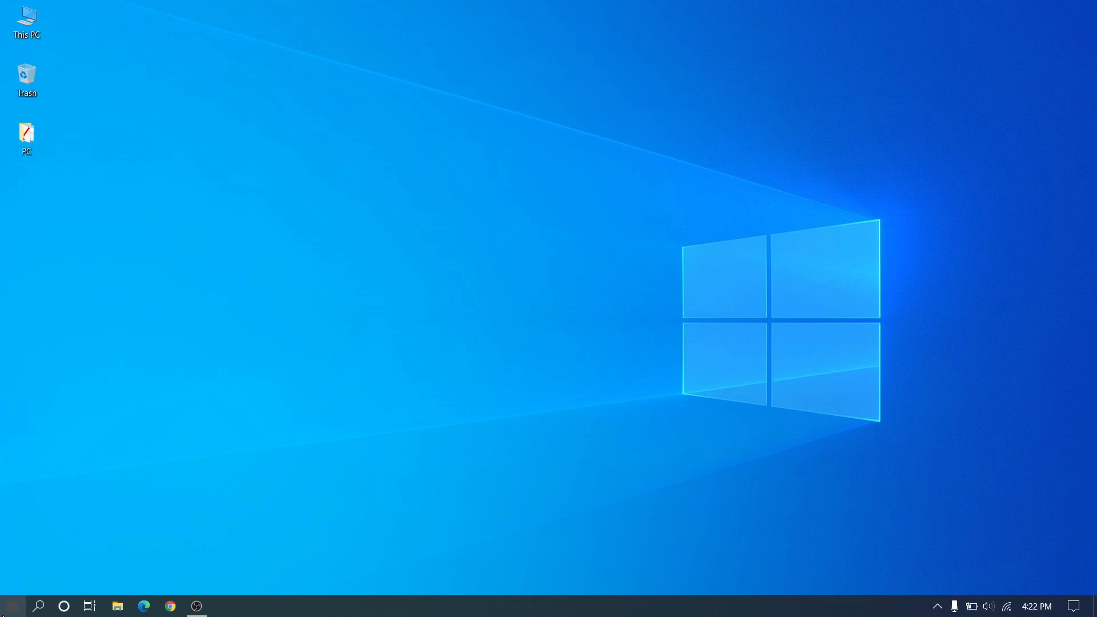
Step: Launch services.msc from Run and select the Windows Search service
right_click(10, 606)
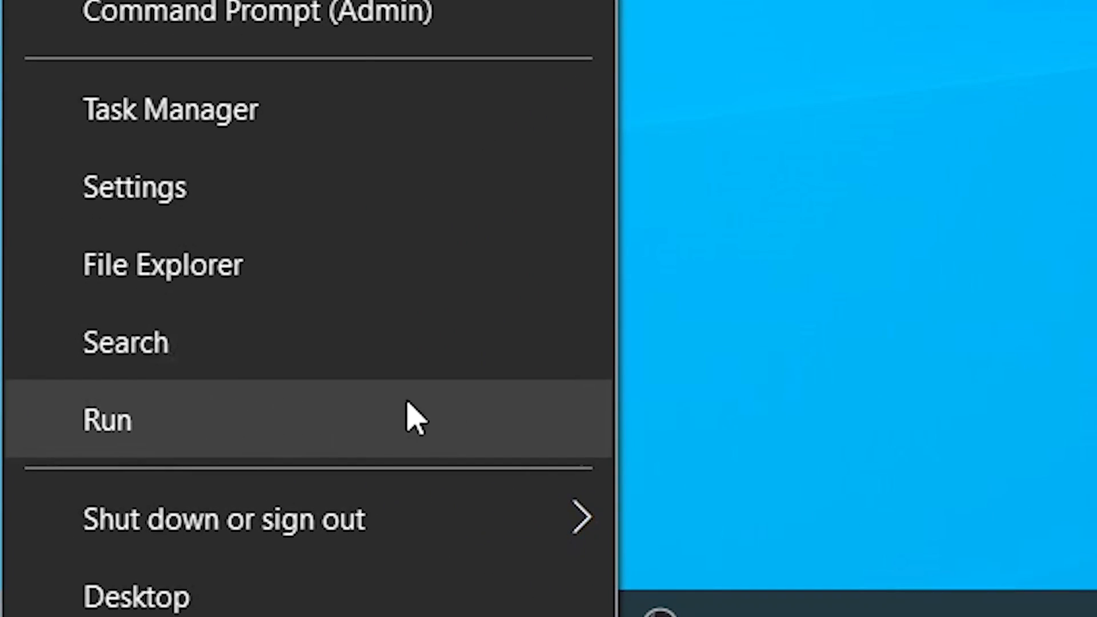
click(106, 419)
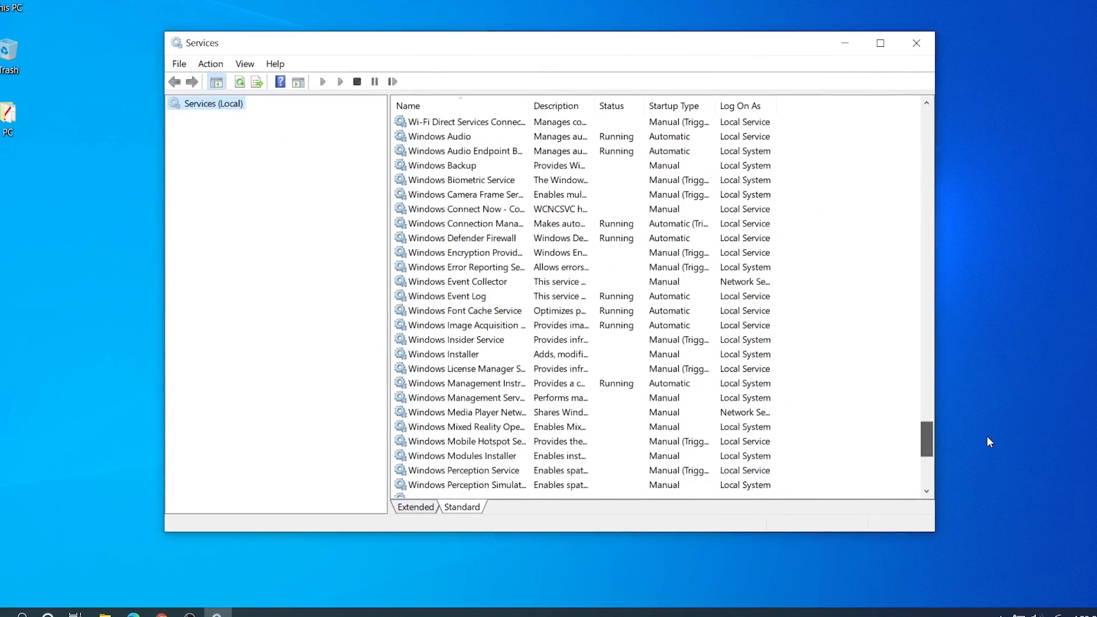
scroll(down, 3)
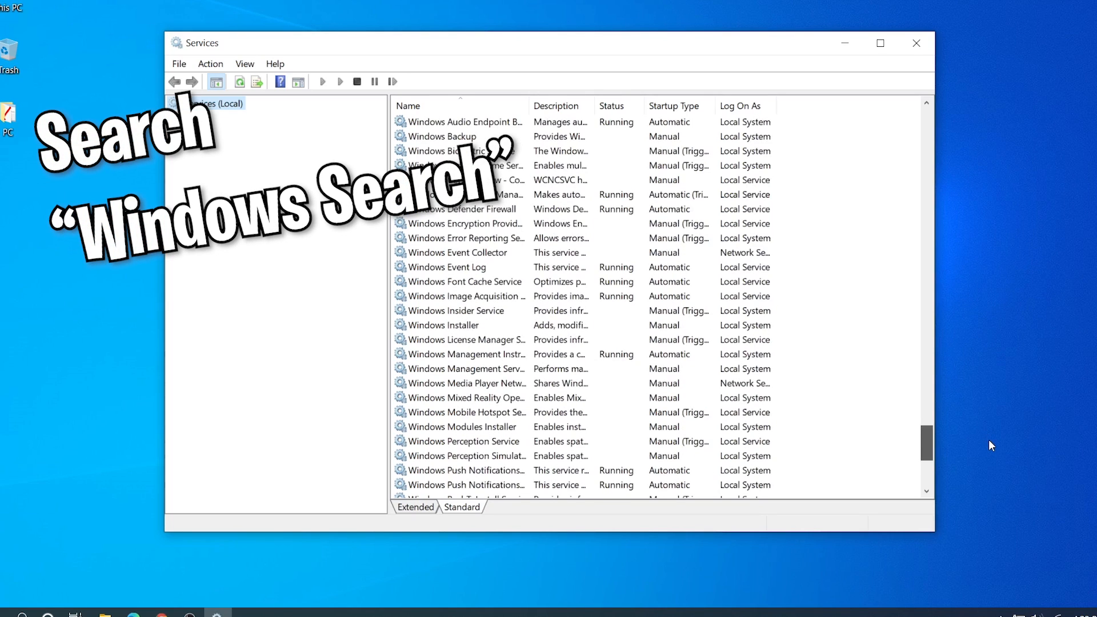
scroll(down, 3)
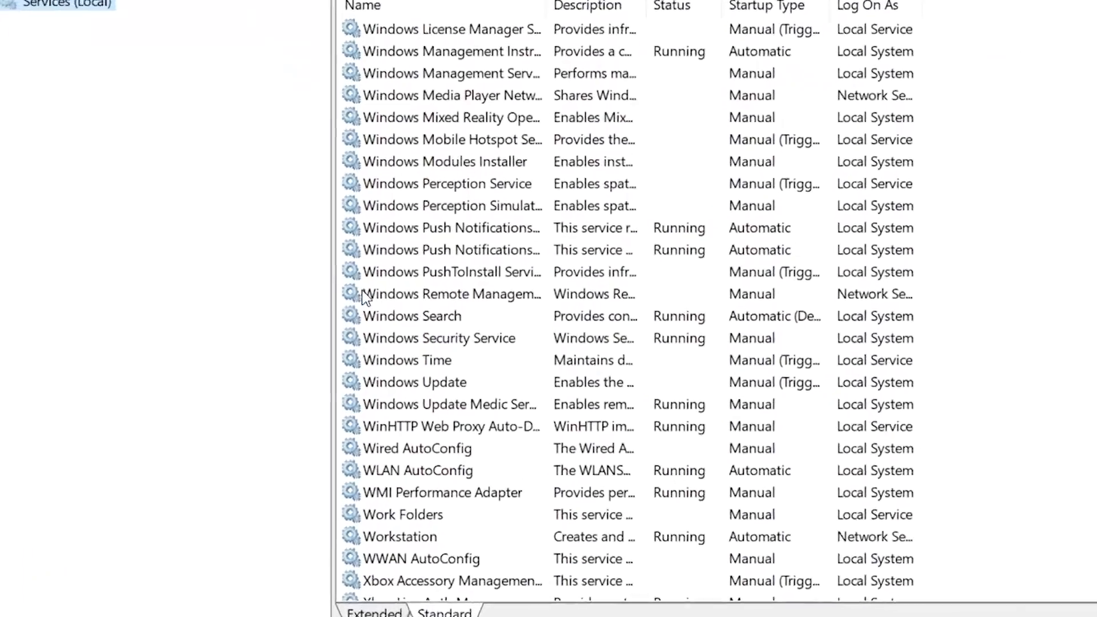
click(413, 315)
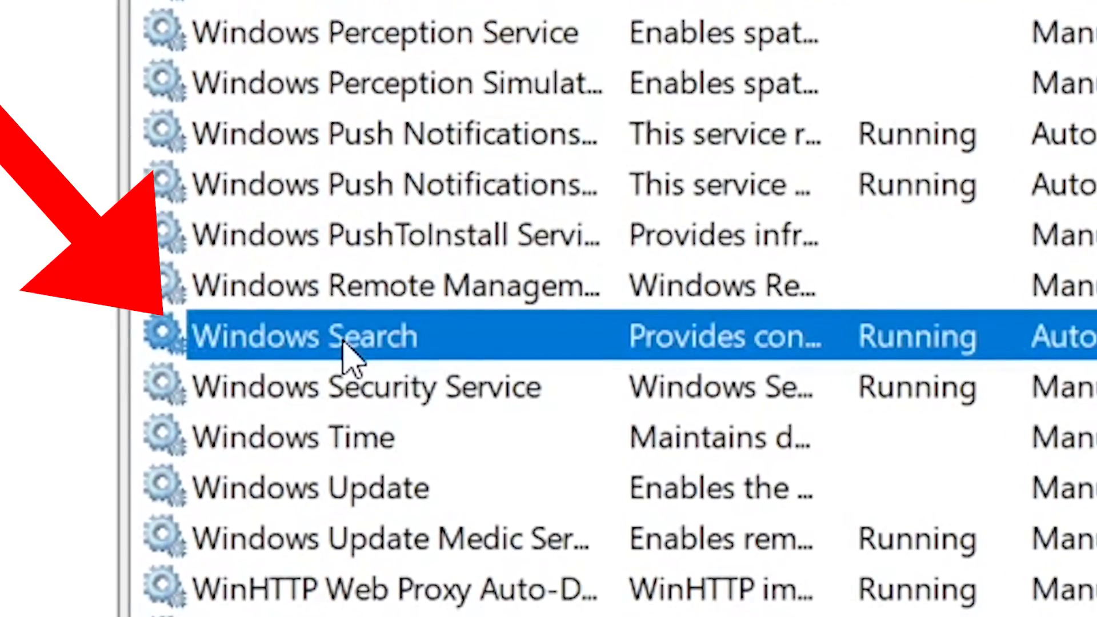
Step: Set the Windows Search startup type to Disabled in its Properties and confirm
right_click(305, 336)
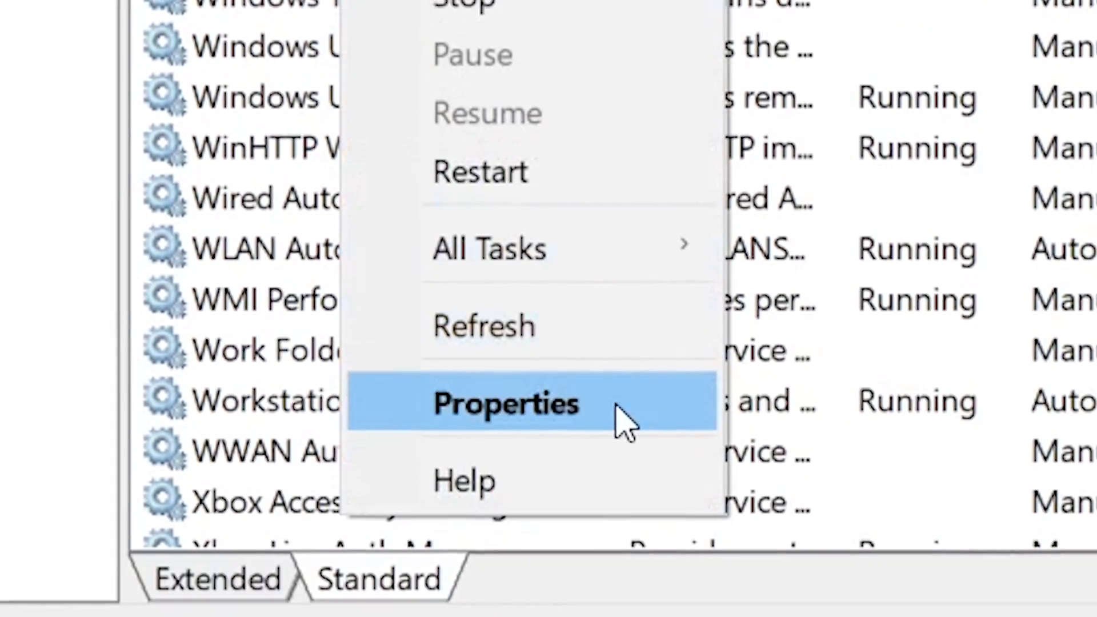
click(505, 403)
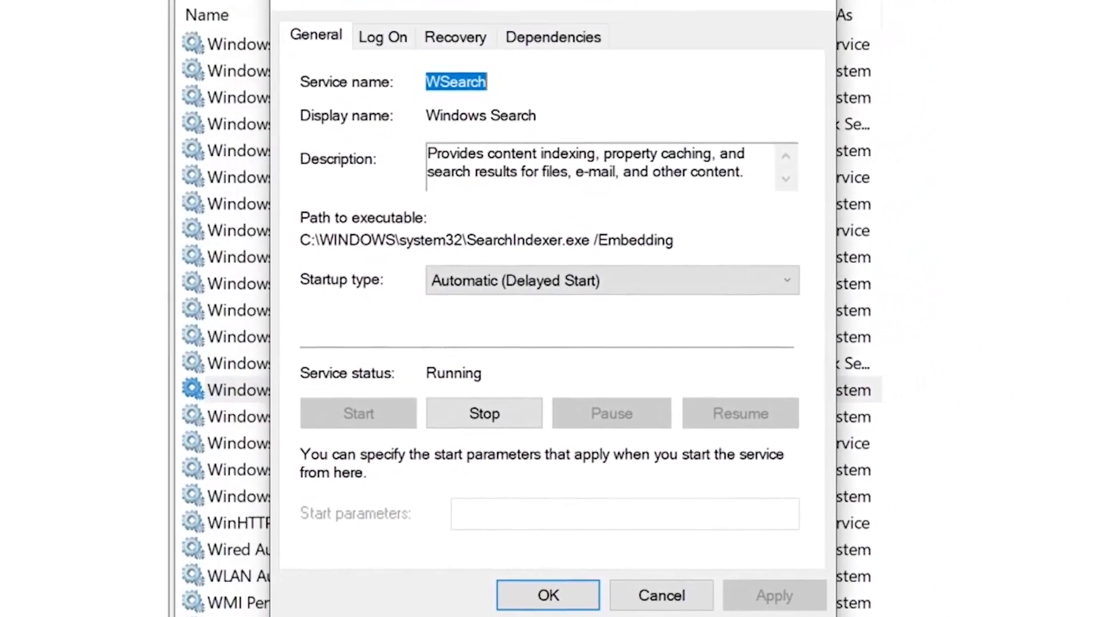
click(610, 280)
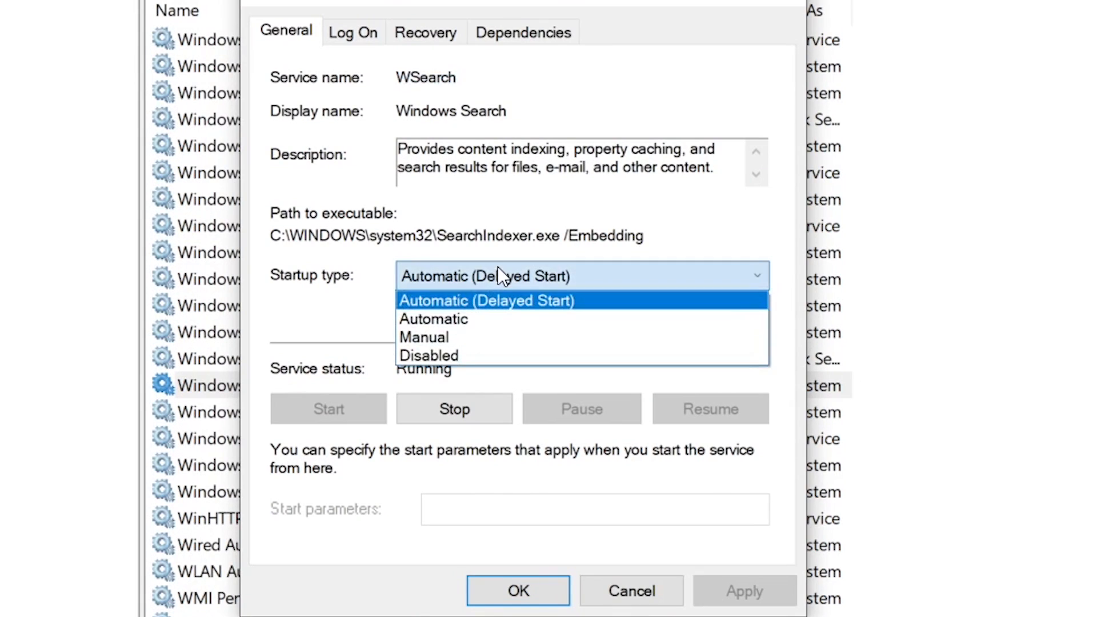
mouse_move(429, 355)
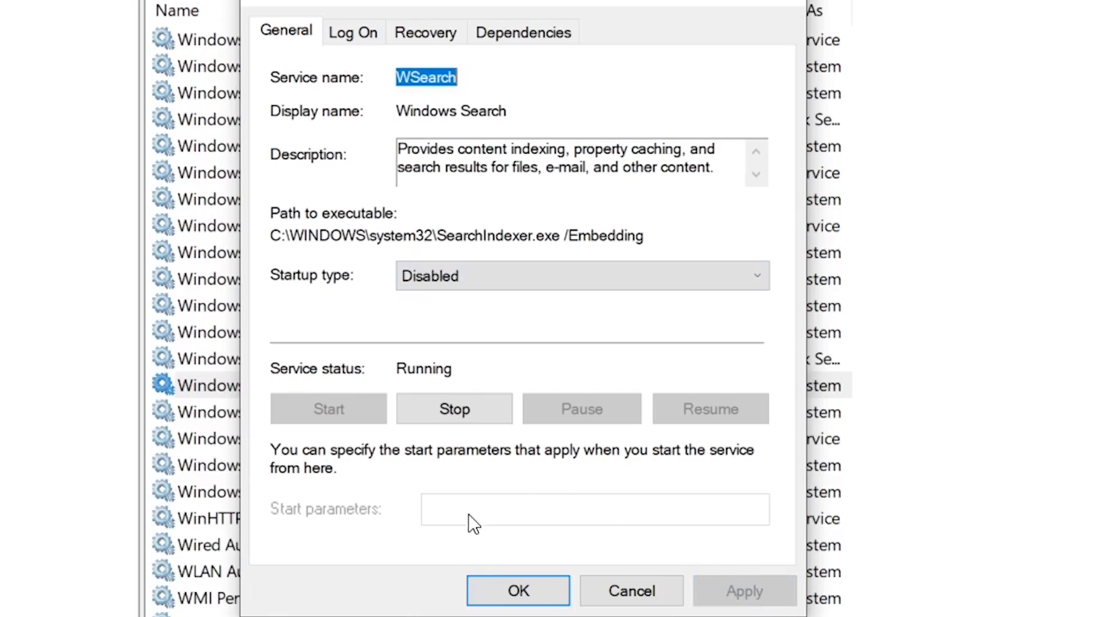
click(517, 590)
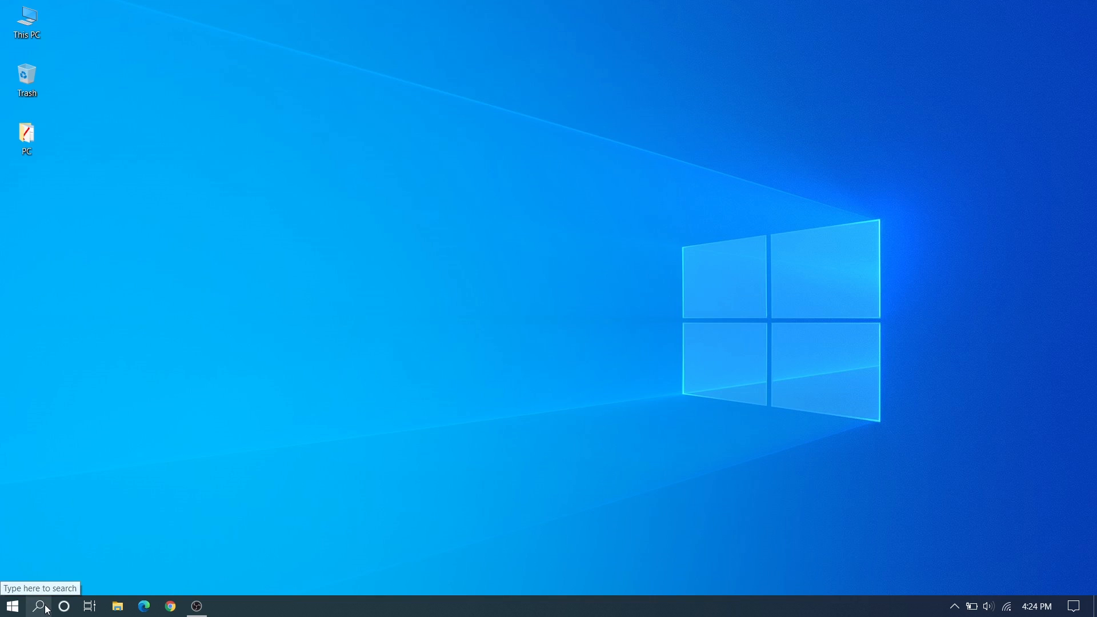
Step: Search for cmd and run Command Prompt as administrator
click(39, 605)
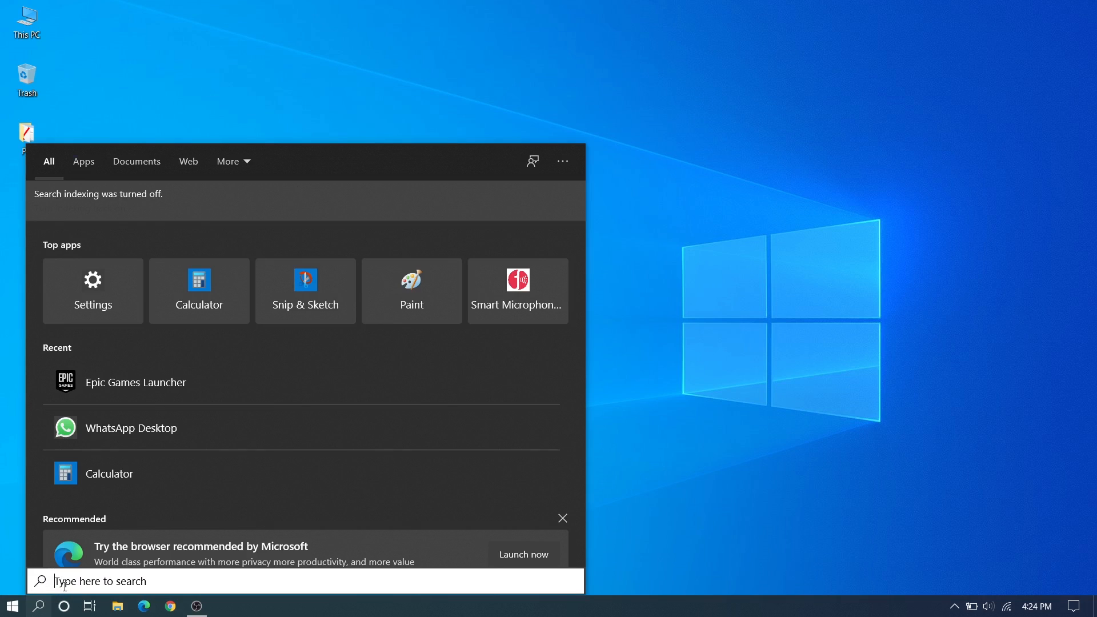
text(cmd)
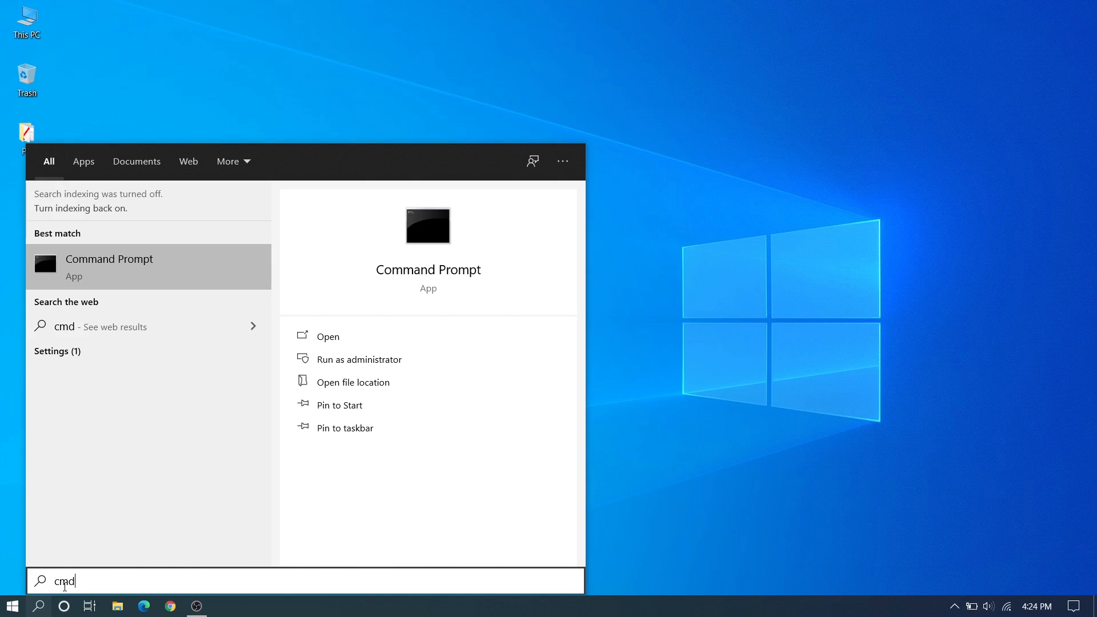
click(359, 359)
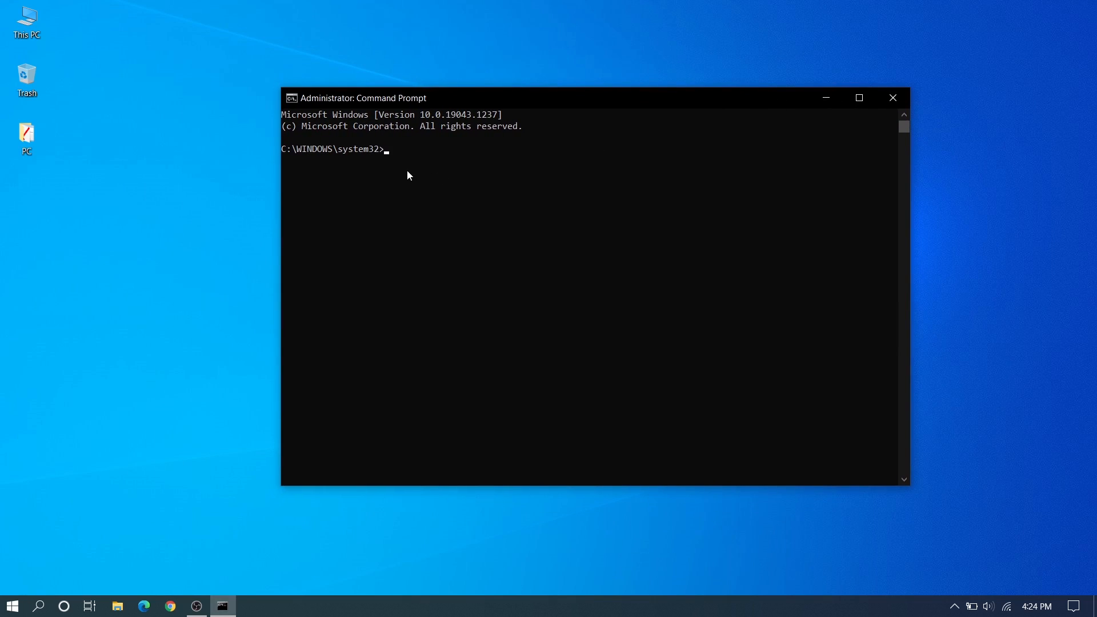
Step: Run sfc /scannow and let verification reach 100% with repairs reported
text(sfc /s)
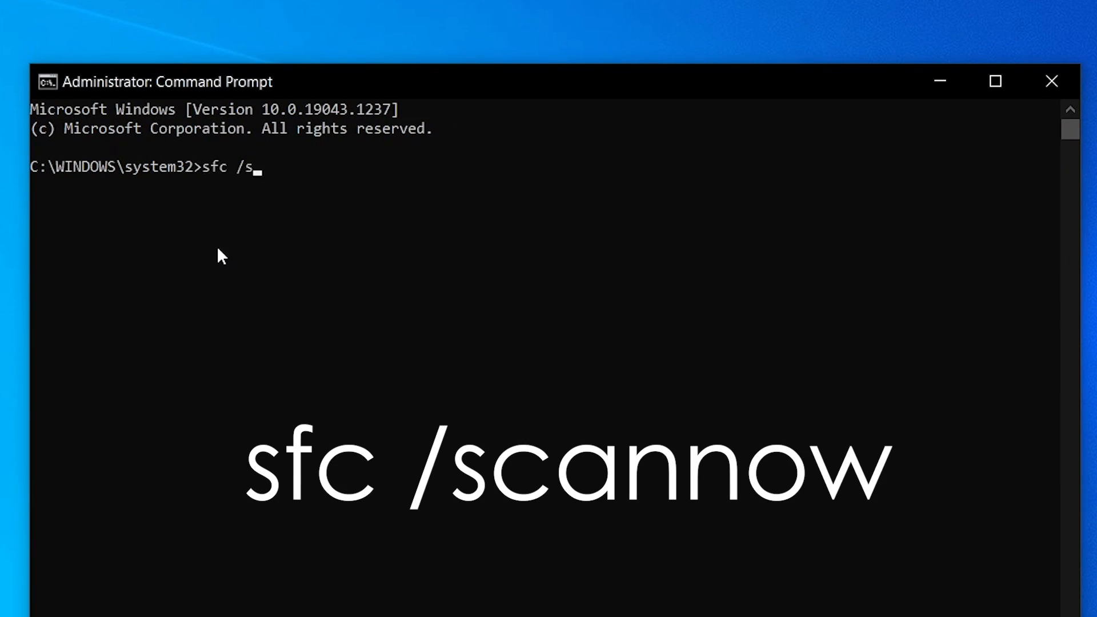
key(Return)
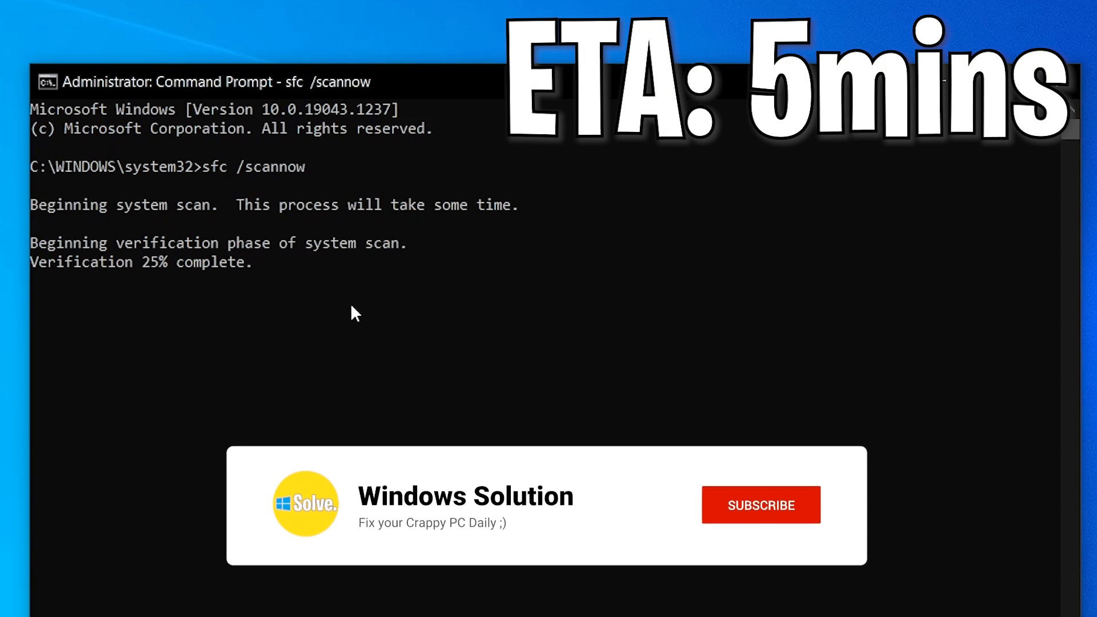
click(760, 505)
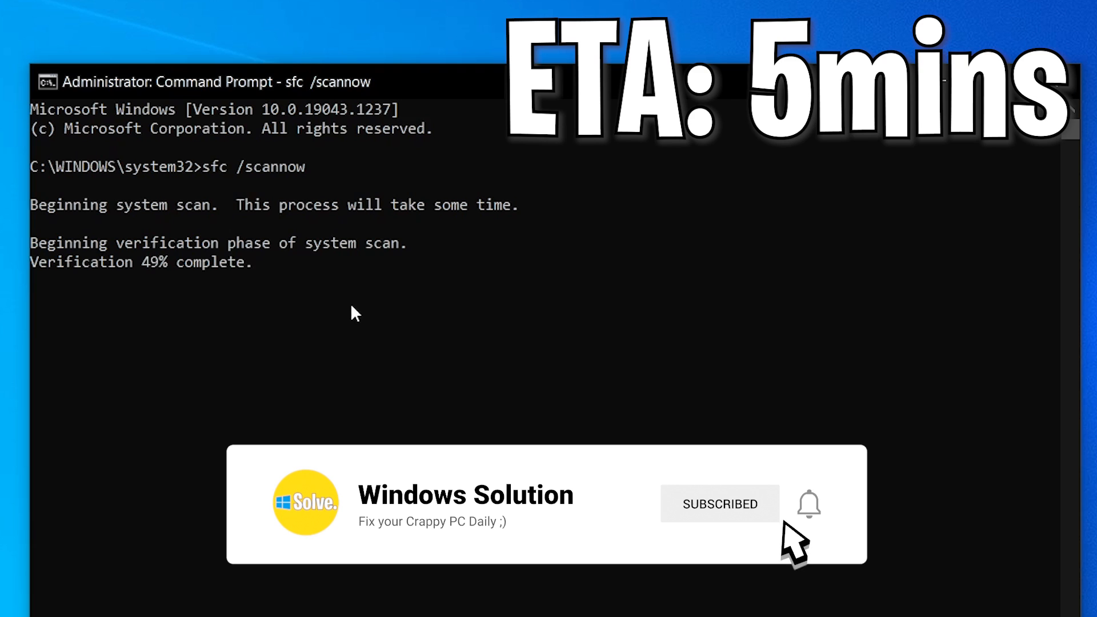
click(809, 503)
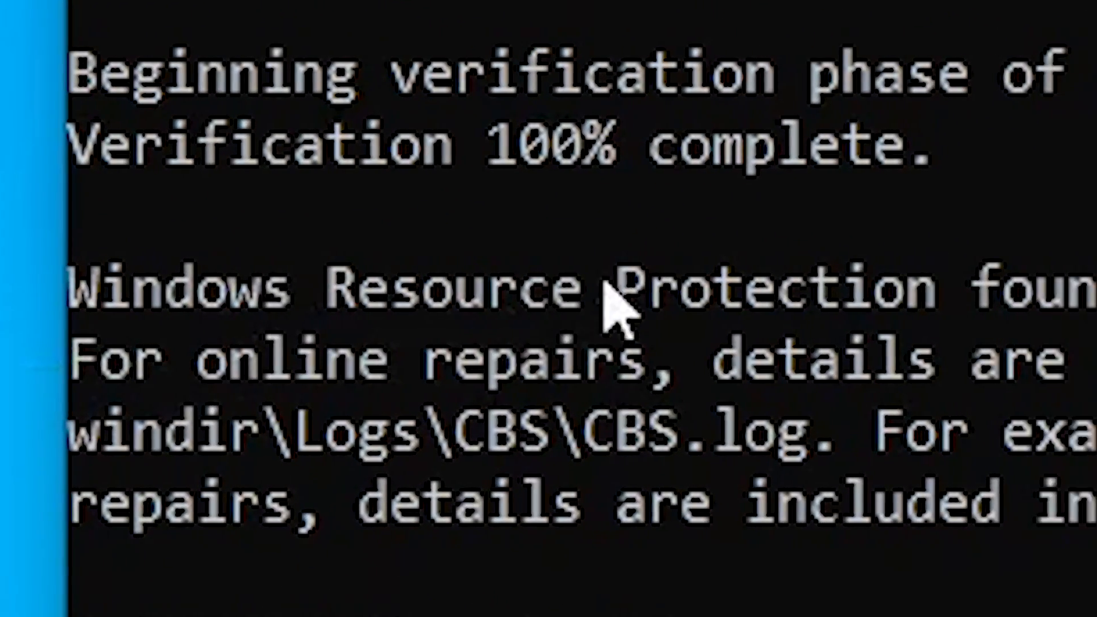
scroll(down, 3)
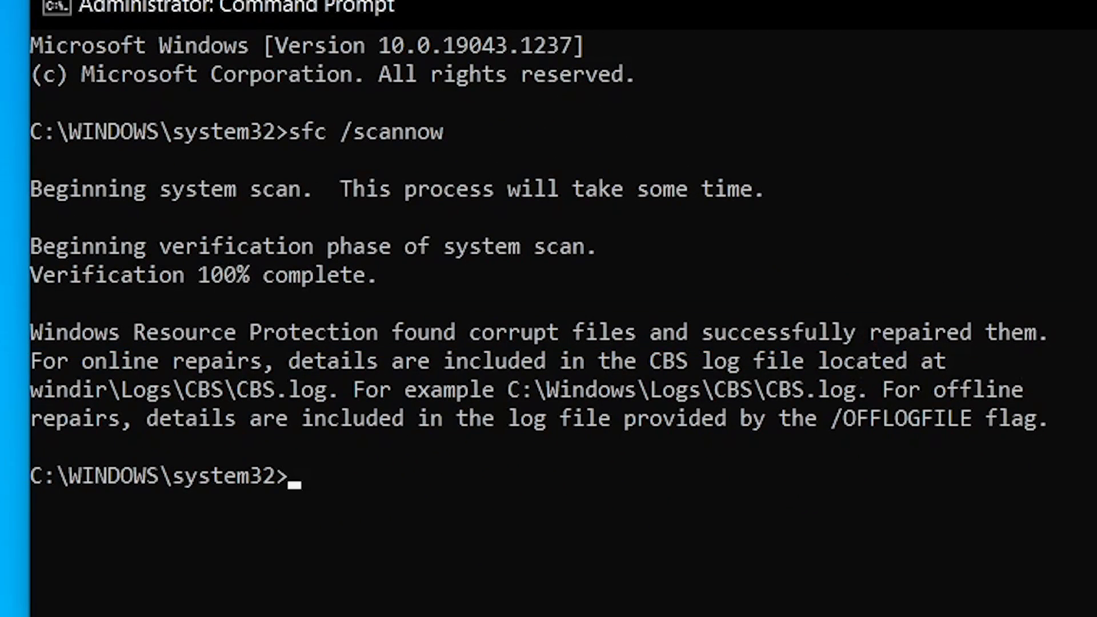
key(win+r)
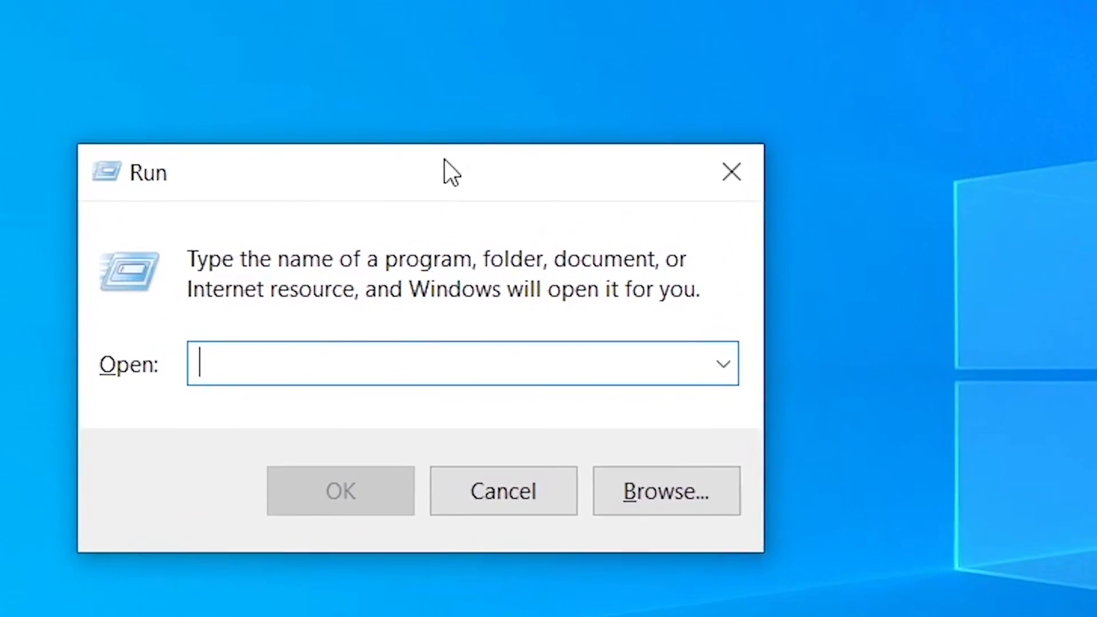
Step: Launch services.msc again and open the SysMain service's properties
text(s)
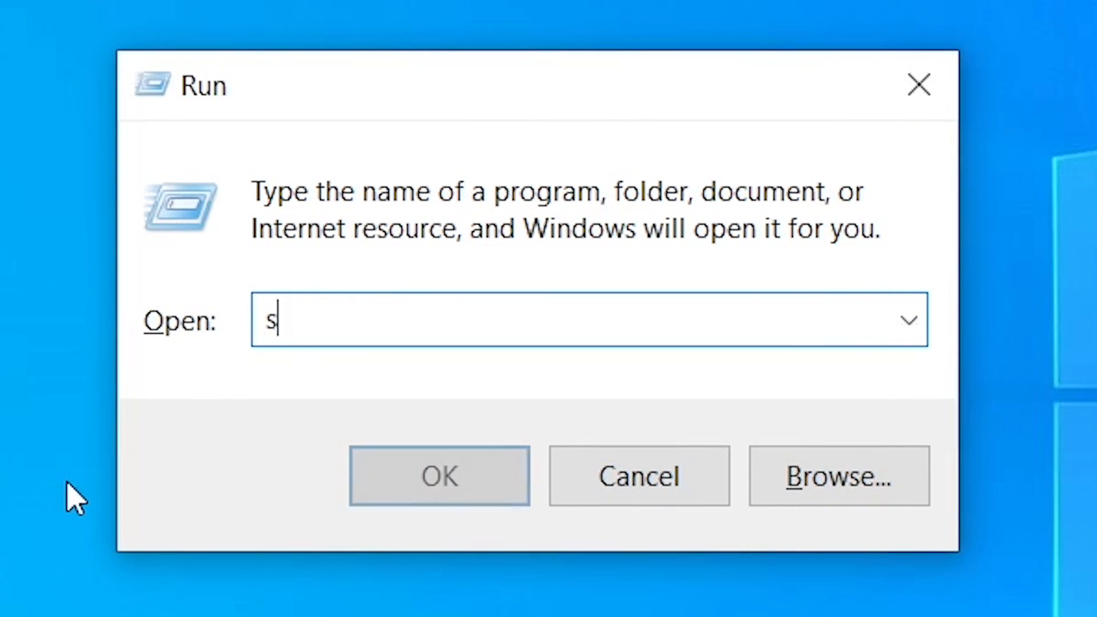
key(Return)
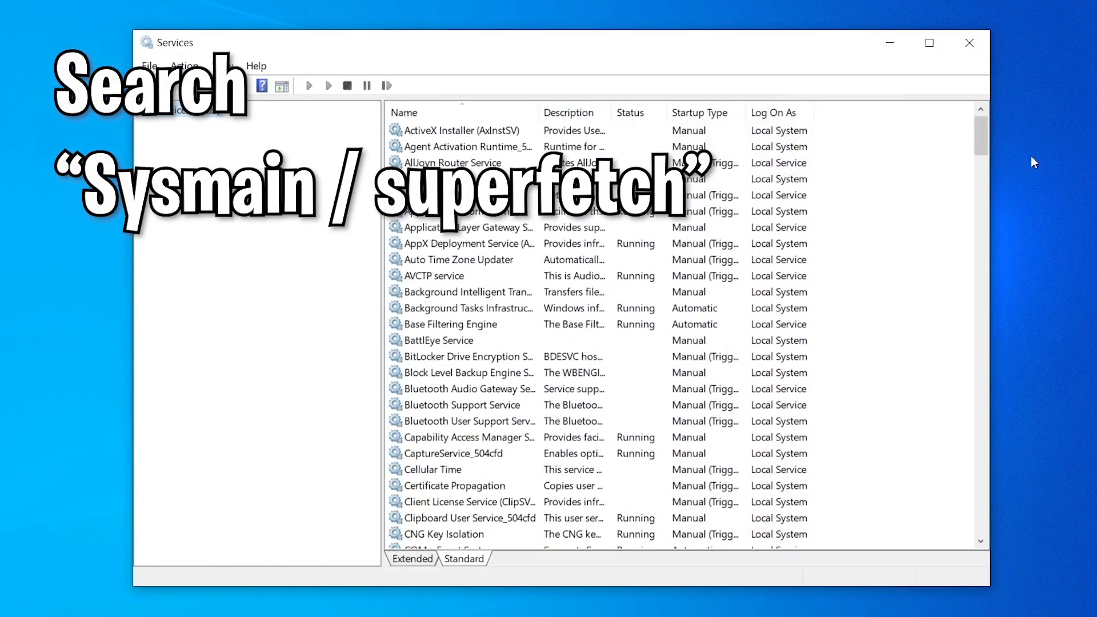
scroll(down, 3)
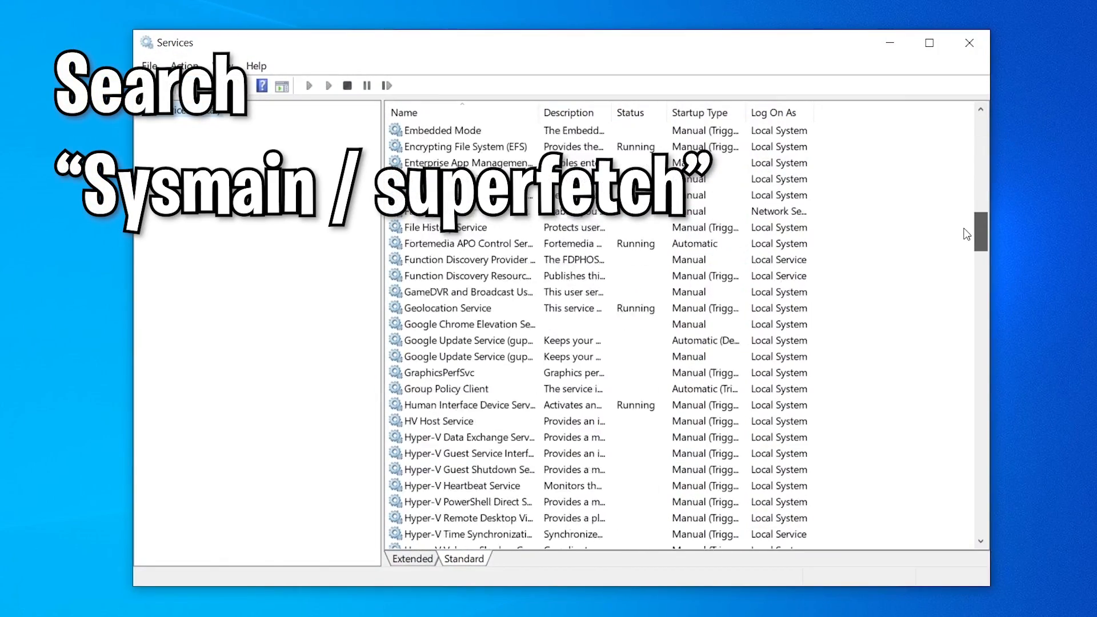
scroll(down, 3)
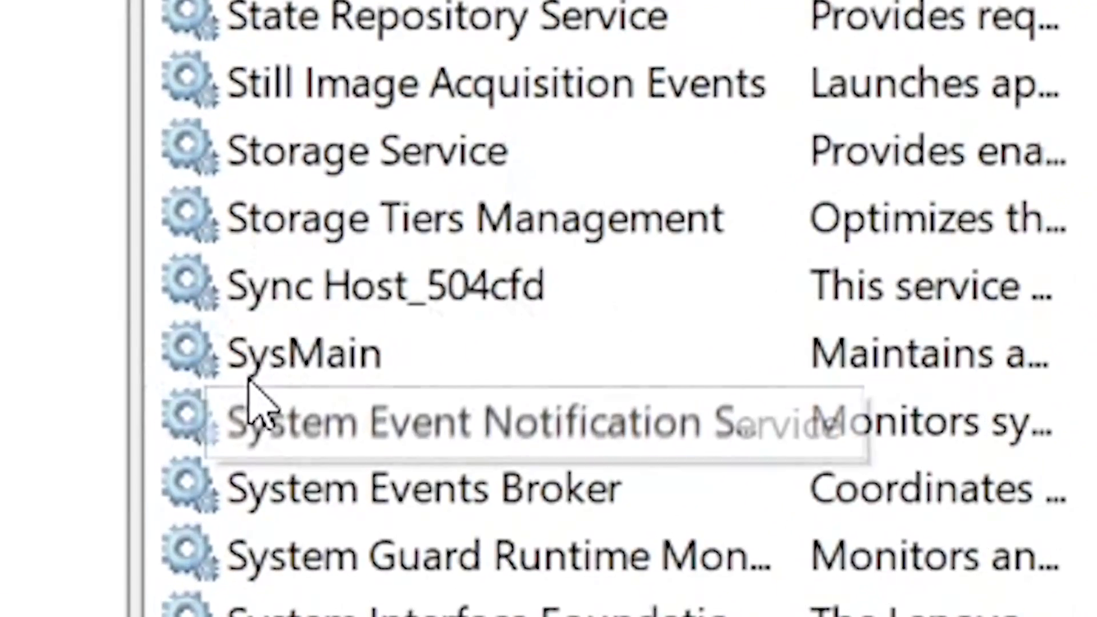
click(301, 353)
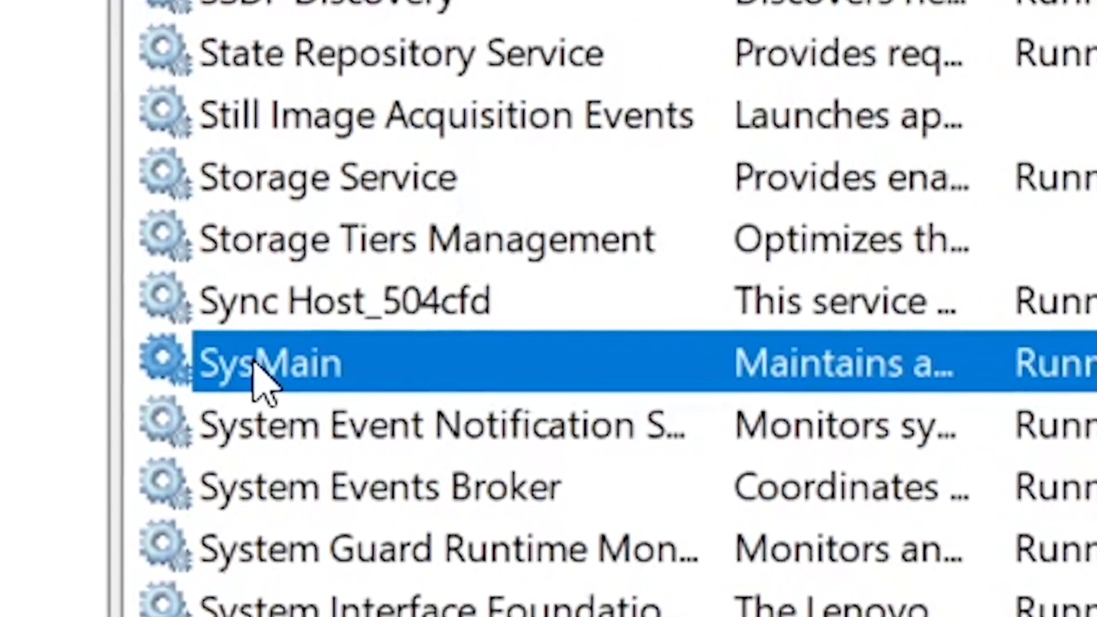
double_click(269, 362)
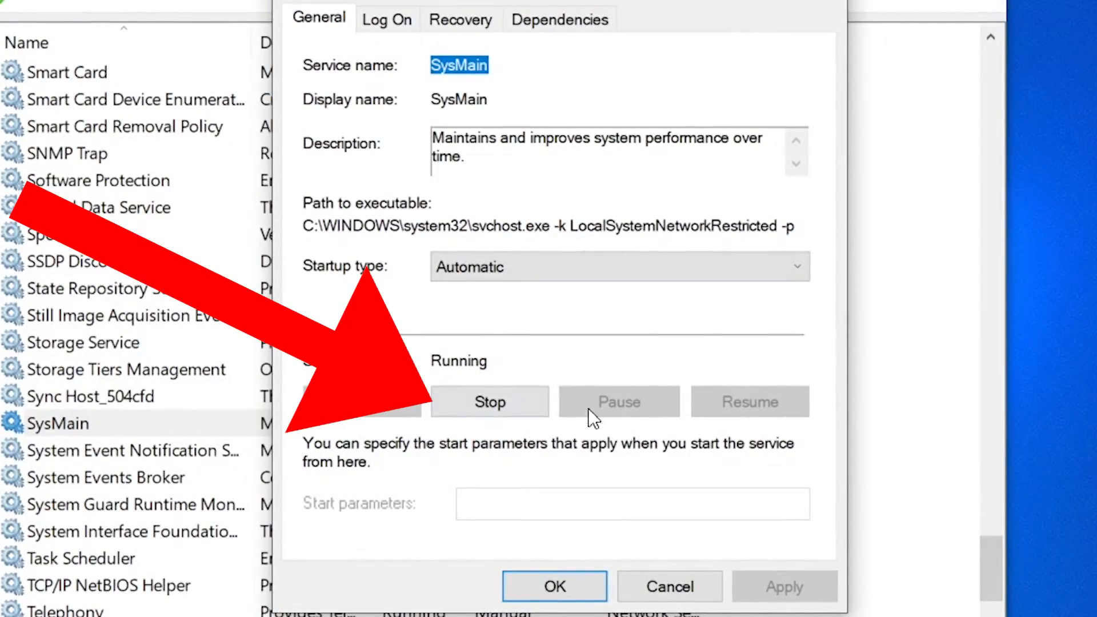
Step: Stop SysMain, set its startup type to Disabled, and apply
click(490, 402)
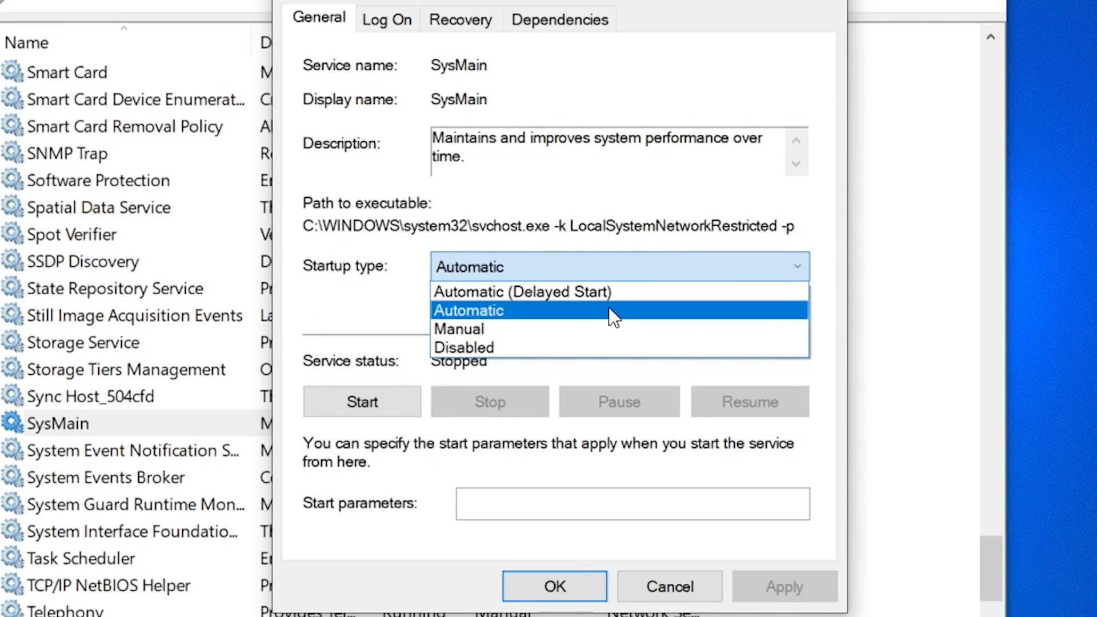
mouse_move(551, 347)
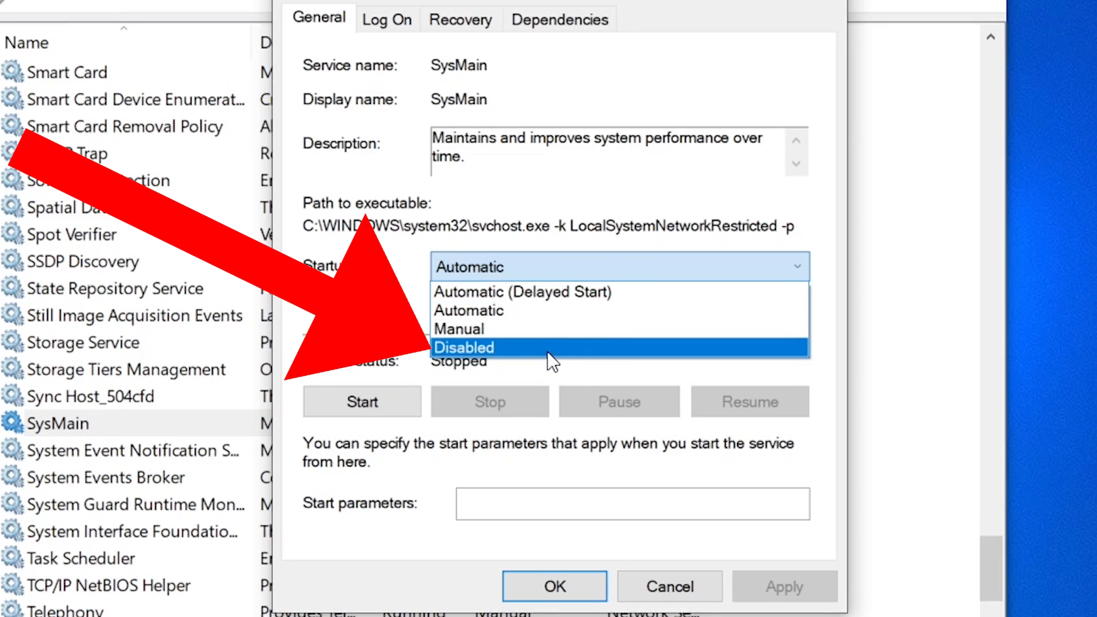
click(464, 347)
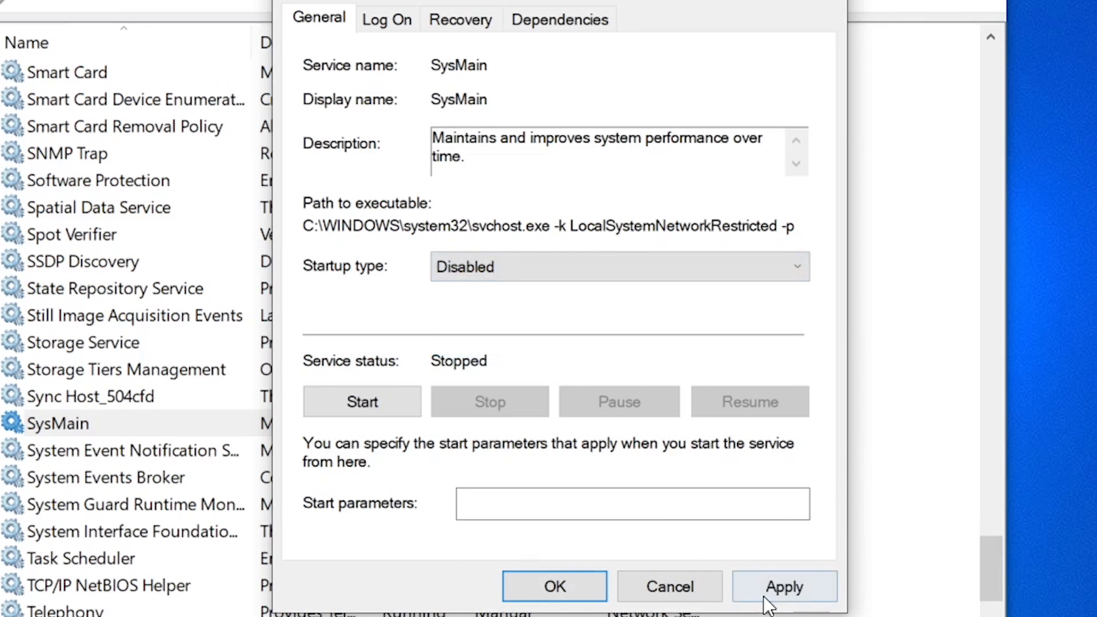
click(555, 586)
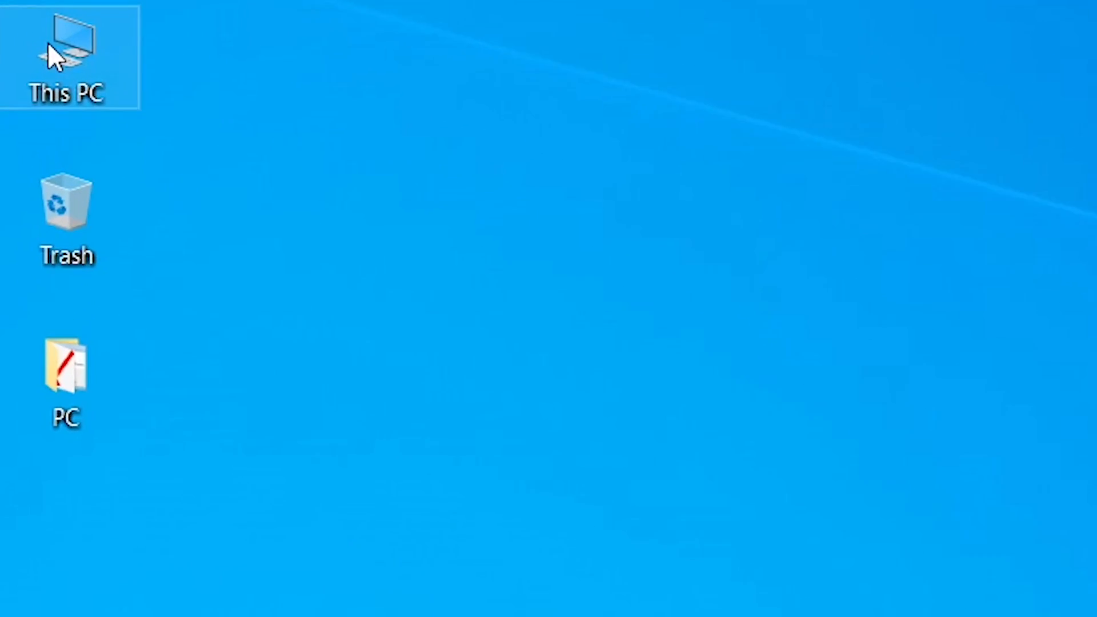
Step: Show the Tools tab of the Windows-SSD (C:) drive's Properties from This PC
double_click(66, 57)
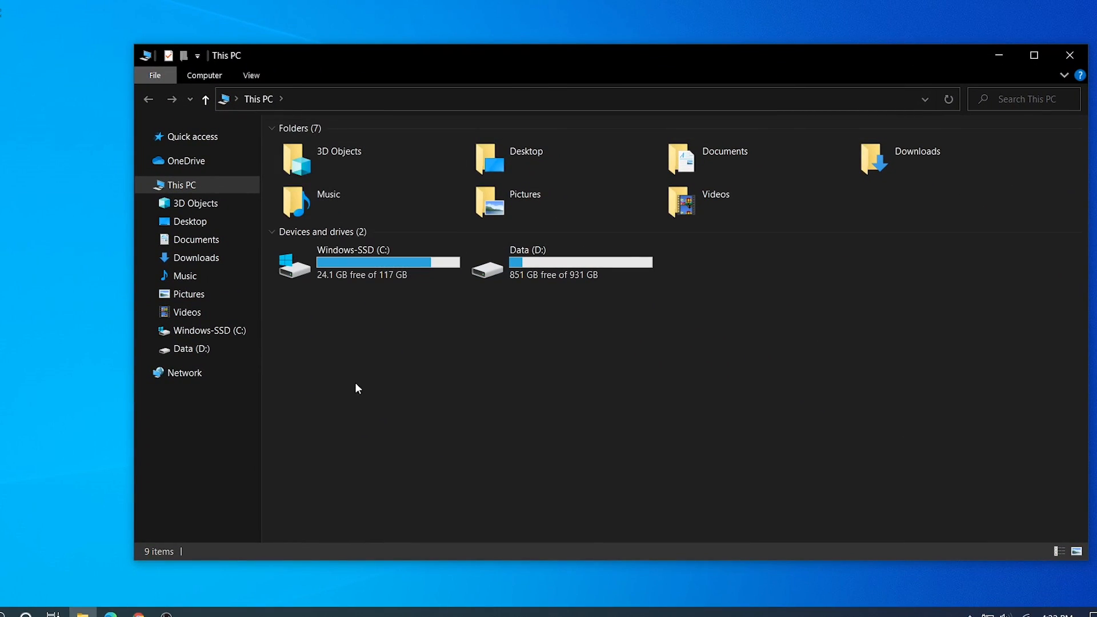
click(368, 262)
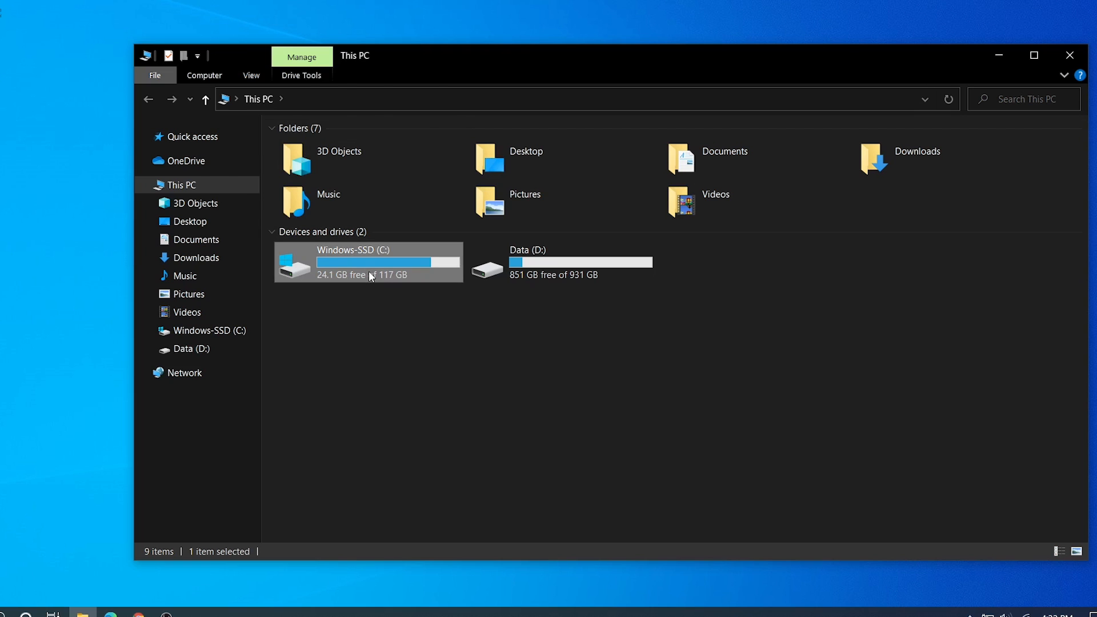
right_click(371, 274)
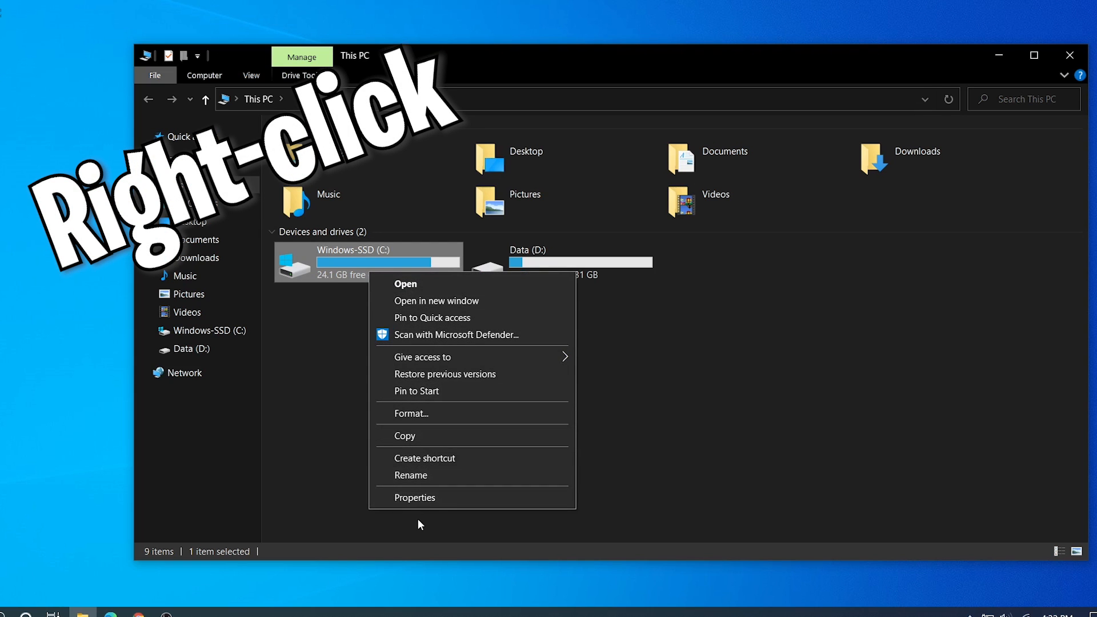
click(414, 498)
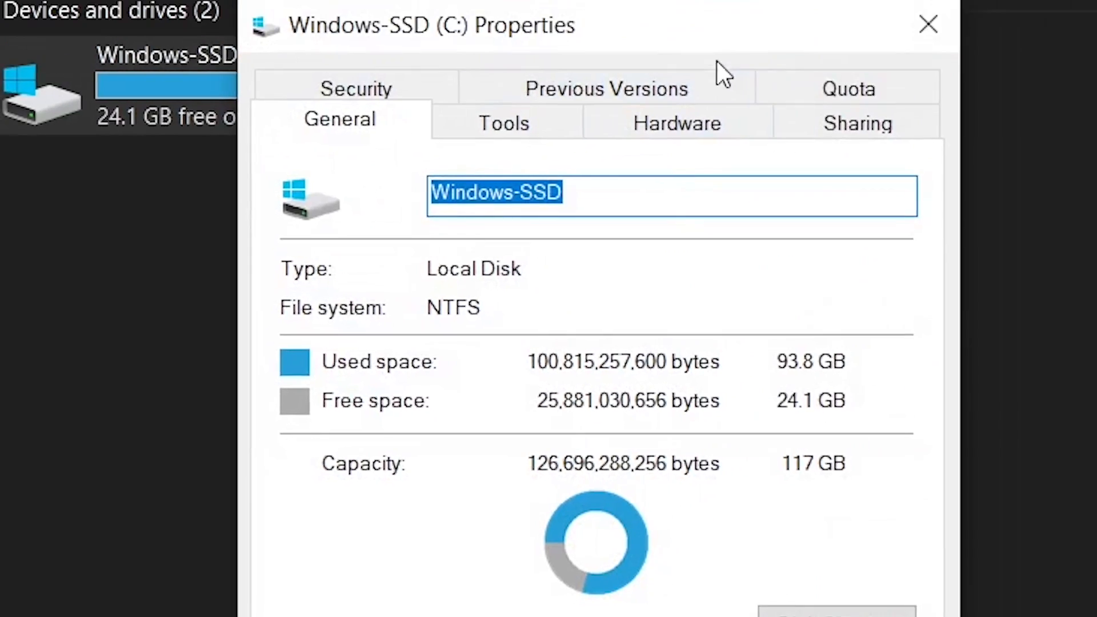
click(504, 123)
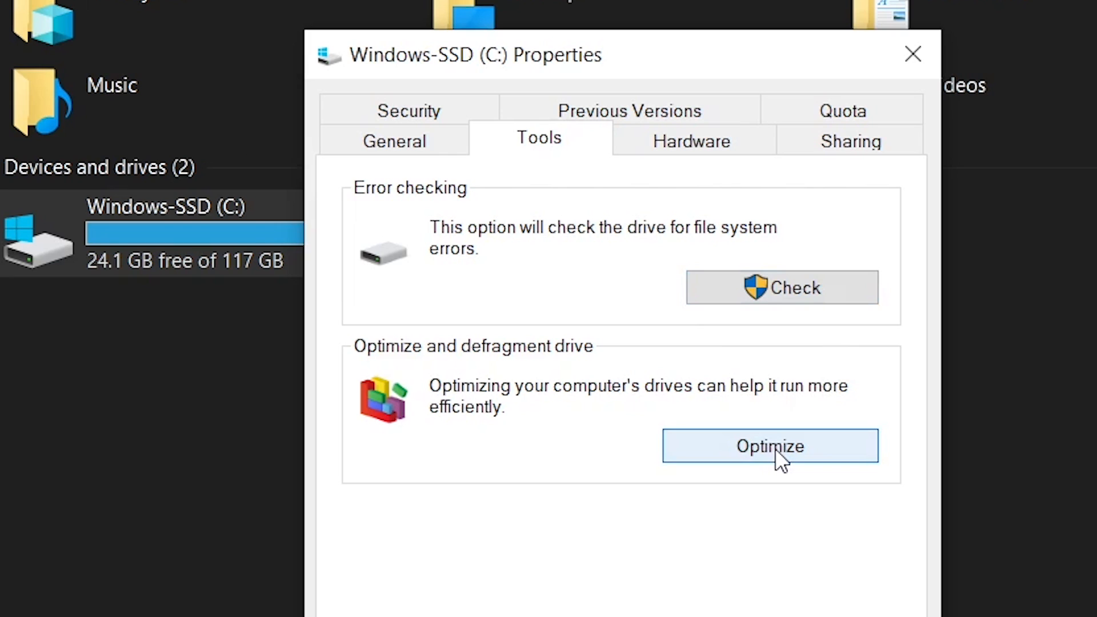
click(770, 446)
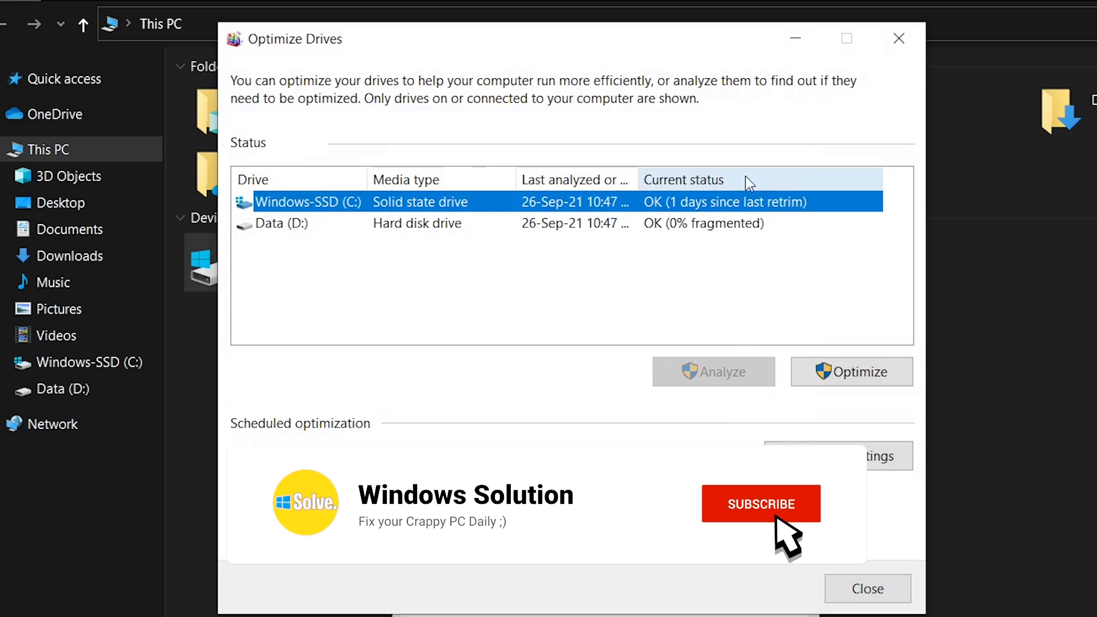
click(760, 503)
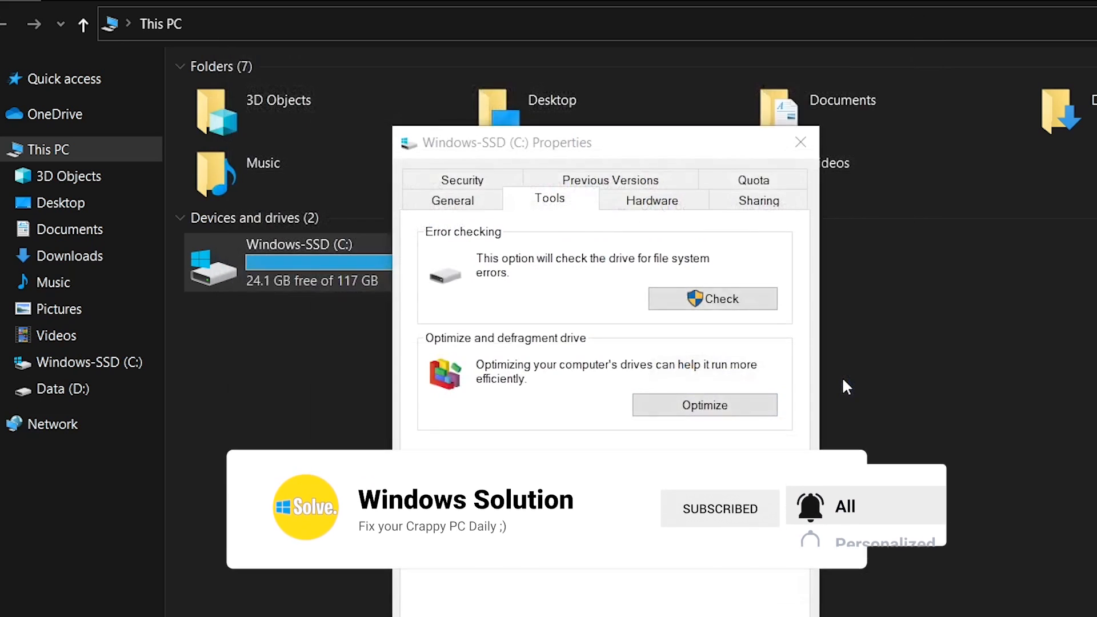
click(704, 405)
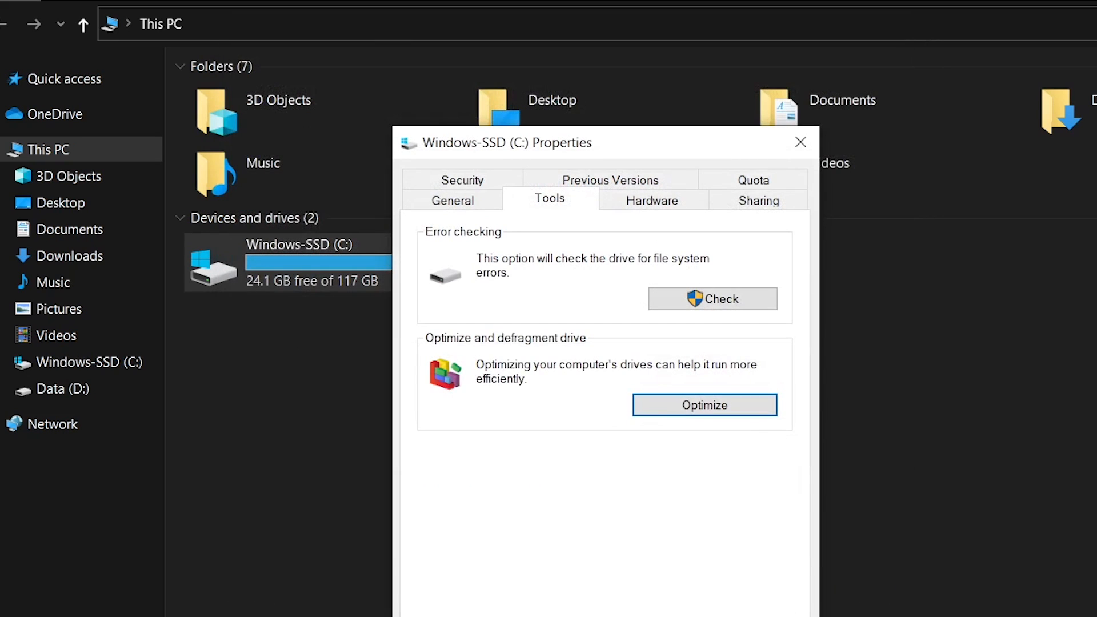
Step: Permanently delete the 87 %temp% items and the 24 Windows Temp items
click(799, 141)
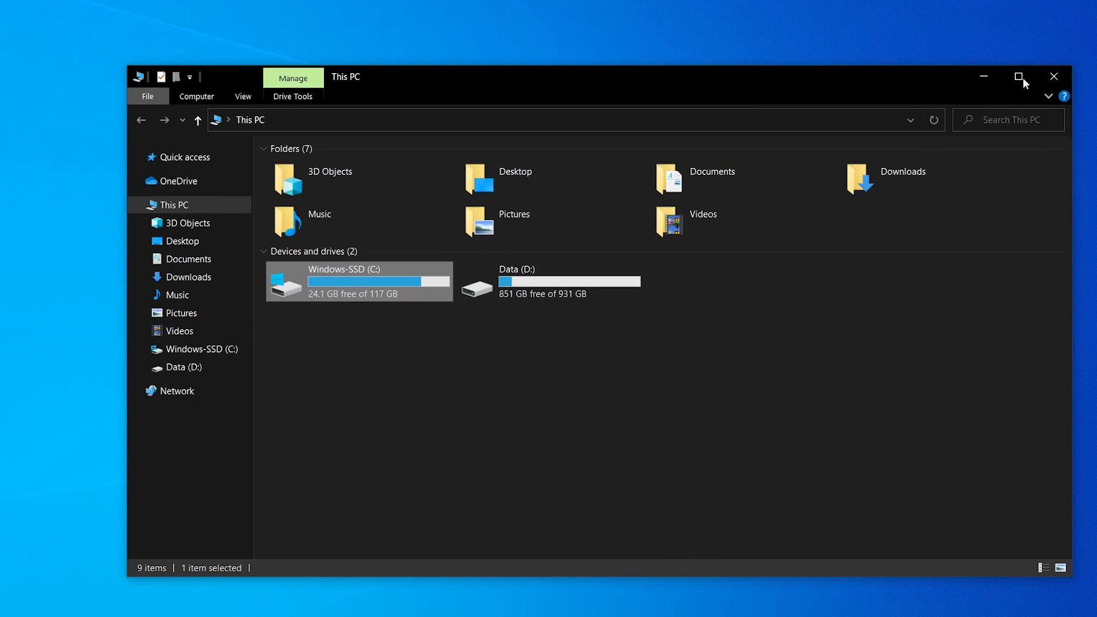
key(Win+r)
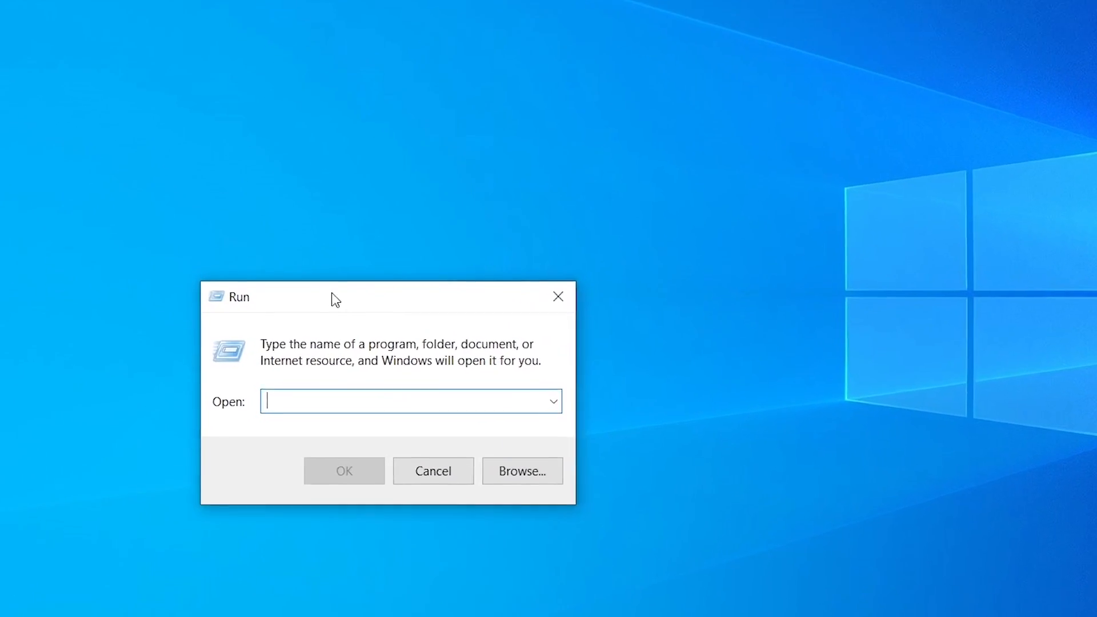
text(%t)
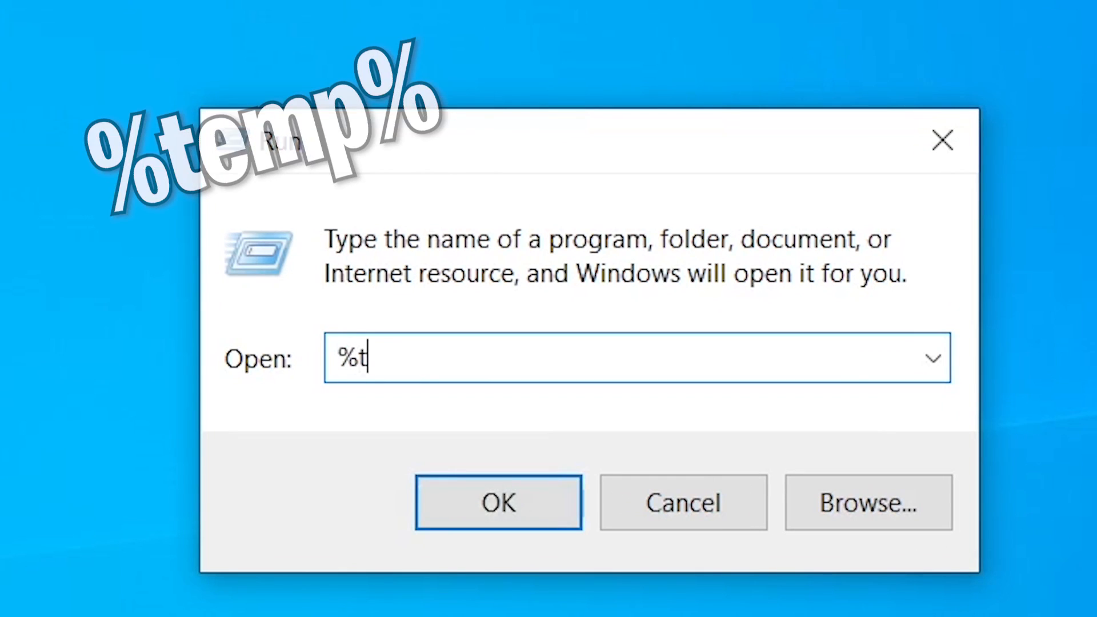
text(emp%)
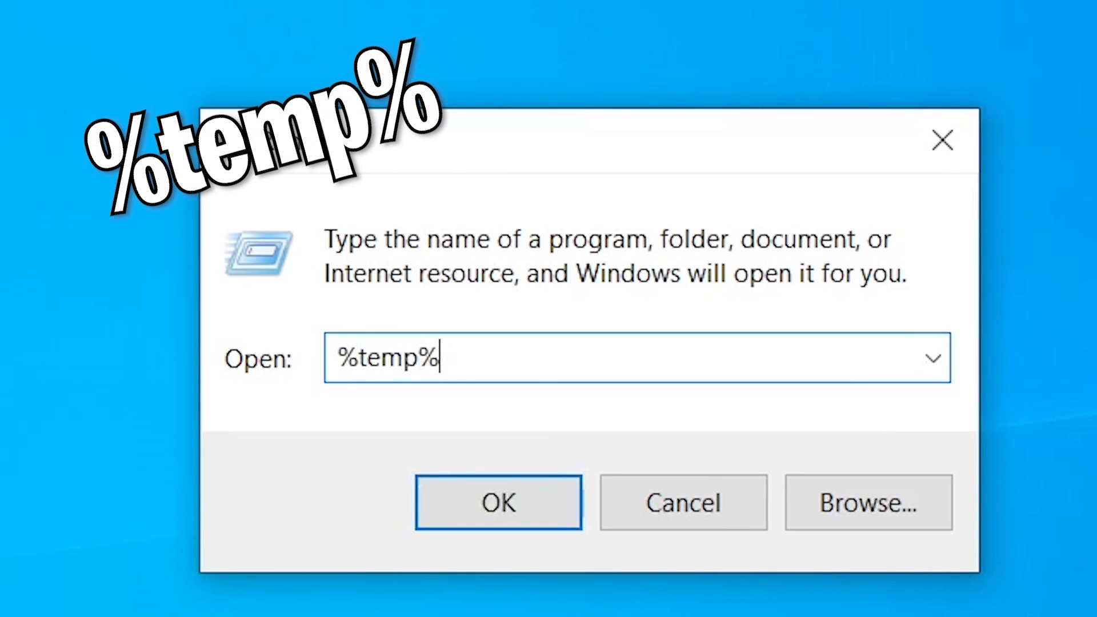
click(498, 501)
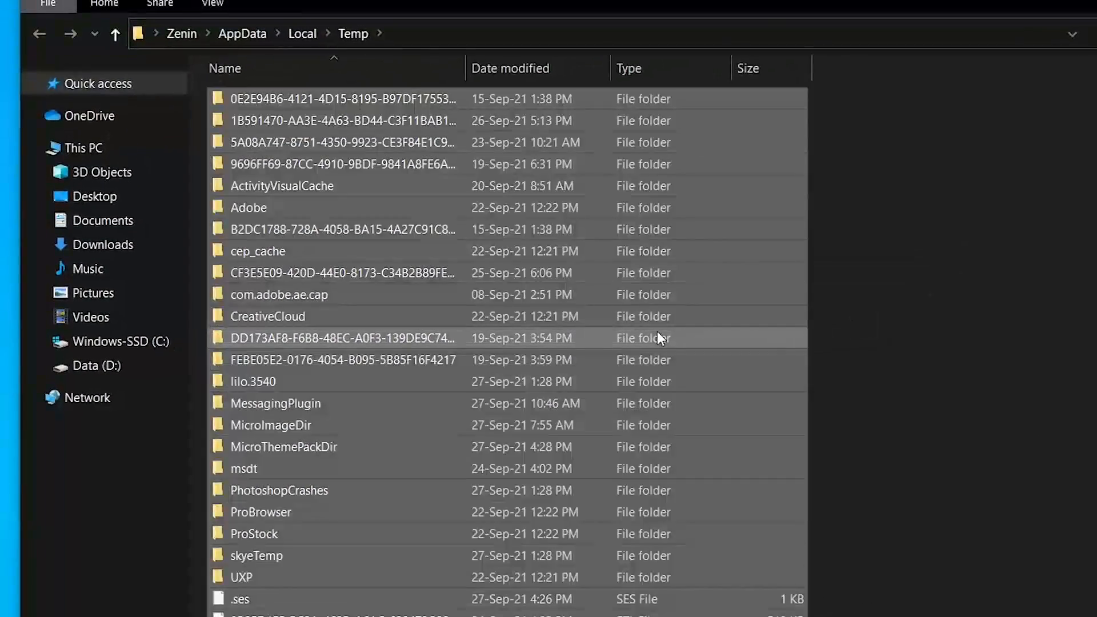
key(Delete)
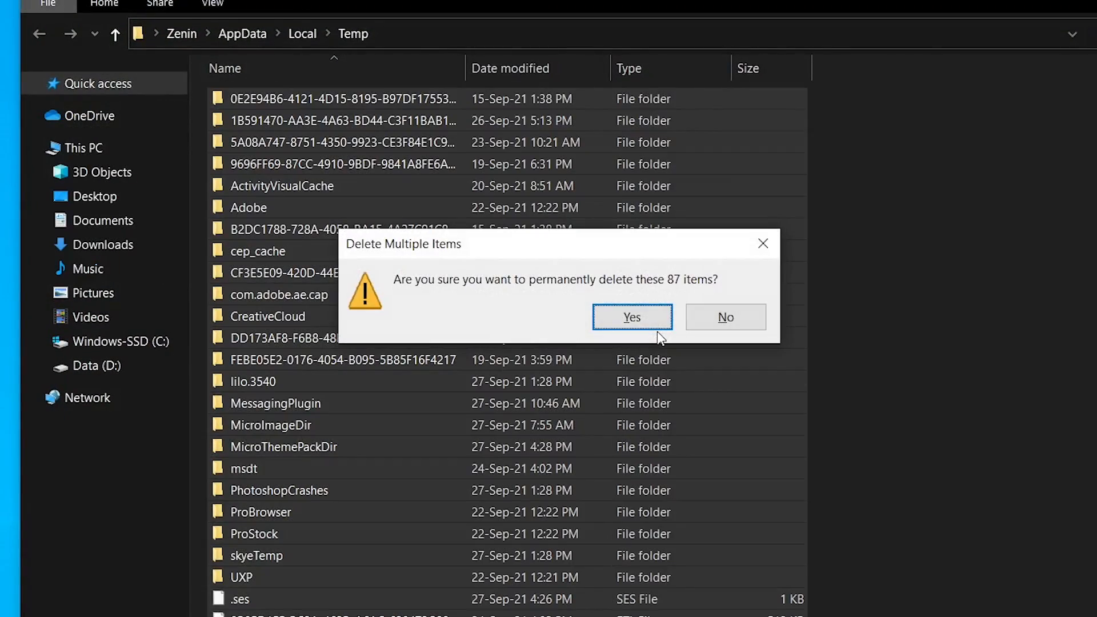
click(631, 317)
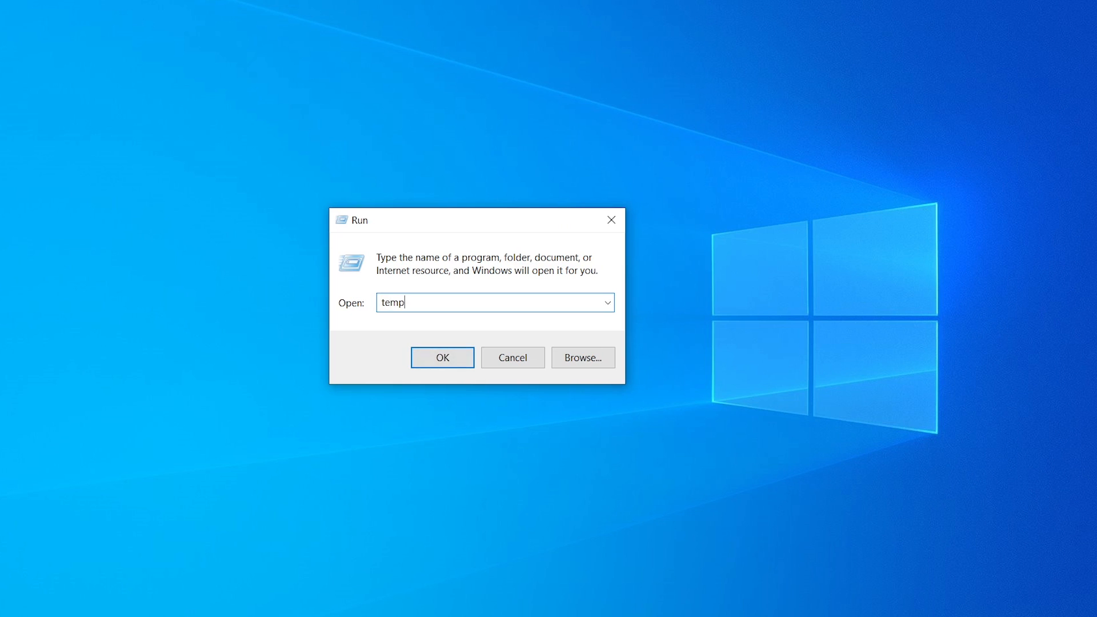
click(441, 356)
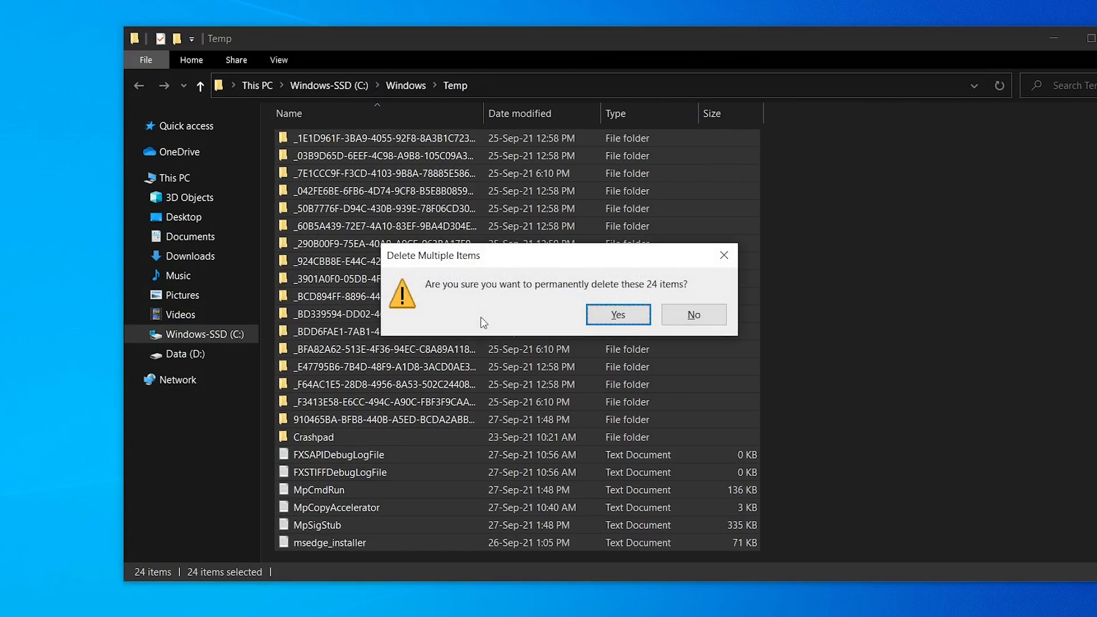
click(617, 314)
text(p)
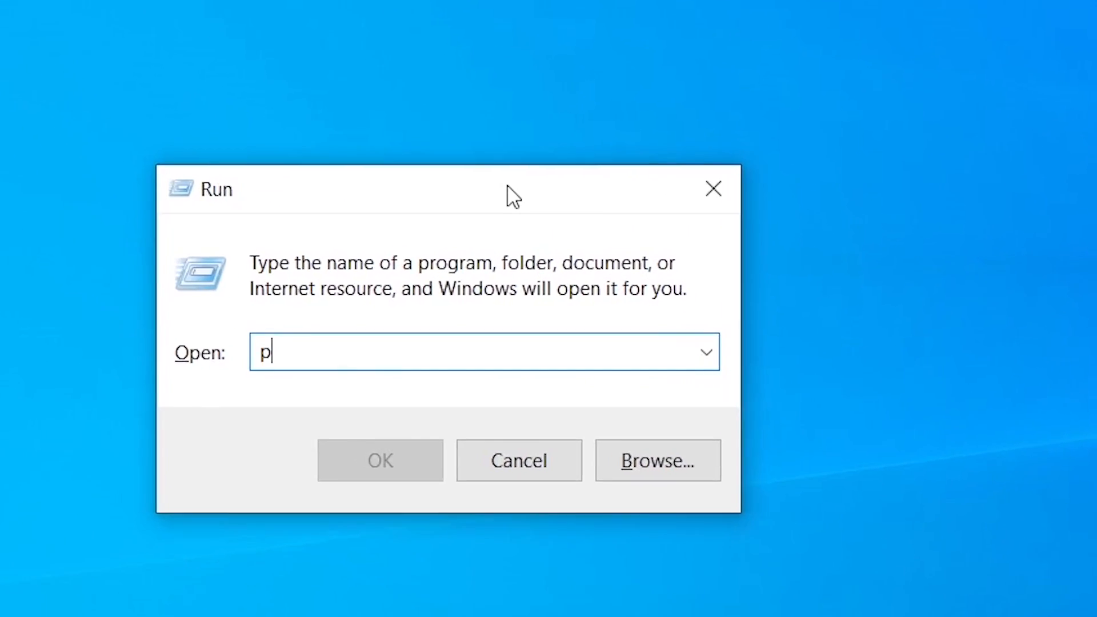
Step: Open the Prefetch folder, grant access, and delete all its files
text(refe)
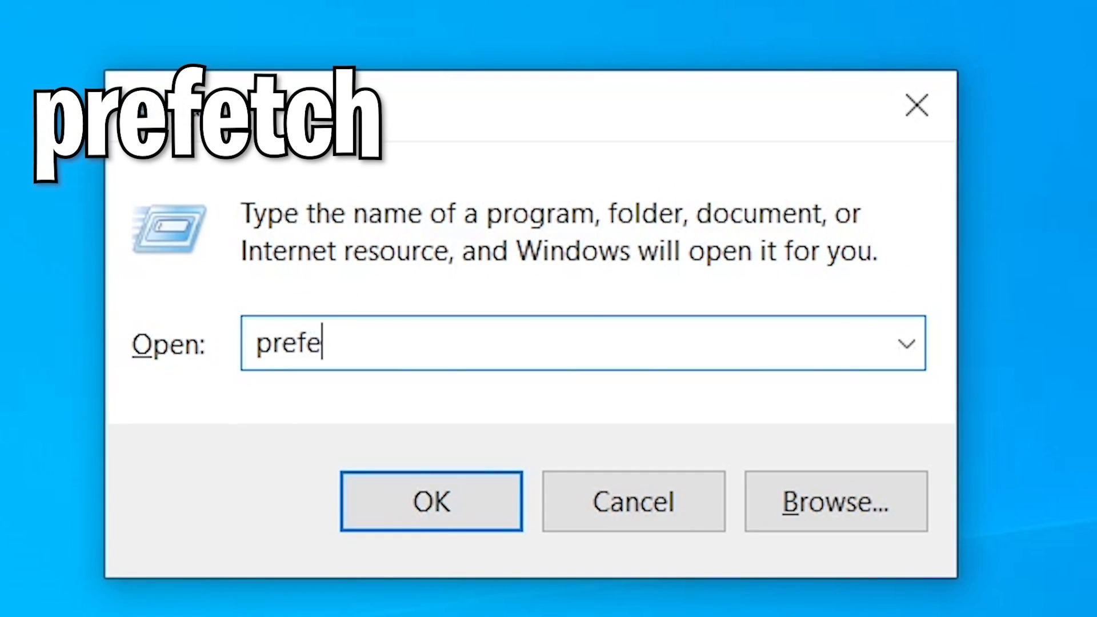
click(430, 501)
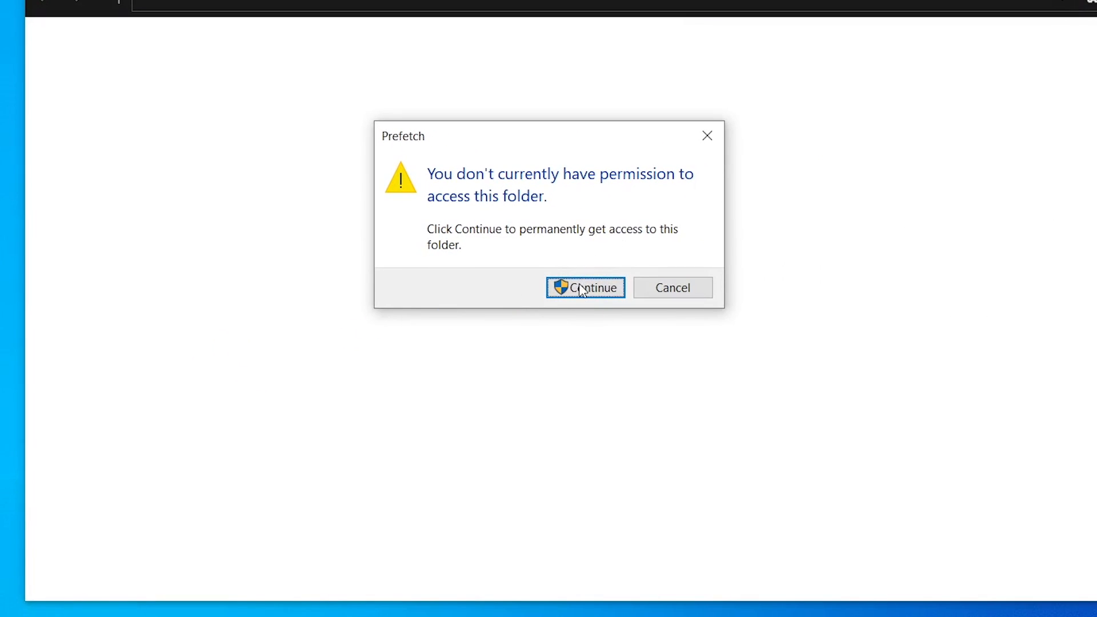
click(585, 287)
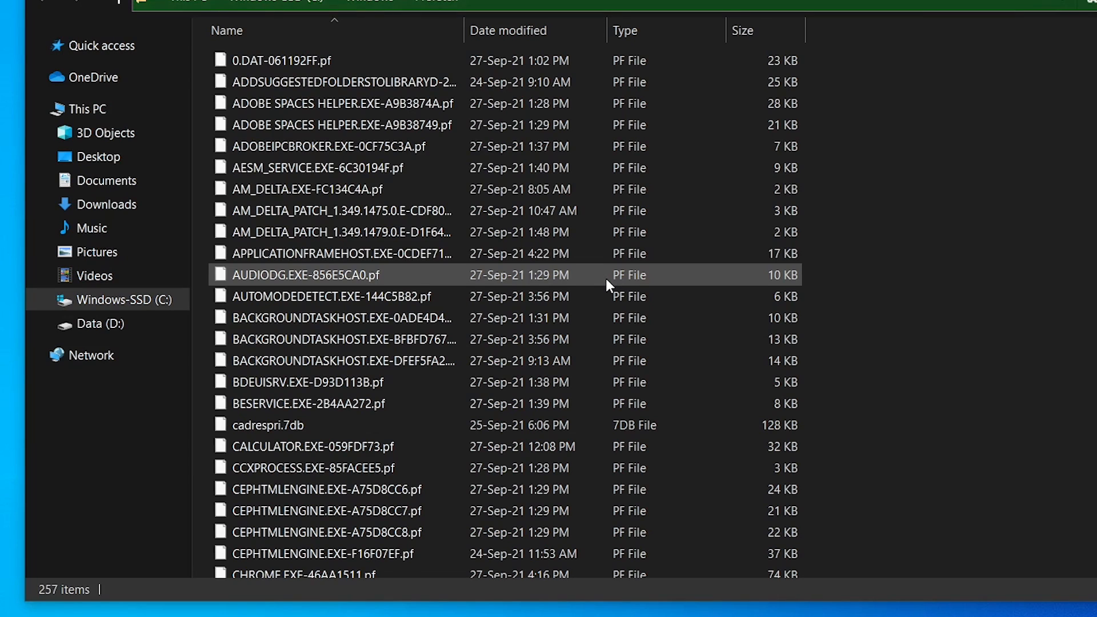
key(ctrl+a)
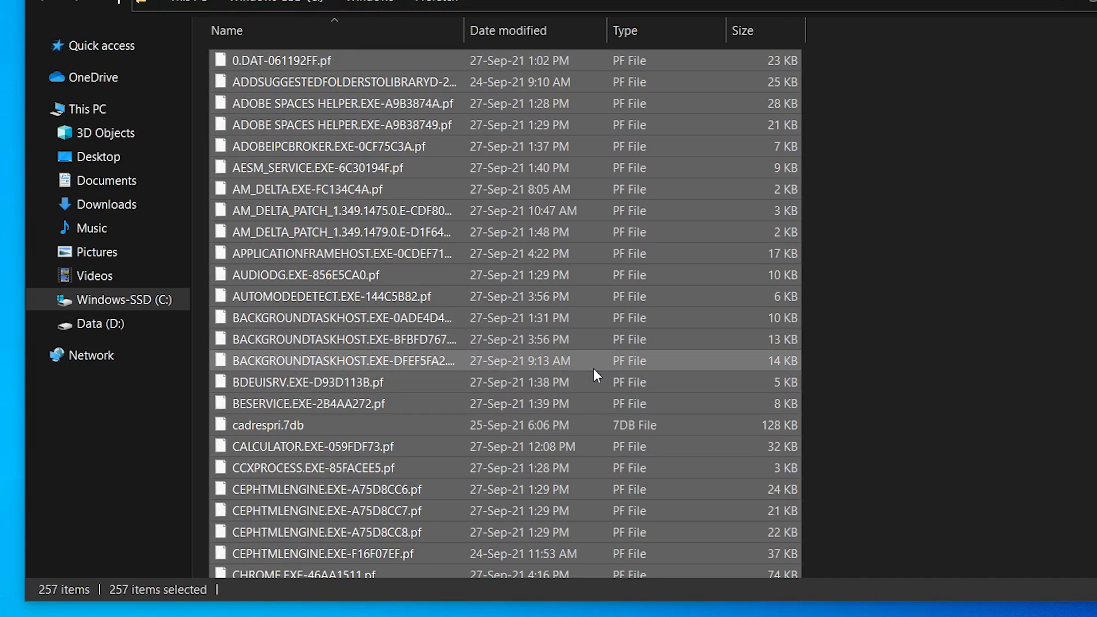
key(delete)
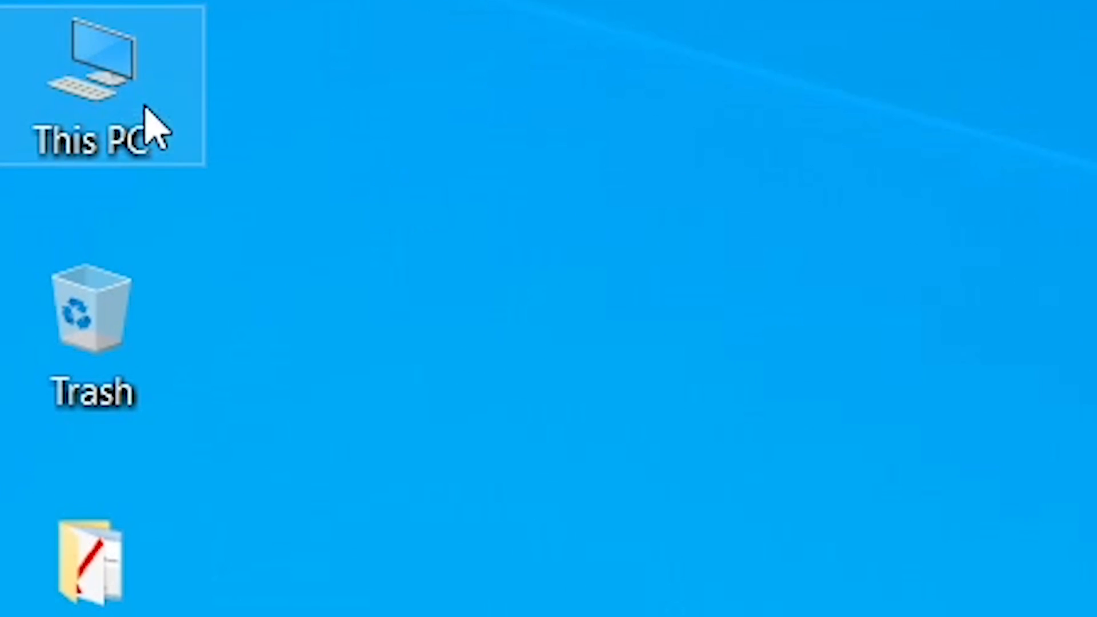
Step: Open the C: drive's Properties from This PC
double_click(98, 77)
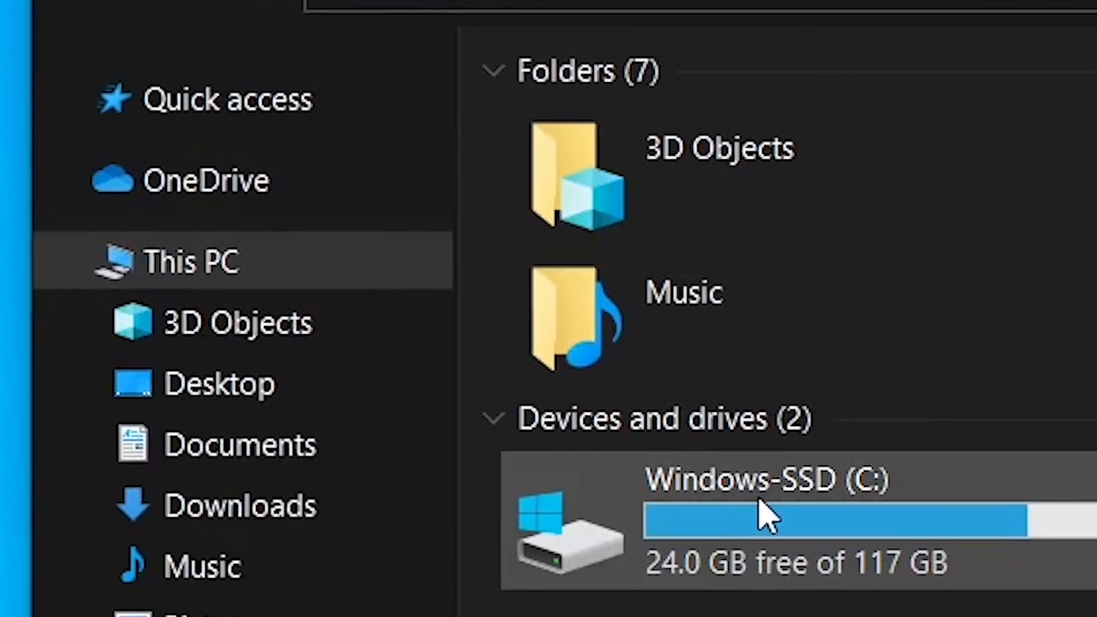
right_click(769, 510)
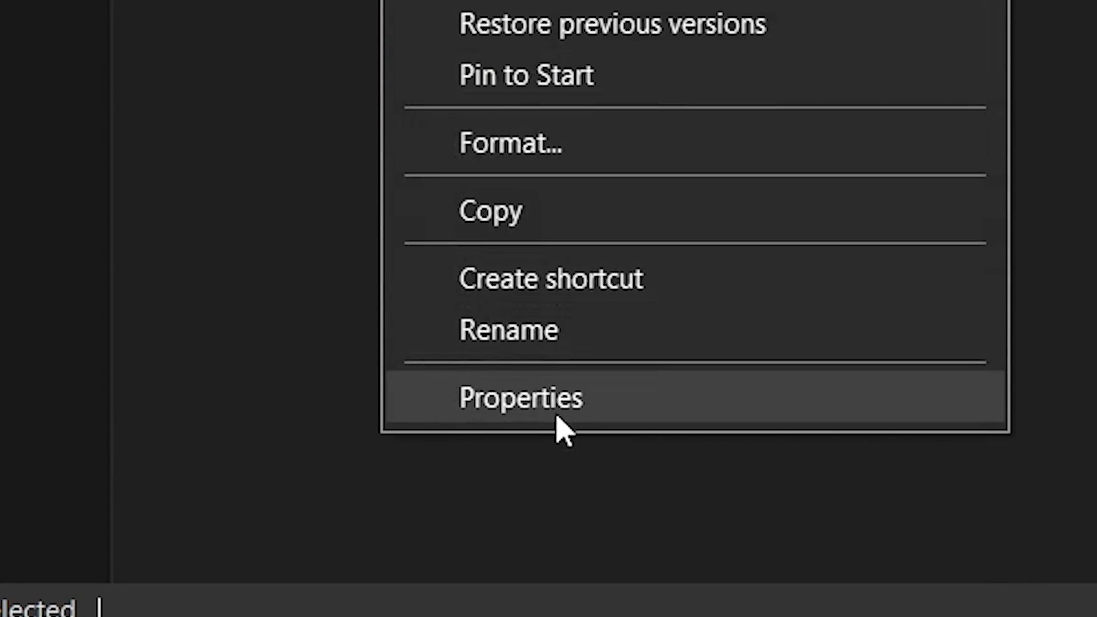
click(520, 398)
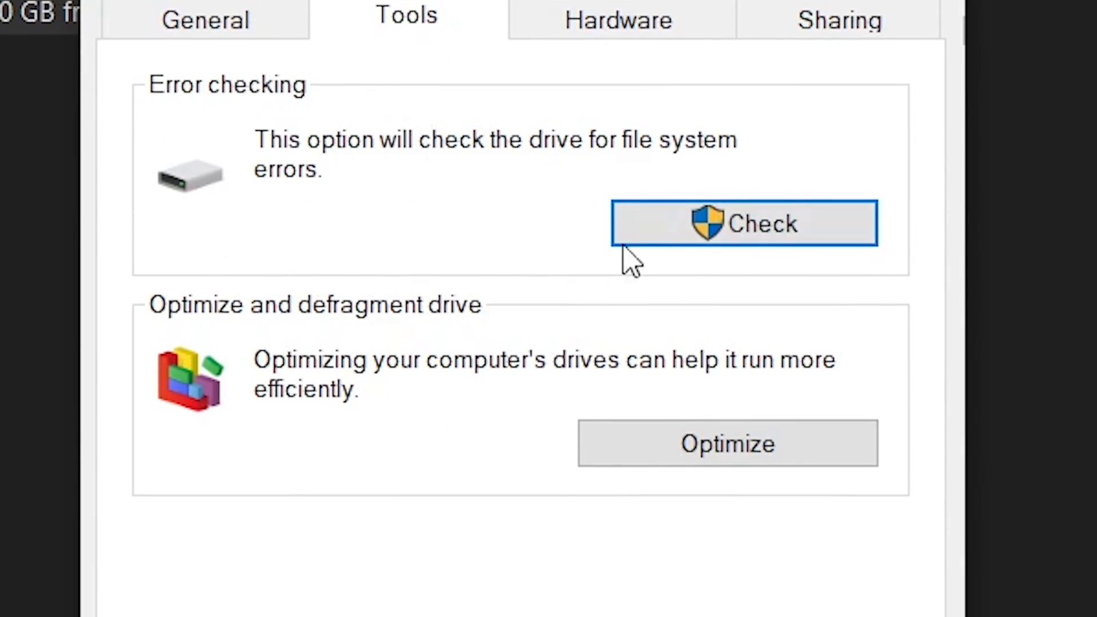
mouse_move(847, 252)
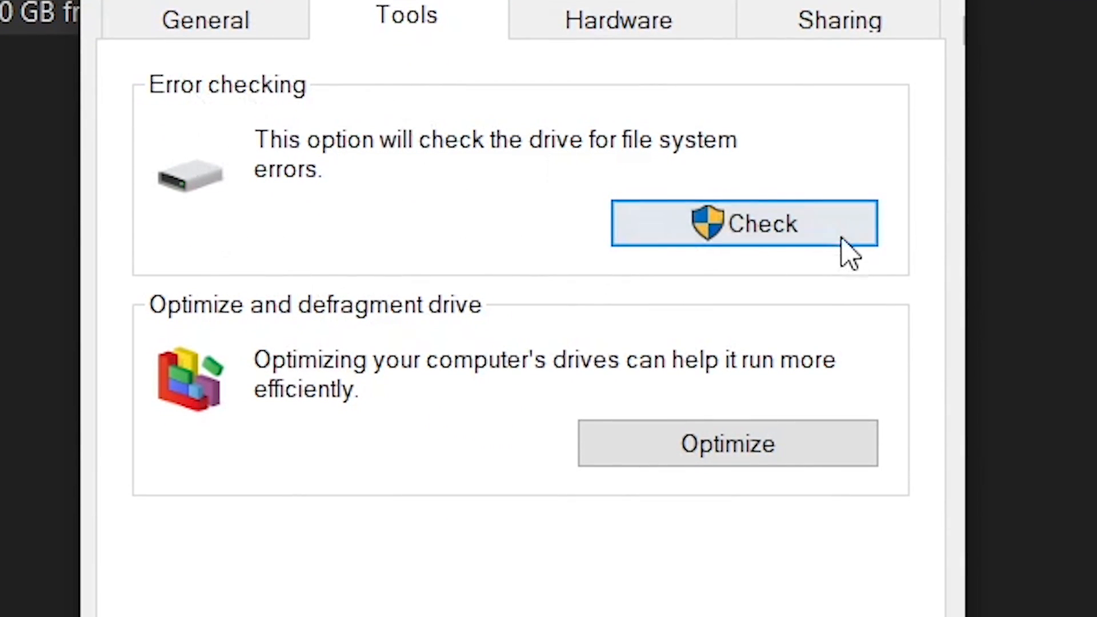
Step: Scan the C: drive for errors and close the no-errors result
click(743, 223)
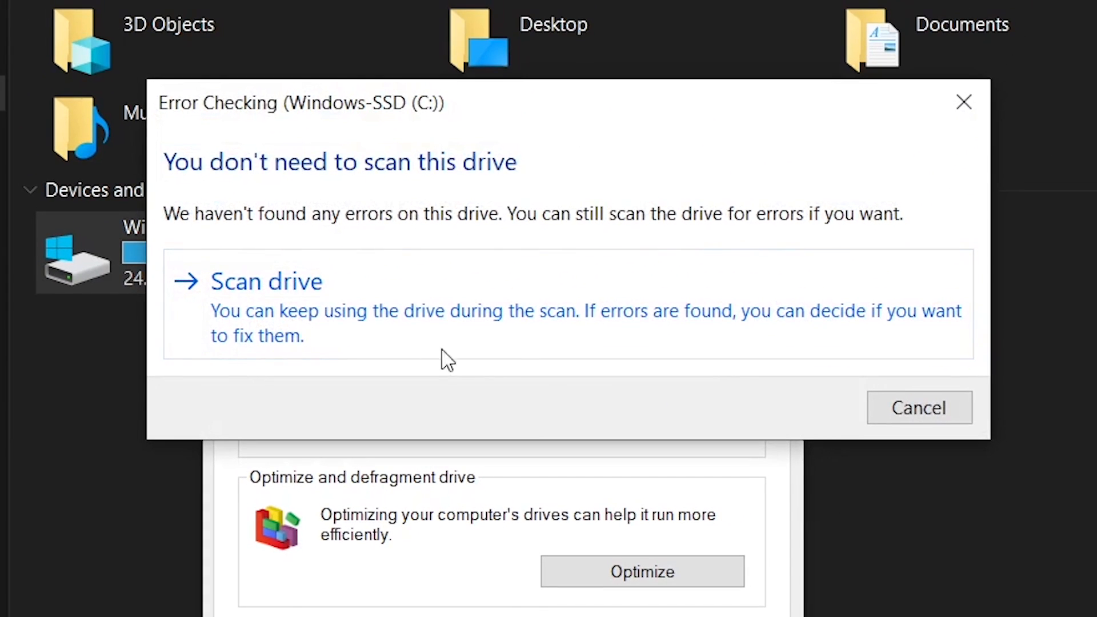
click(265, 281)
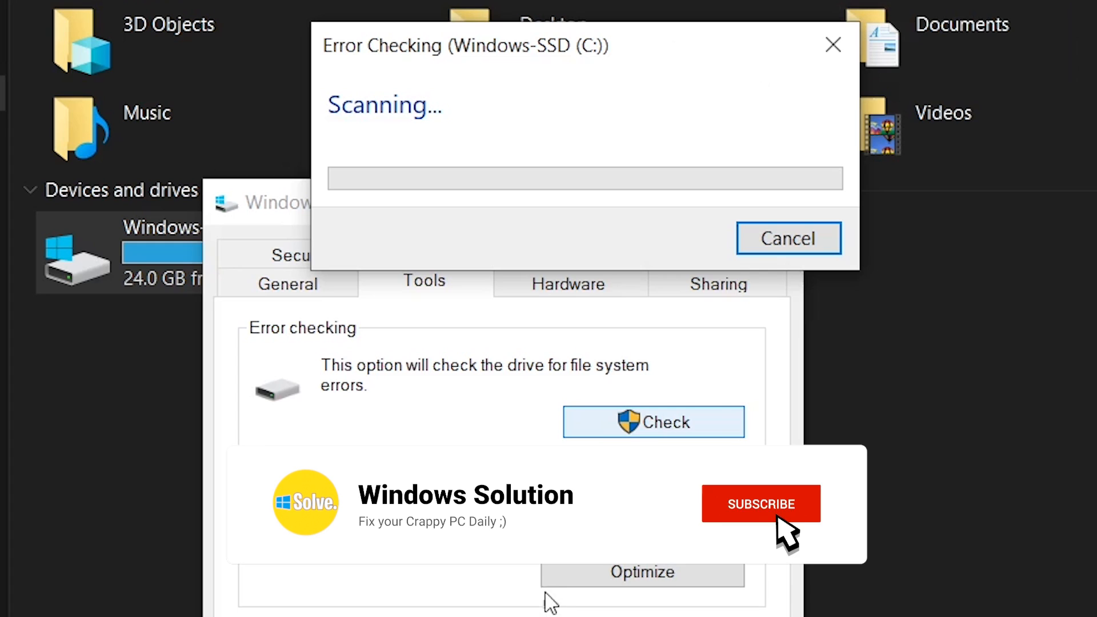
click(761, 504)
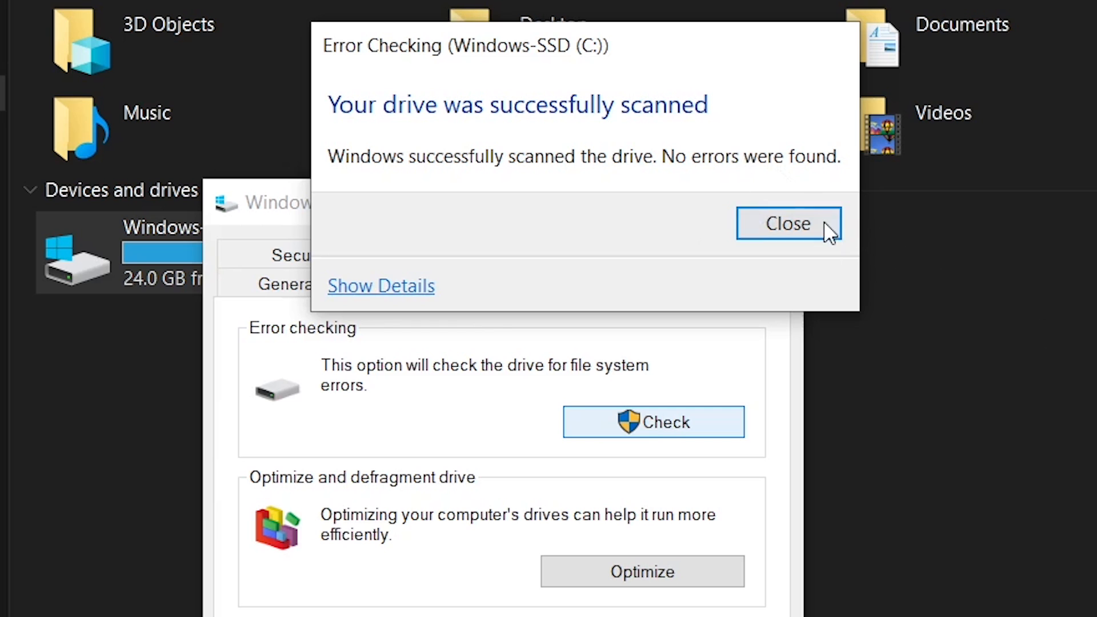
click(788, 223)
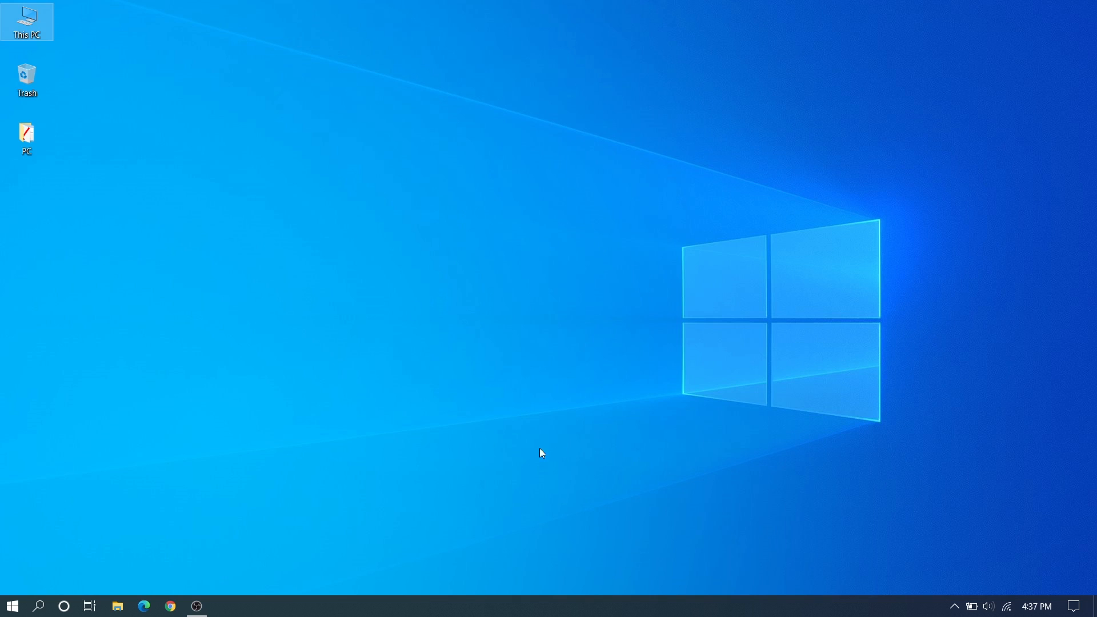
Step: Open Windows Settings from the Start menu and go to Privacy's General page
click(12, 606)
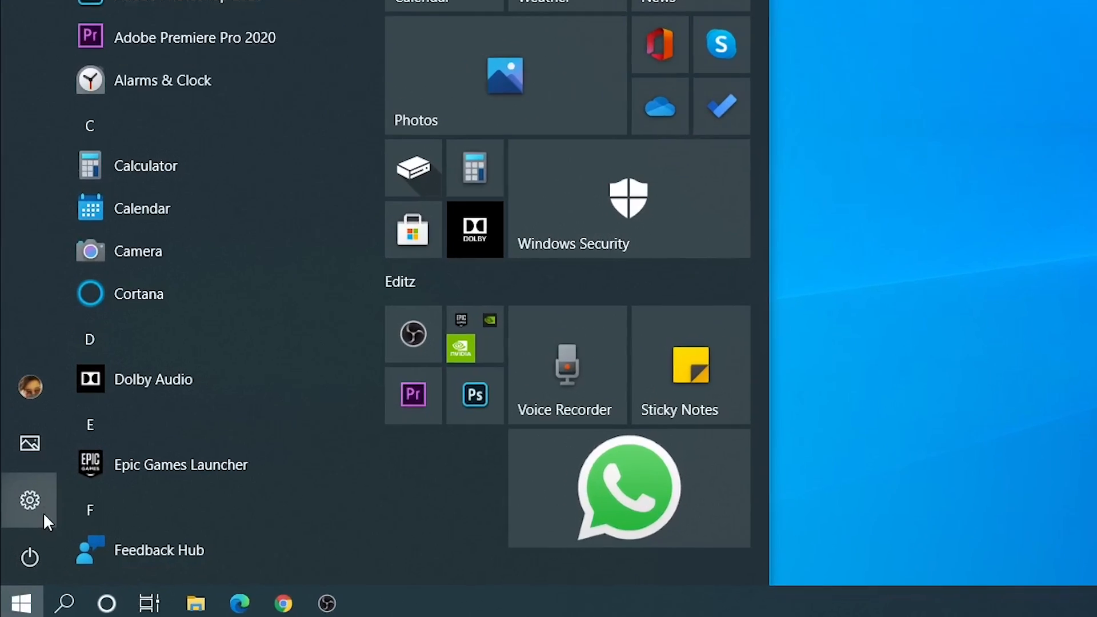
click(29, 500)
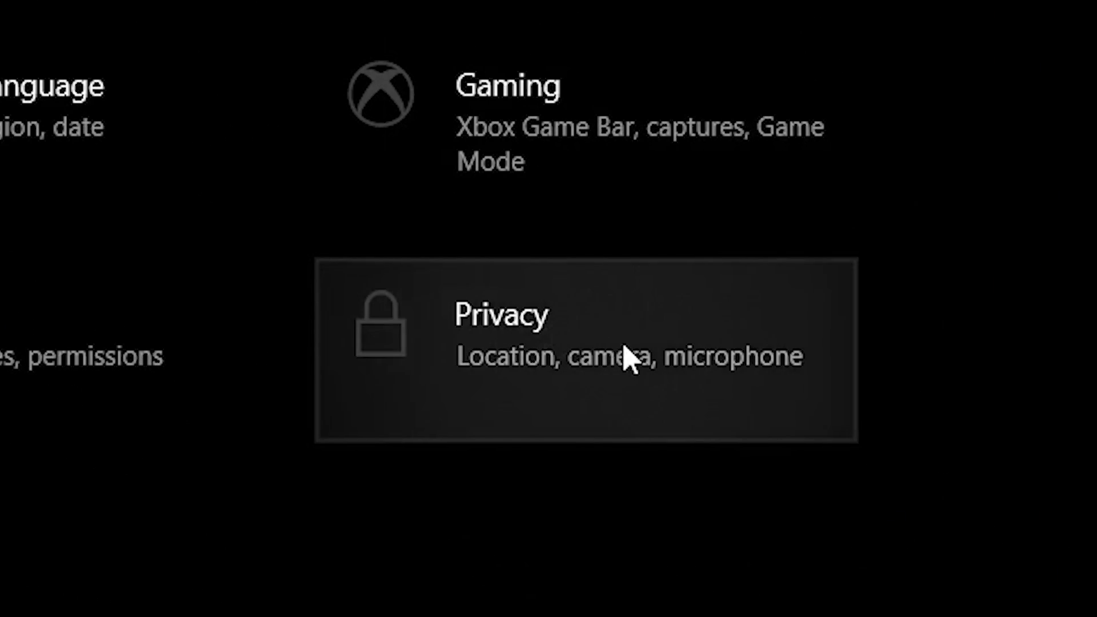
click(588, 350)
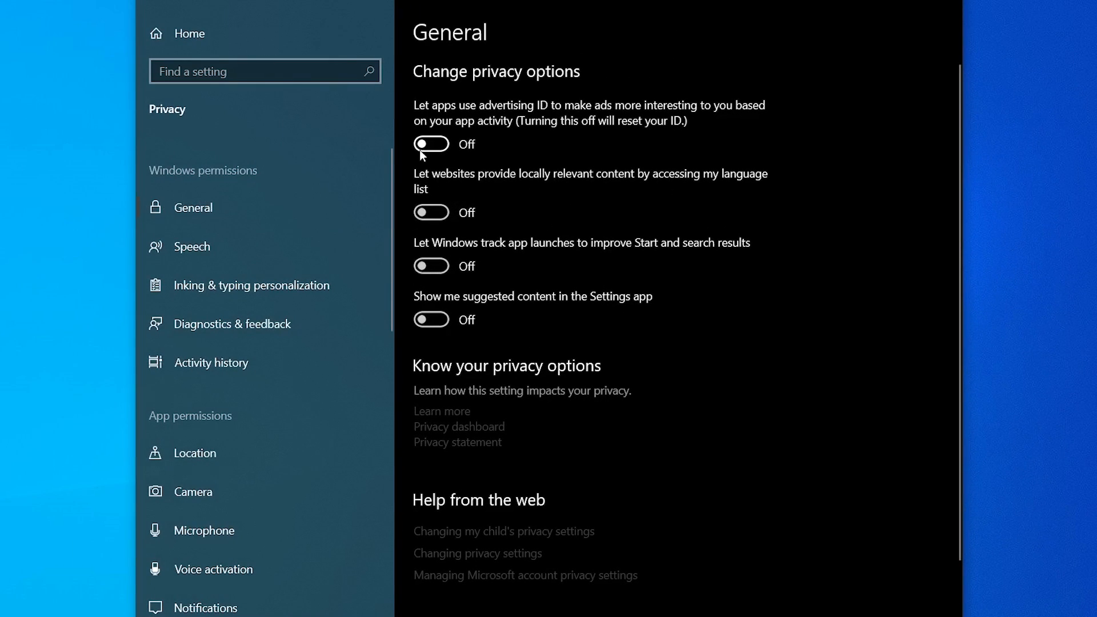
Step: Review the Speech, Inking & typing, Diagnostics & feedback and Activity history privacy pages
click(191, 246)
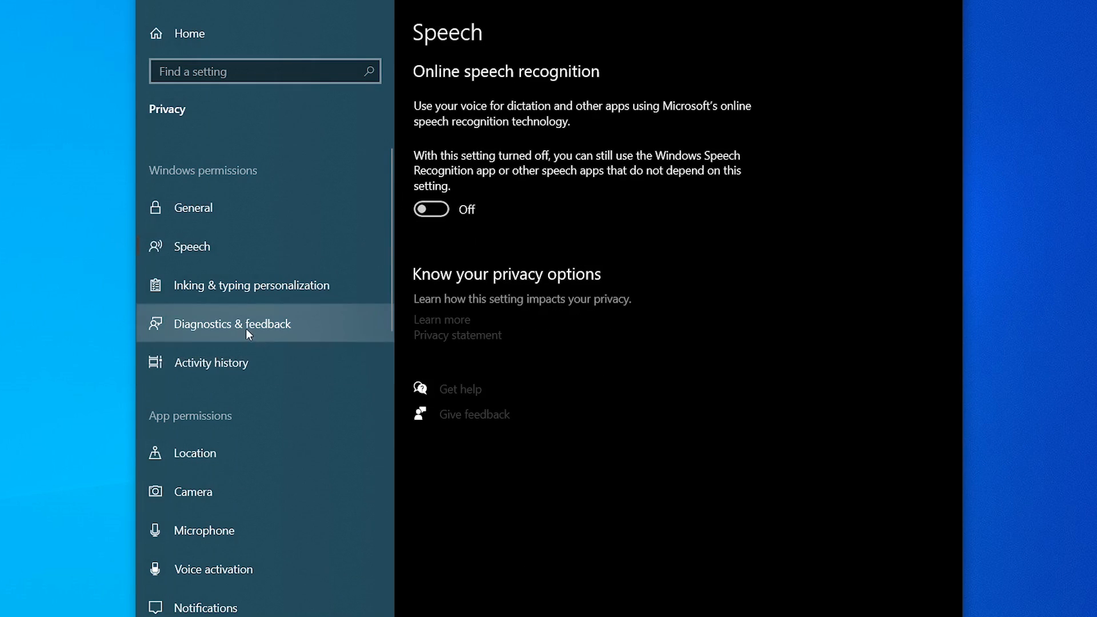
click(253, 285)
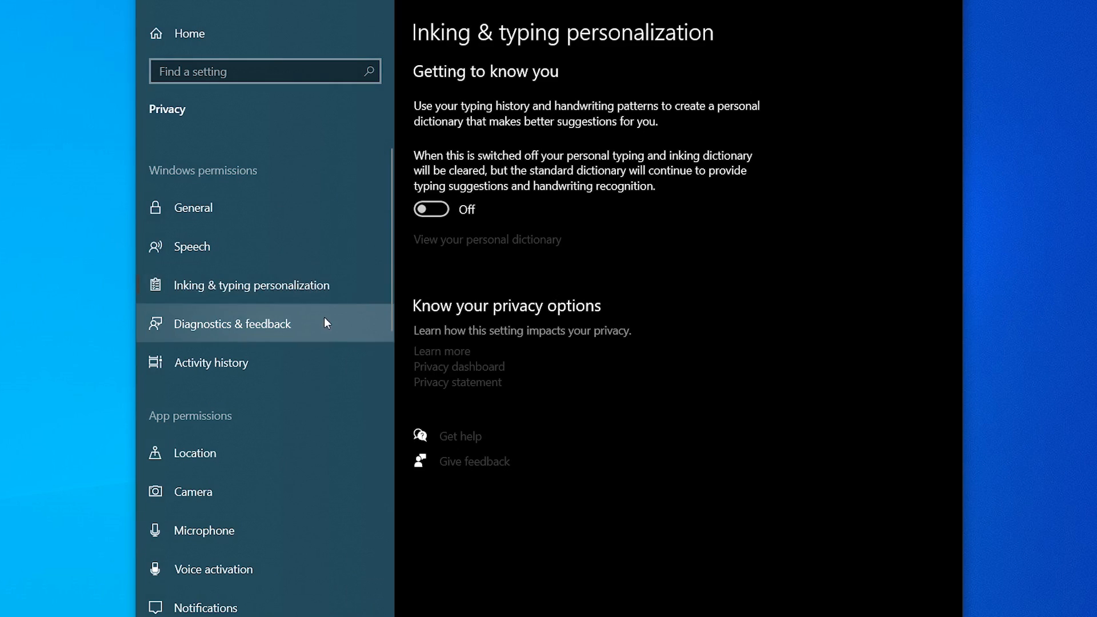
click(233, 324)
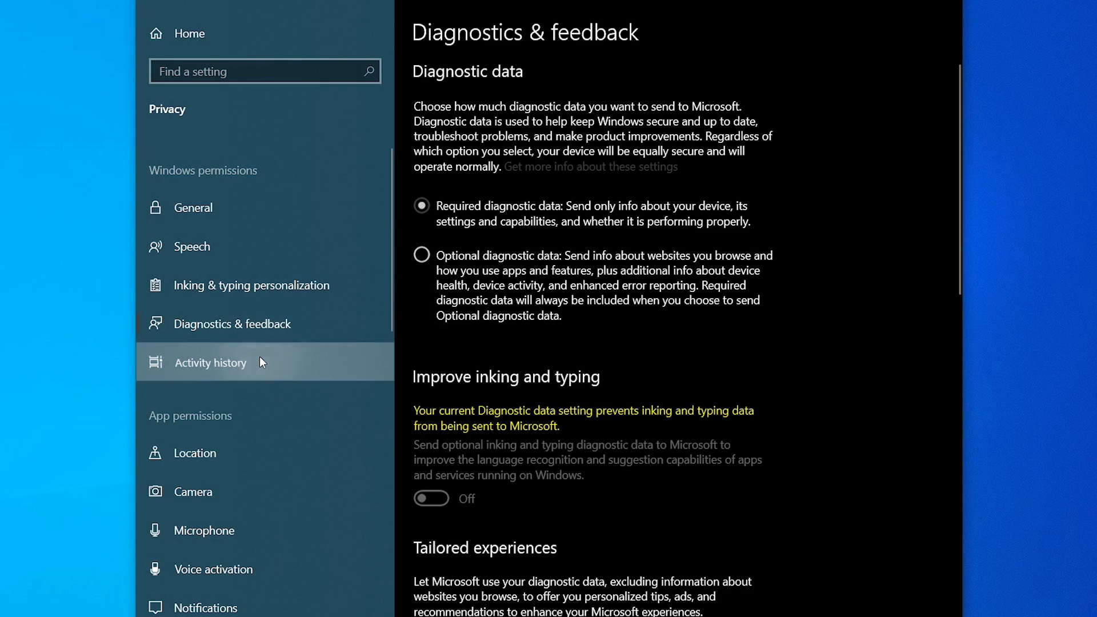
click(209, 362)
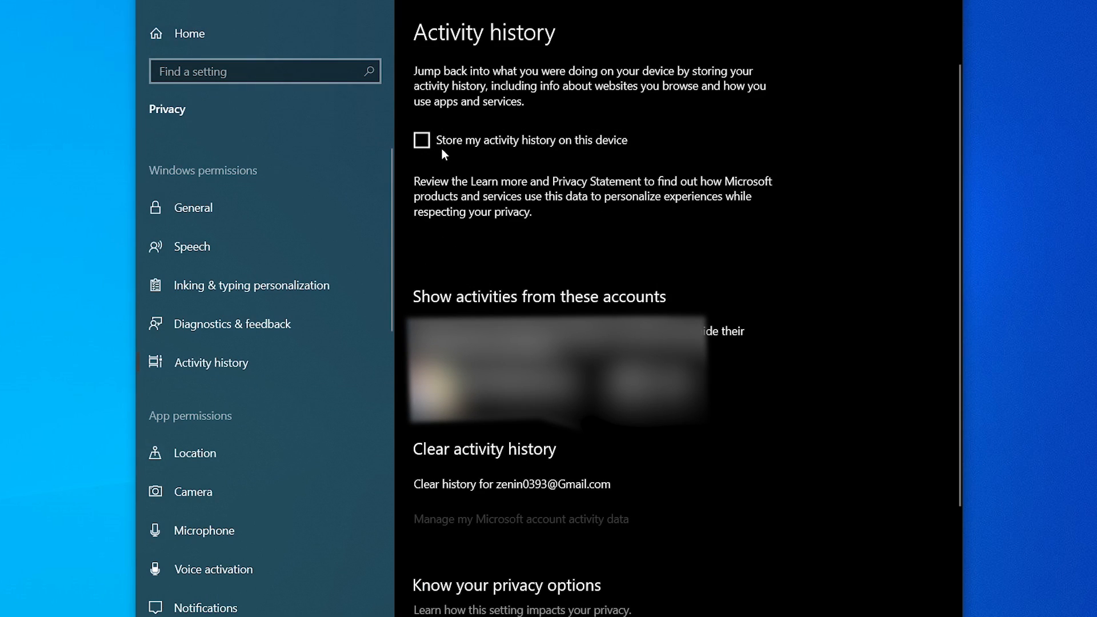
mouse_move(559, 227)
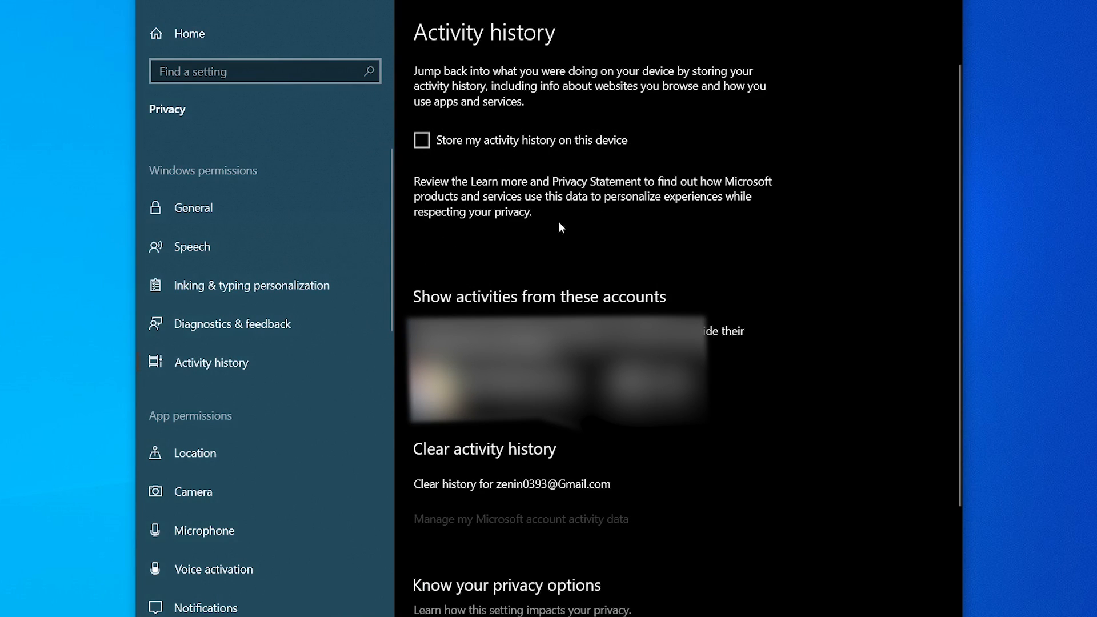
Step: Review Location, Camera and Voice activation, and turn off app access to notifications and account info
click(195, 453)
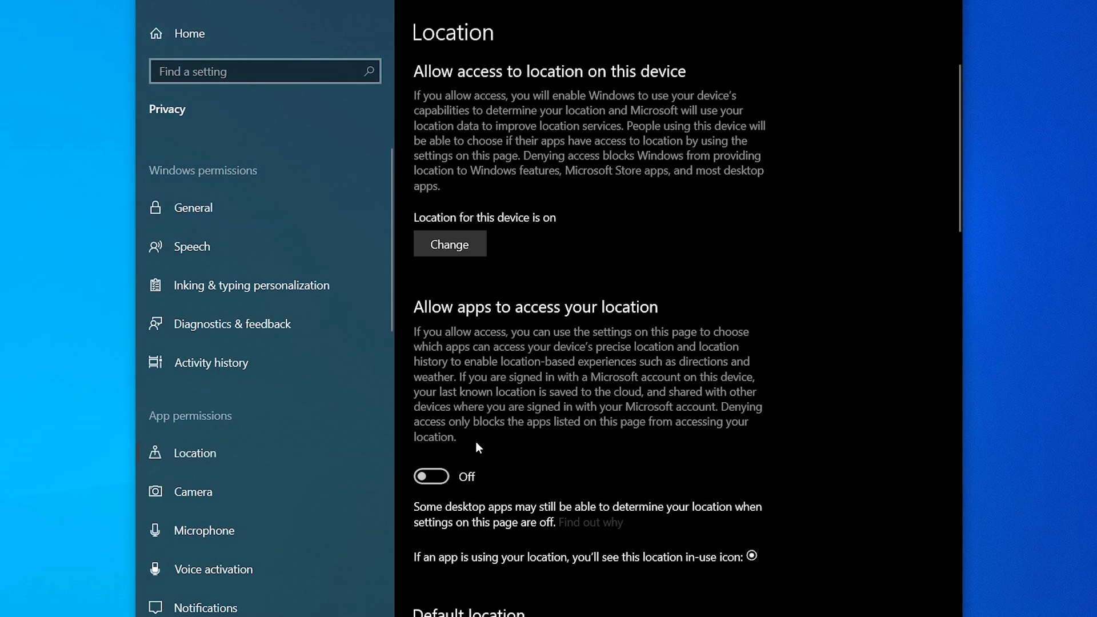
scroll(down, 3)
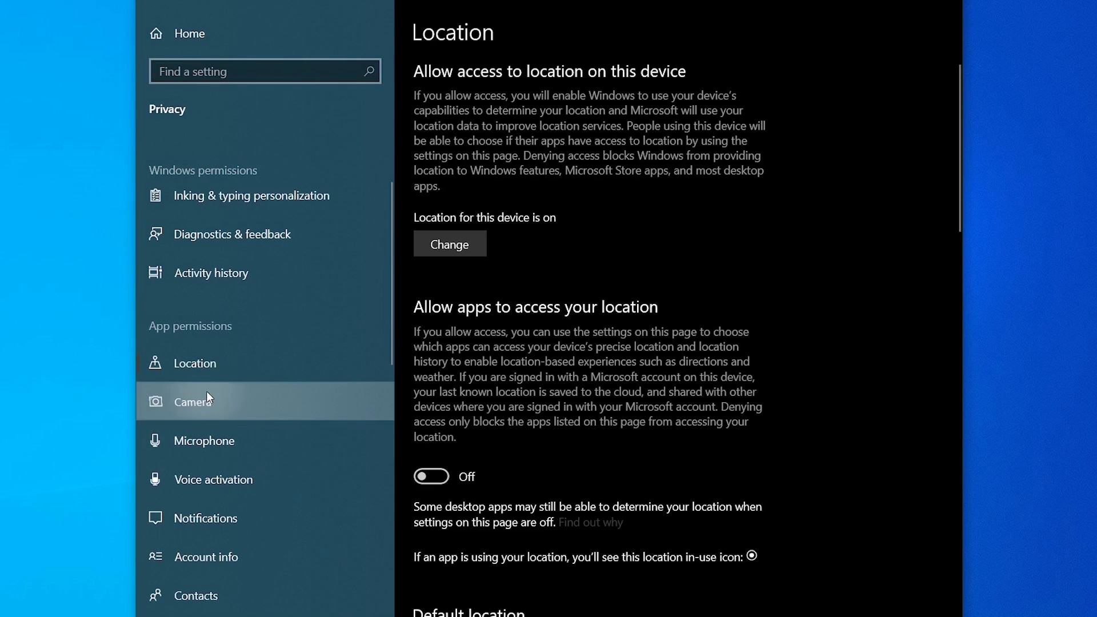
click(194, 401)
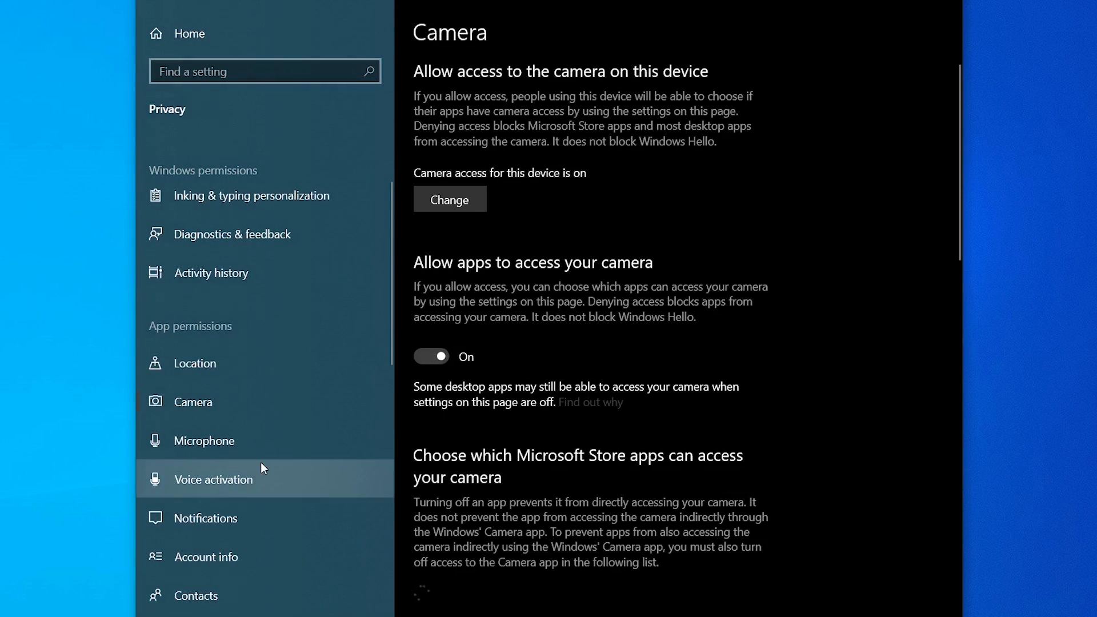
click(215, 480)
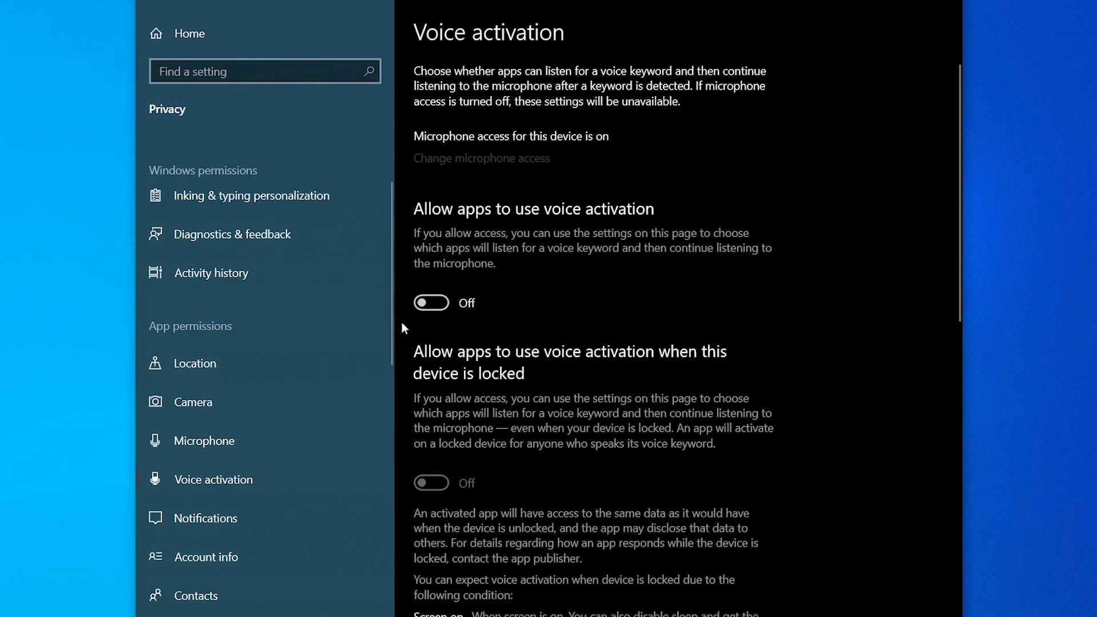
mouse_move(278, 556)
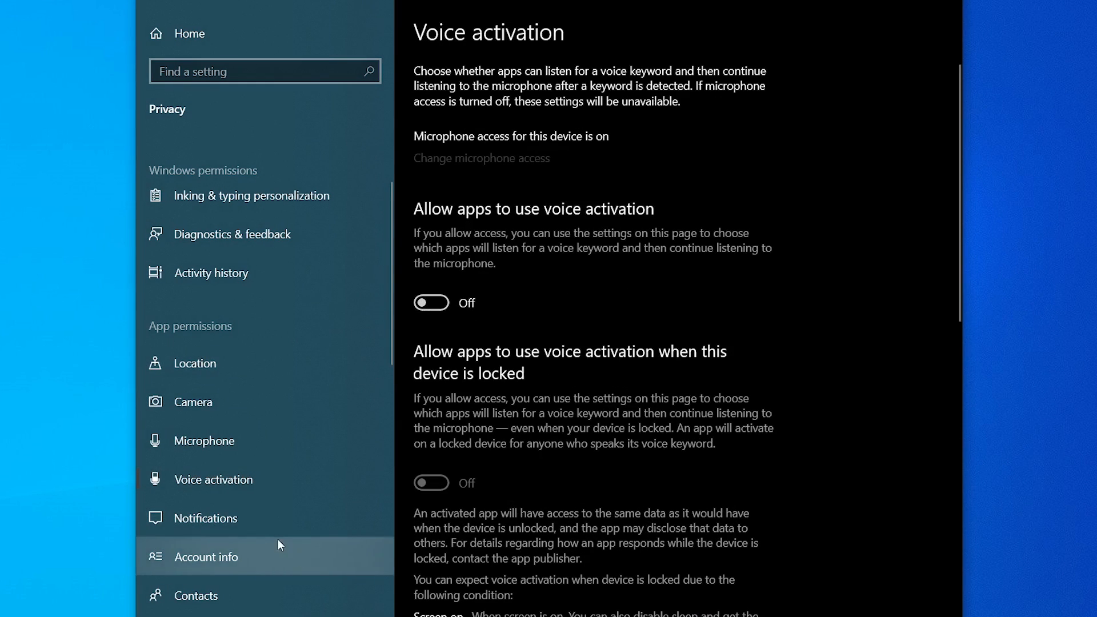
click(208, 517)
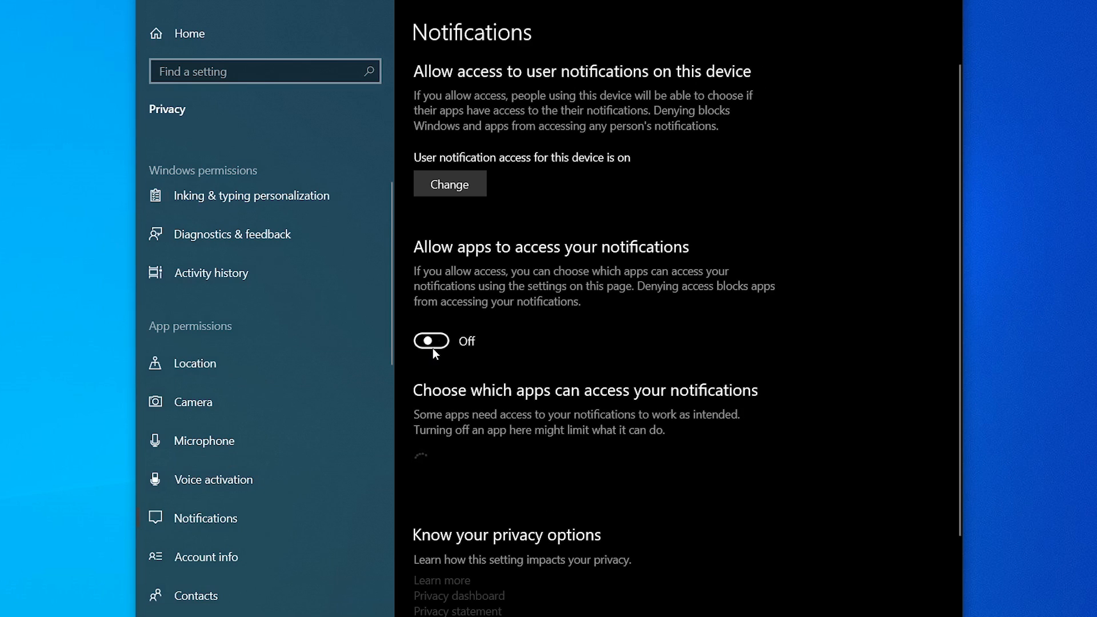
click(206, 556)
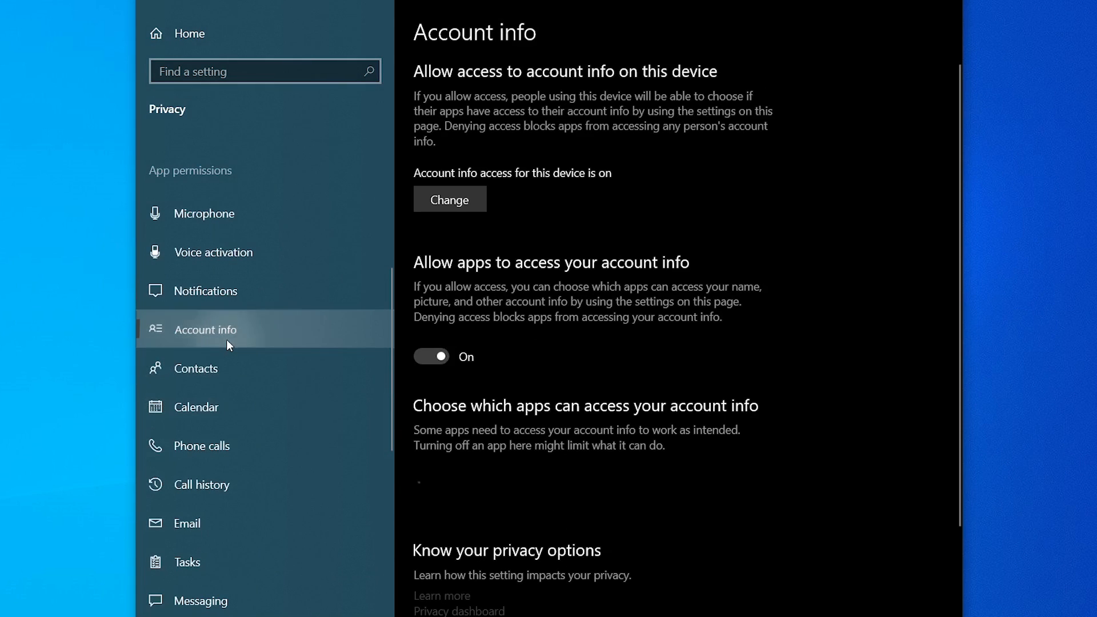
click(430, 356)
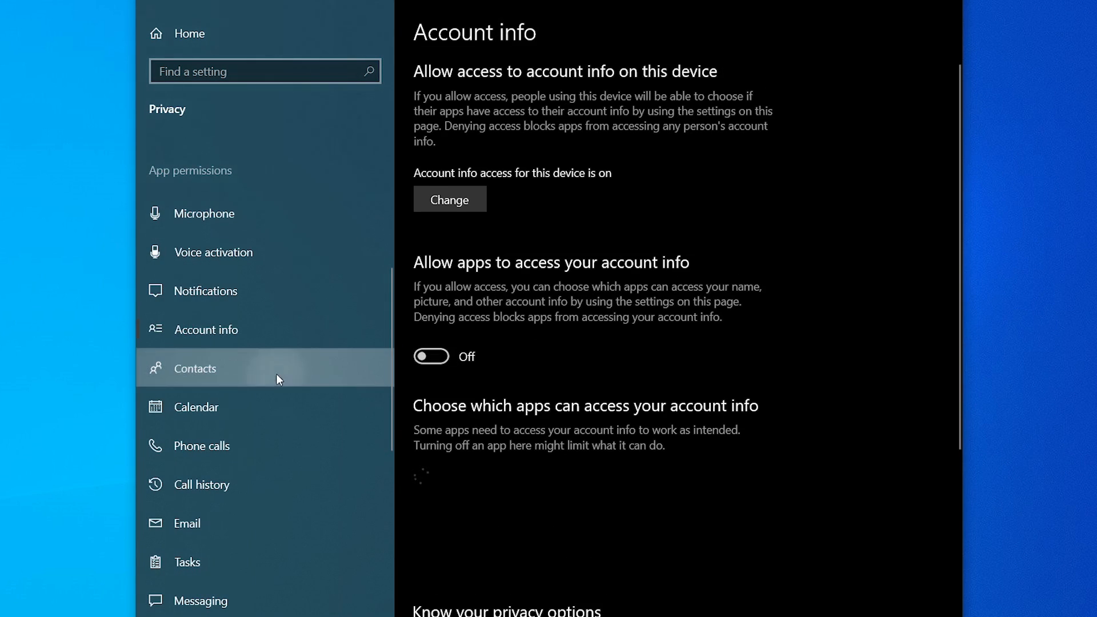
Step: Turn off app access to calendar, email and tasks, reaching the Messaging page
click(196, 406)
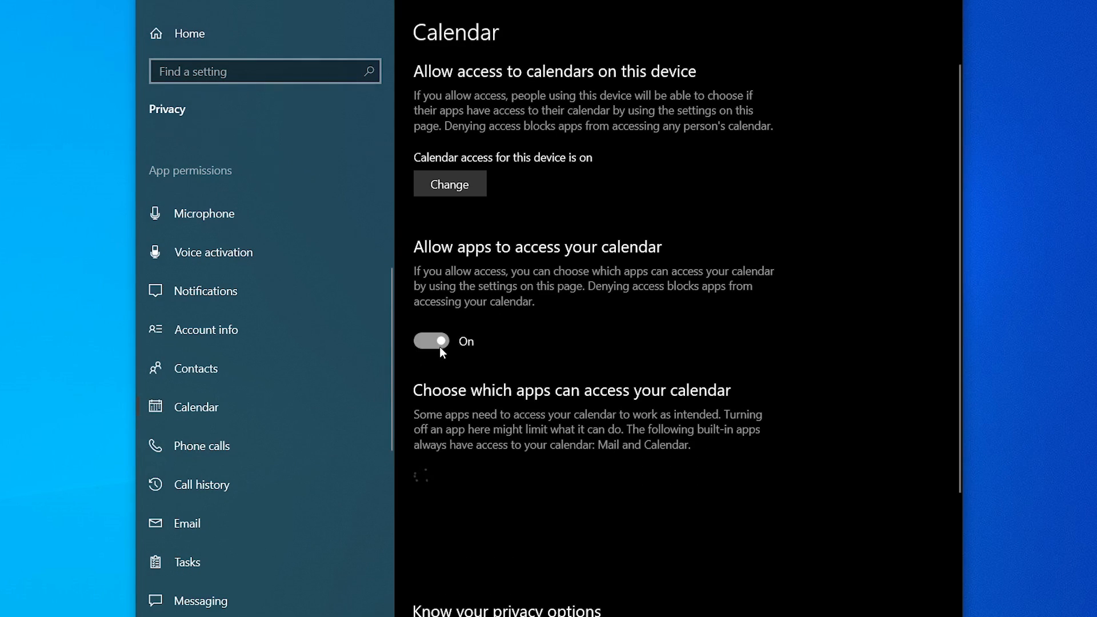
click(430, 340)
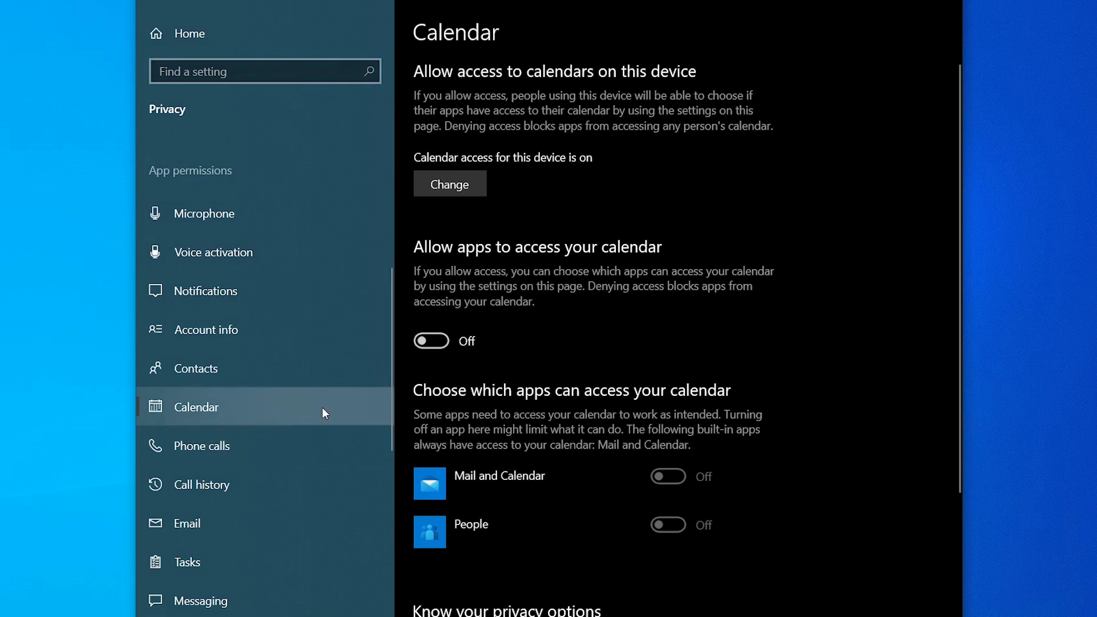
click(211, 446)
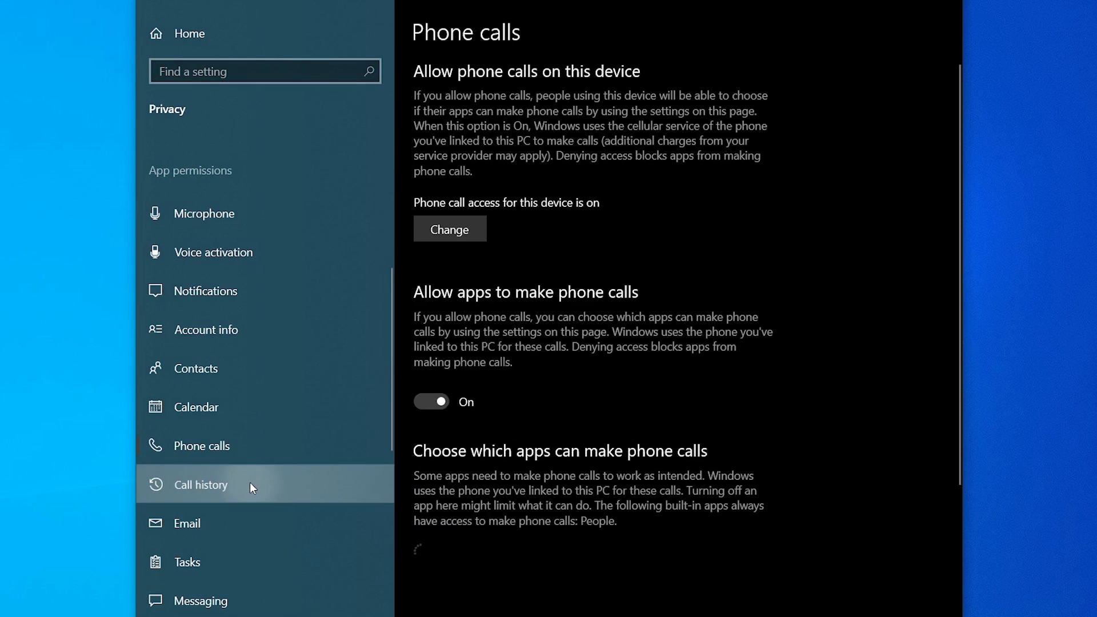
click(187, 522)
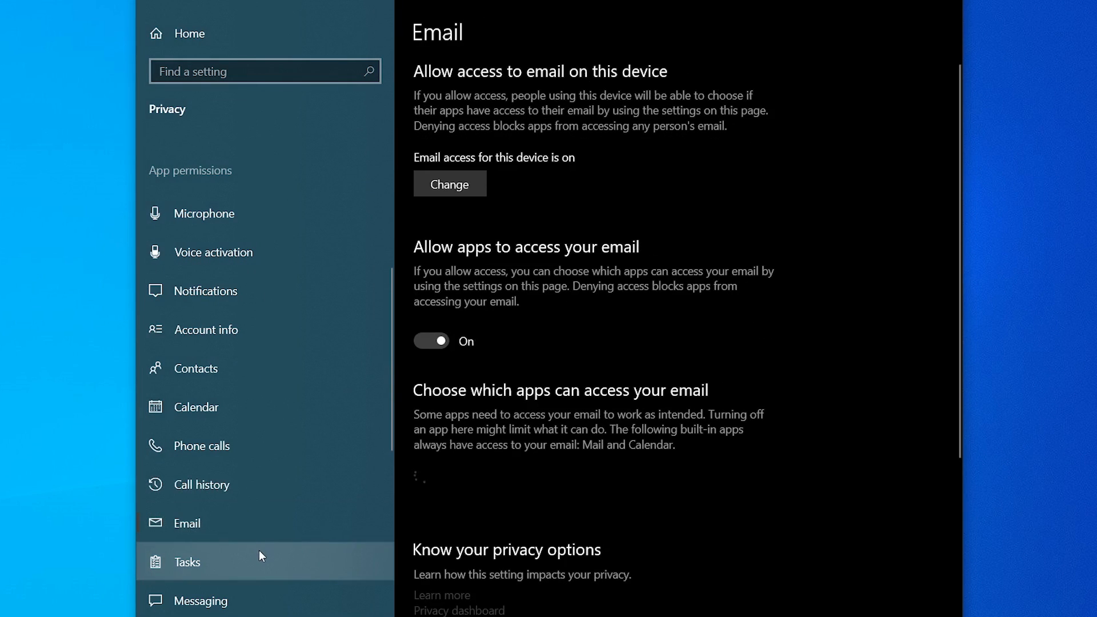
click(430, 341)
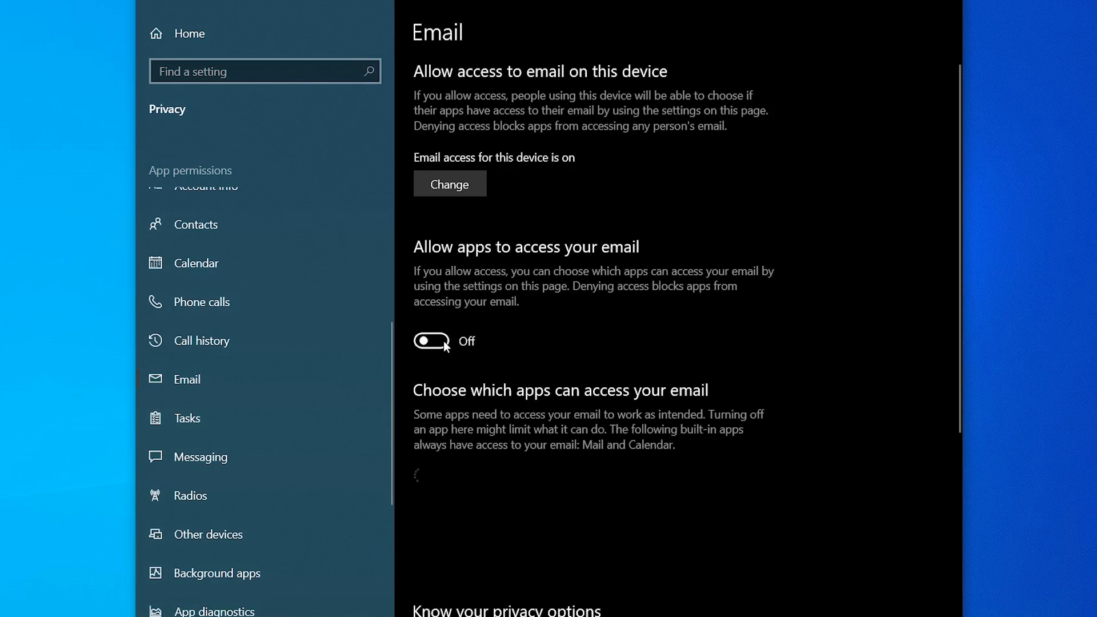
click(187, 418)
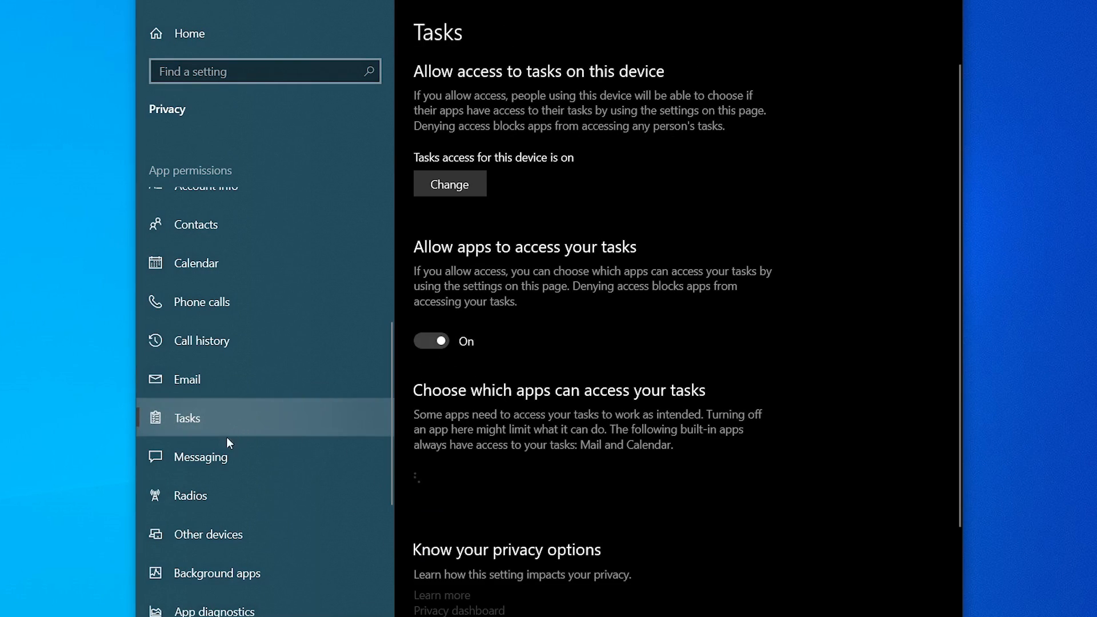
click(431, 340)
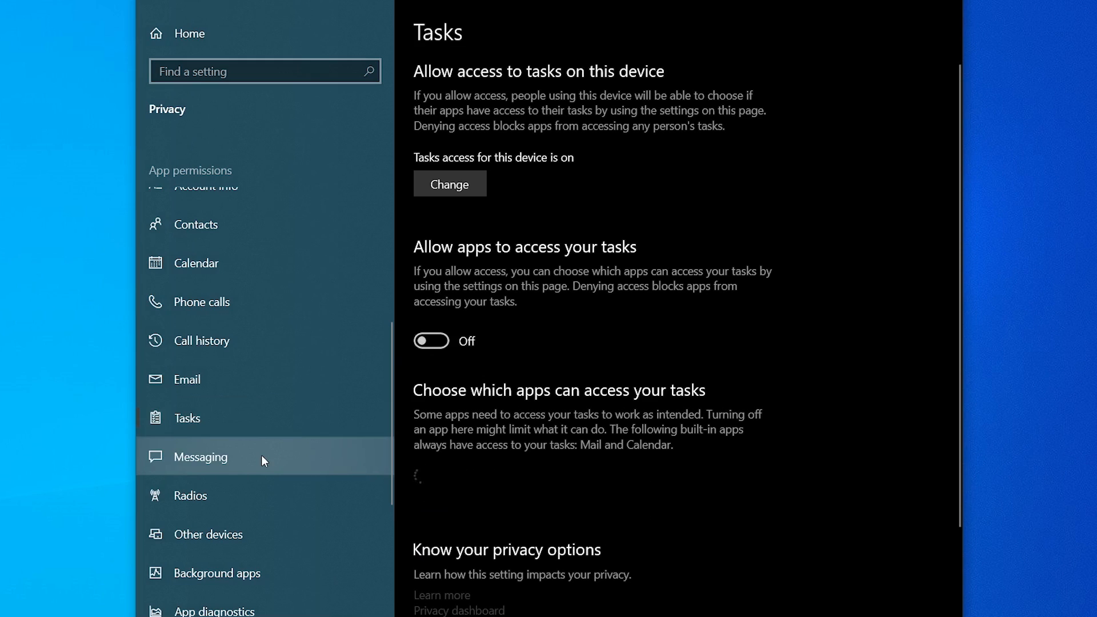
click(200, 457)
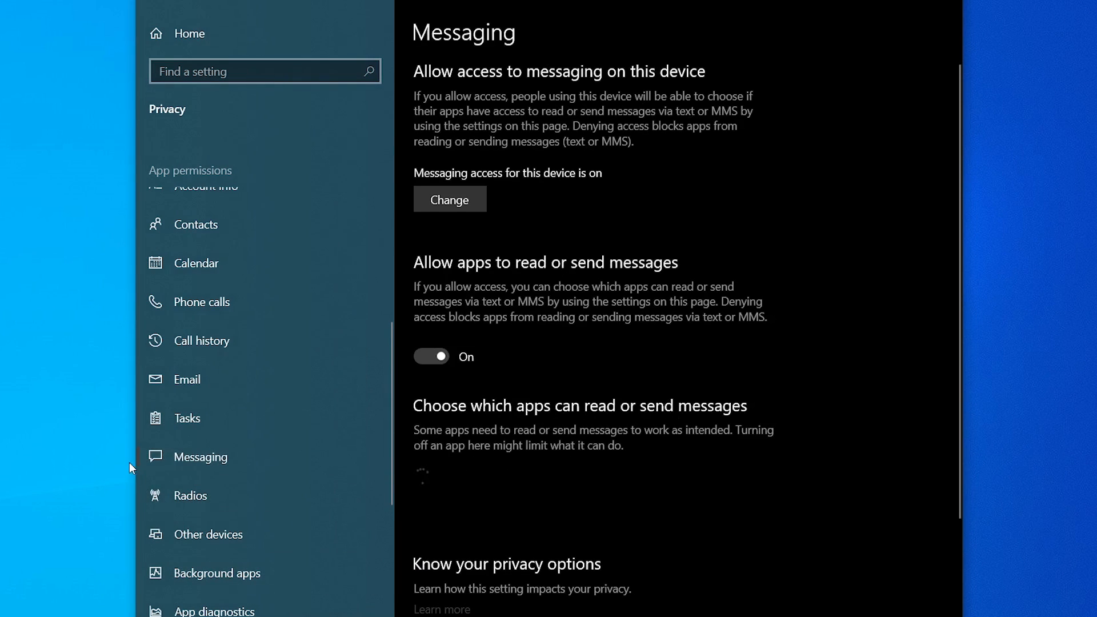
Step: Review Background apps, App diagnostics, Automatic file downloads, Documents and File system permission pages
scroll(down, 3)
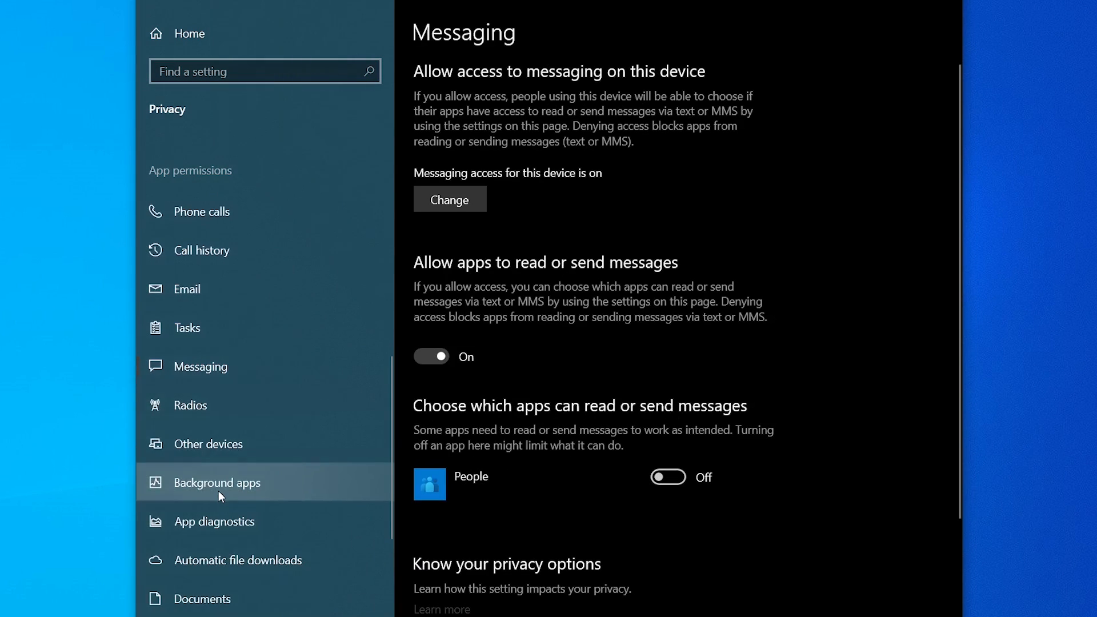
click(218, 483)
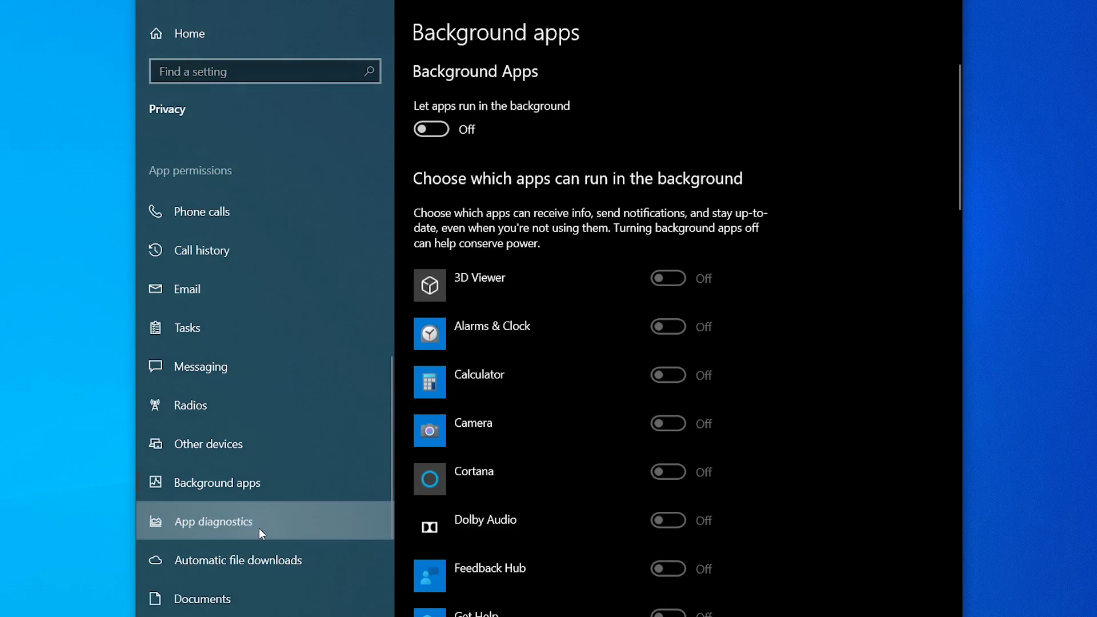
click(217, 521)
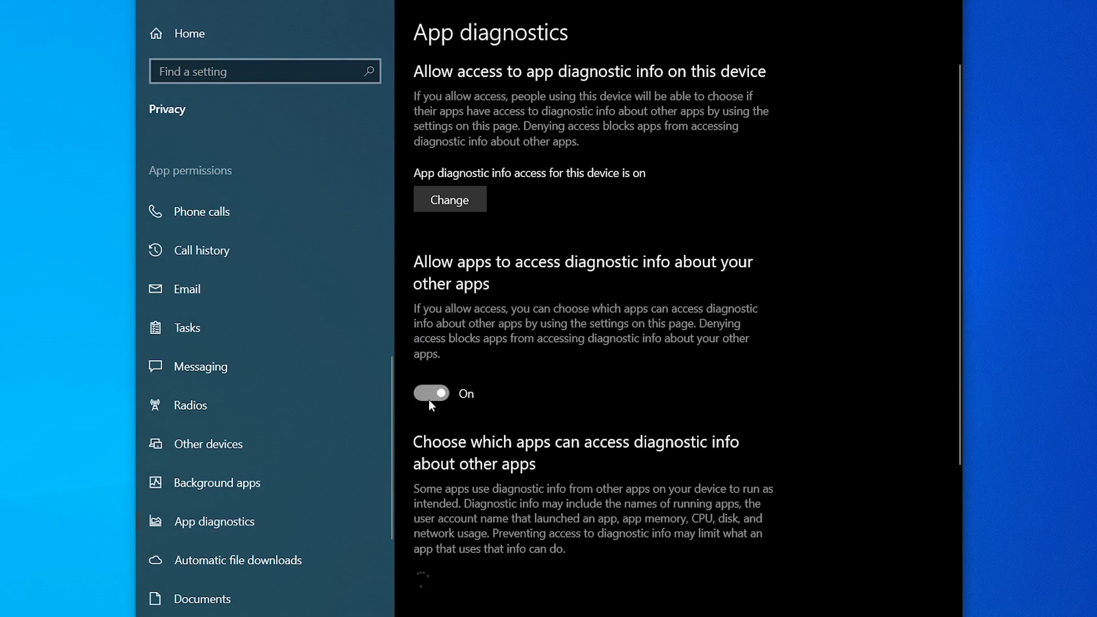
click(240, 560)
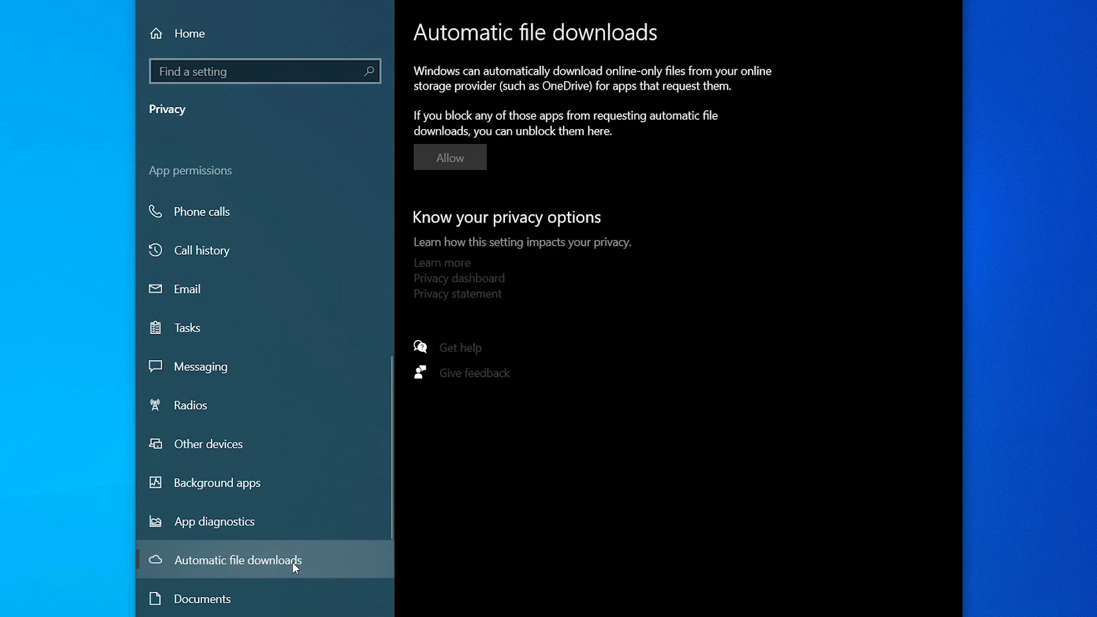
scroll(down, 3)
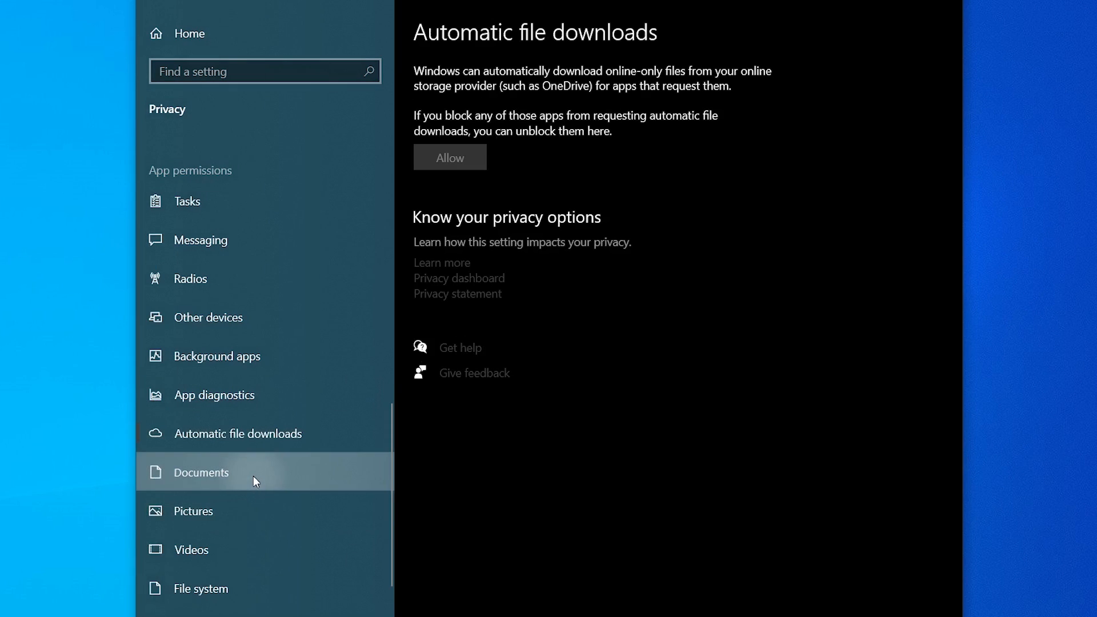
click(200, 471)
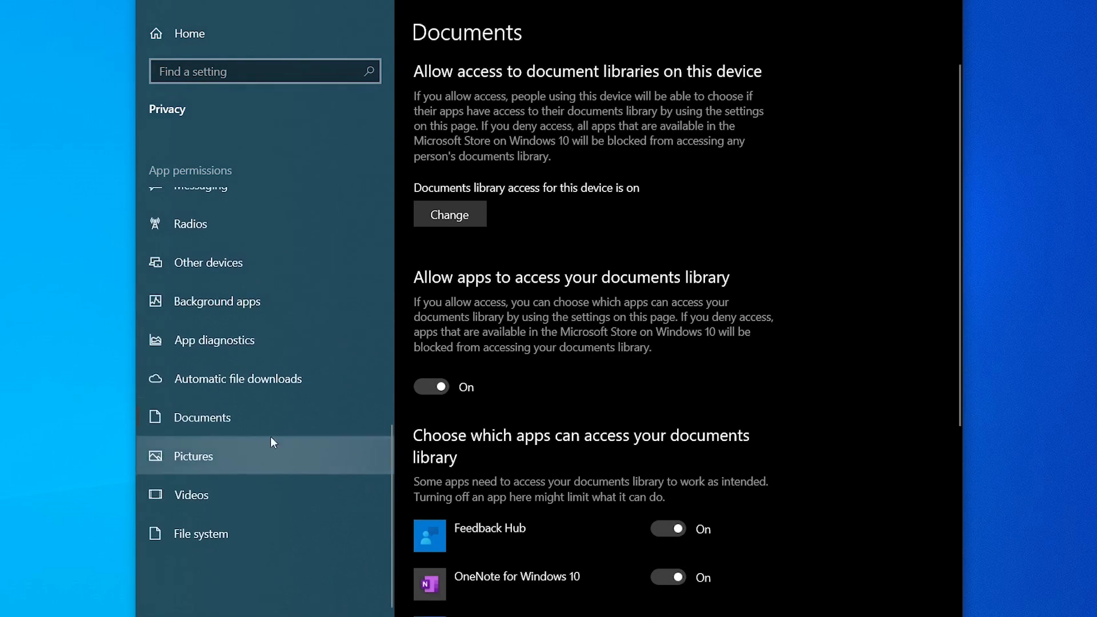
scroll(up, 3)
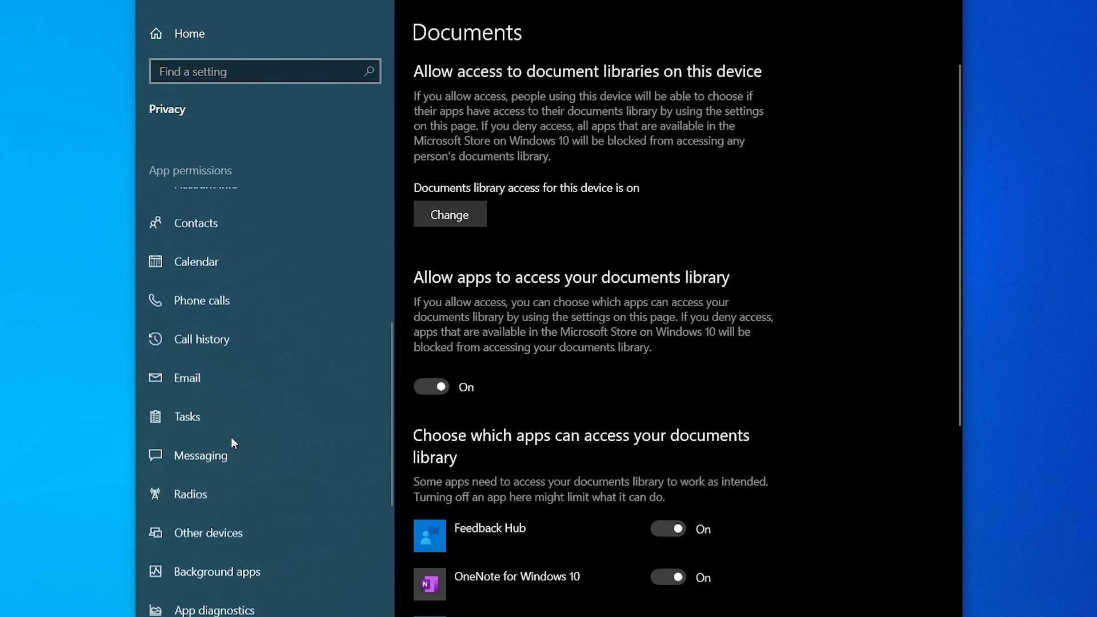
scroll(down, 3)
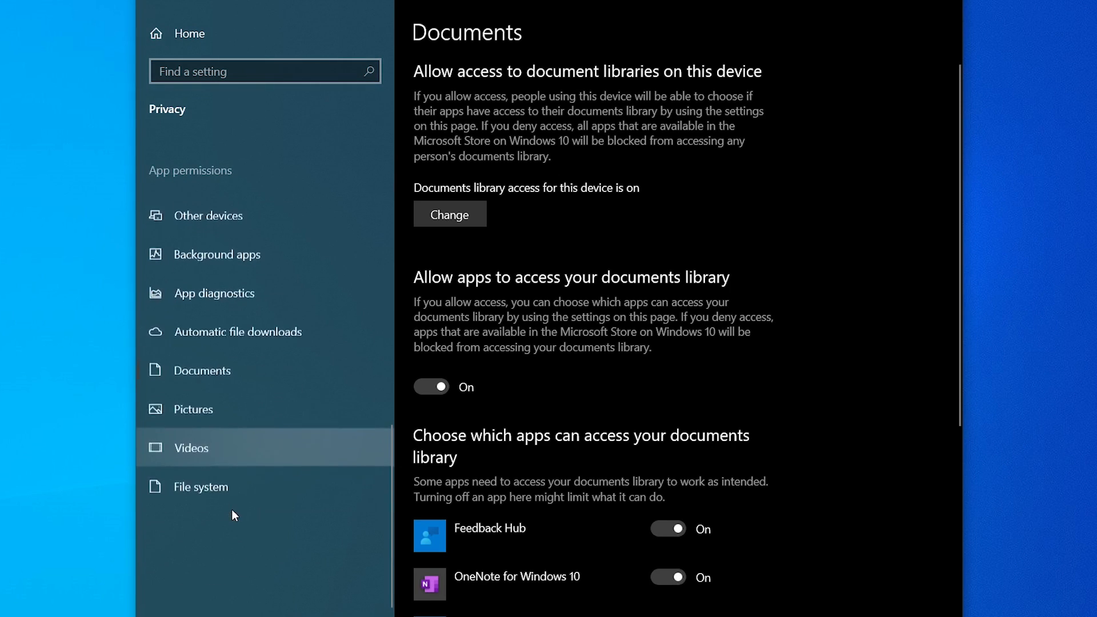
click(200, 486)
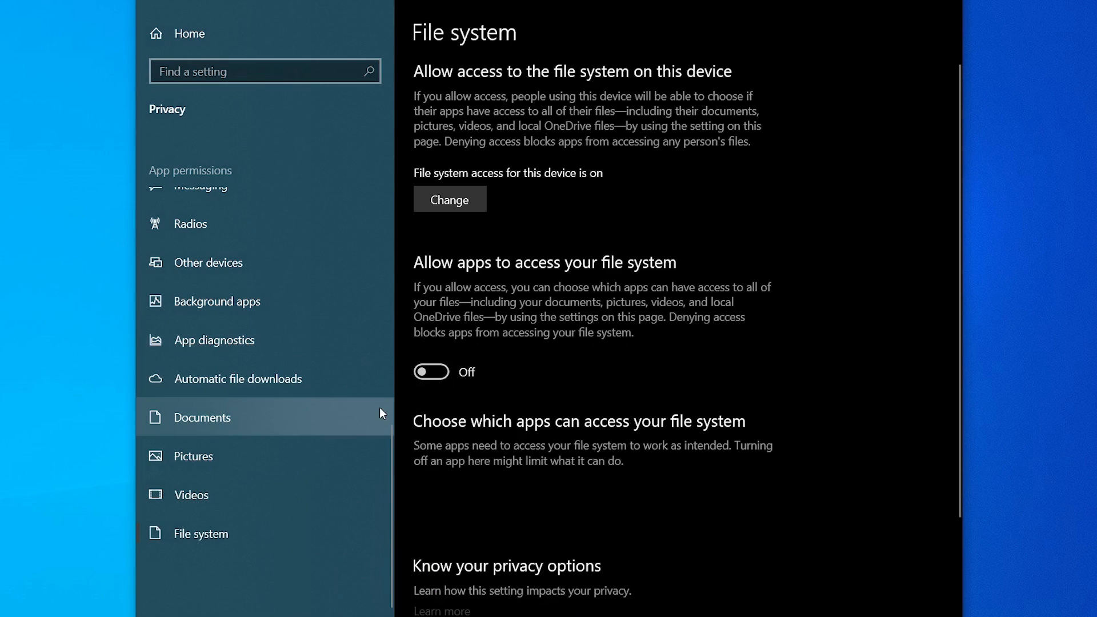
mouse_move(891, 9)
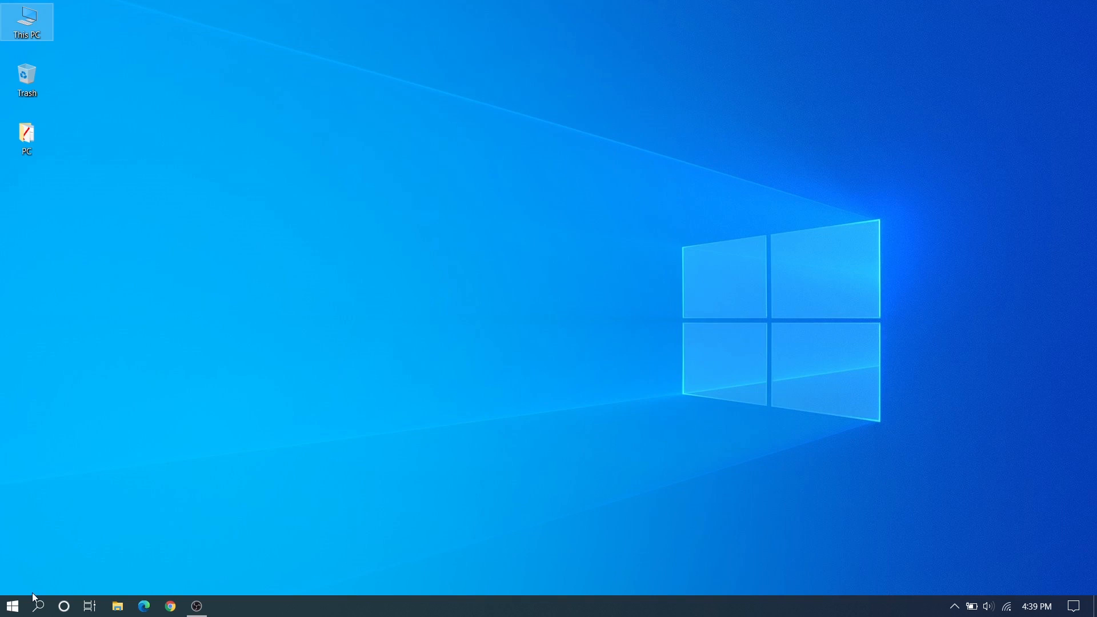
Step: Reopen Settings, search for 'storage' and switch Storage Sense On
click(11, 605)
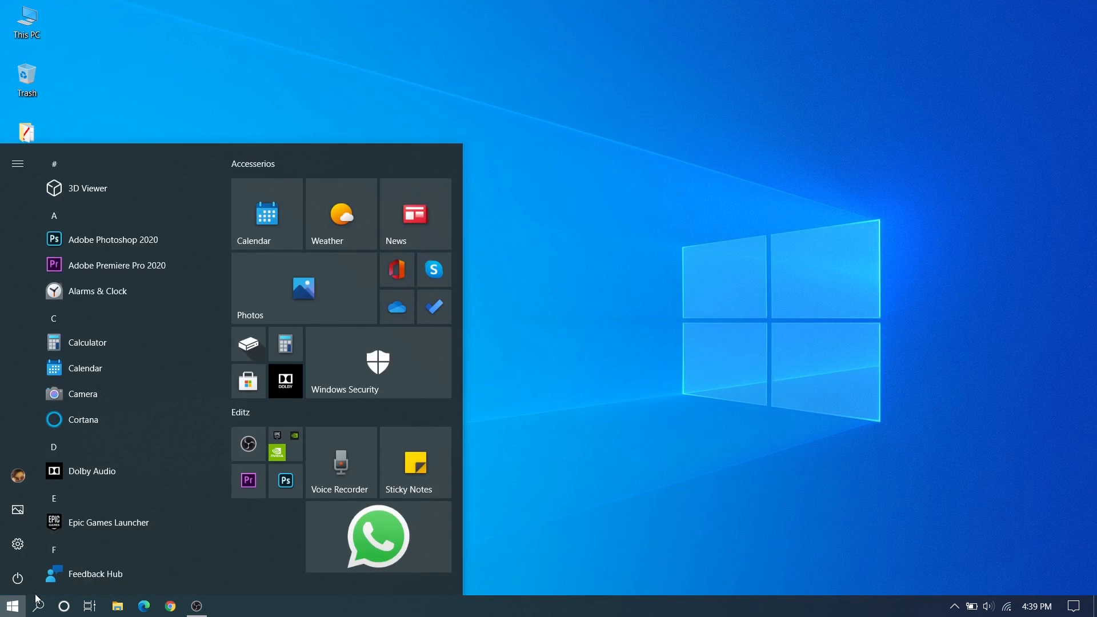
click(17, 545)
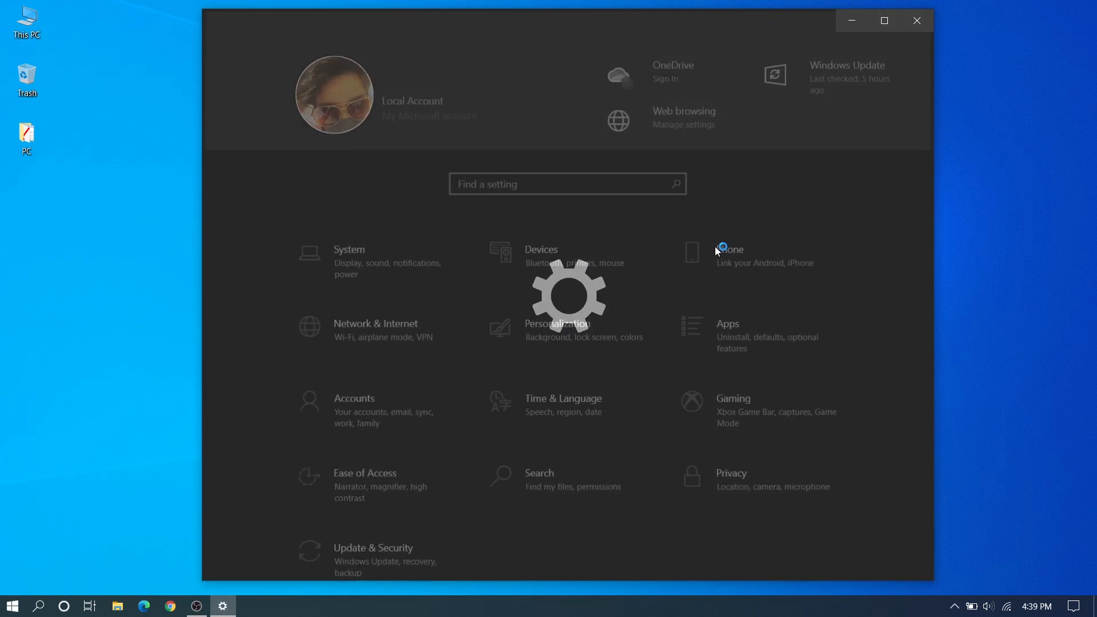
text(stora)
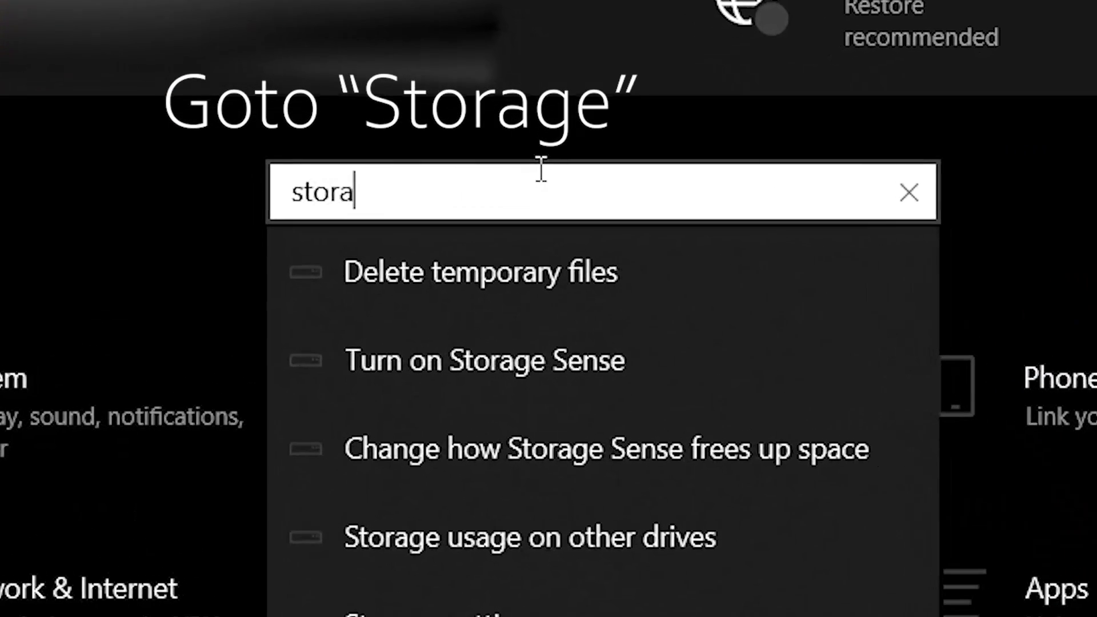
text(ge)
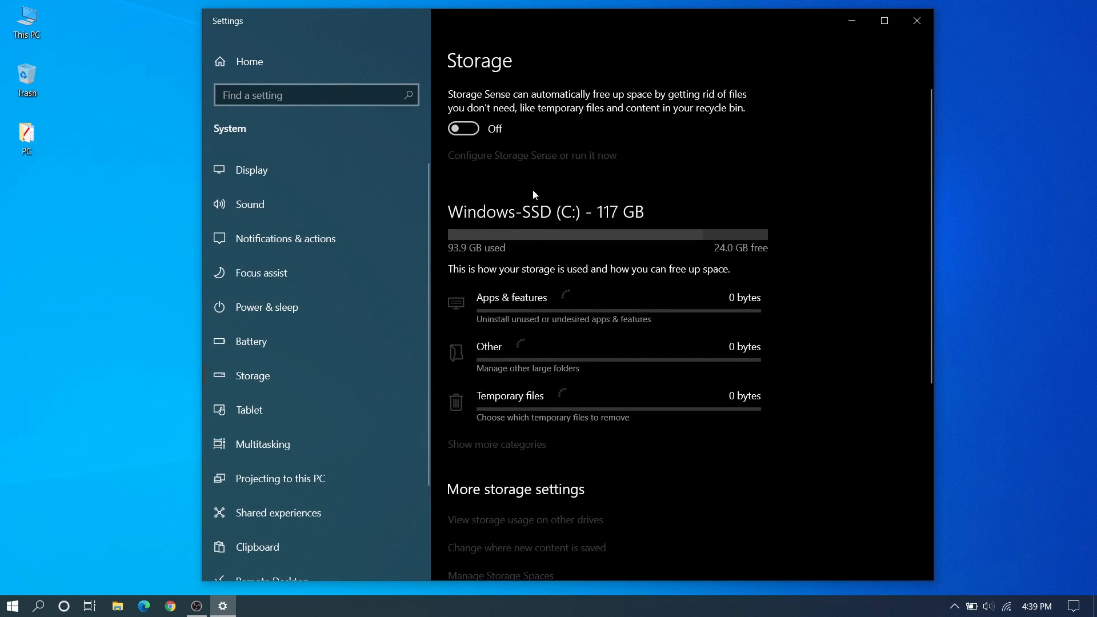
click(462, 128)
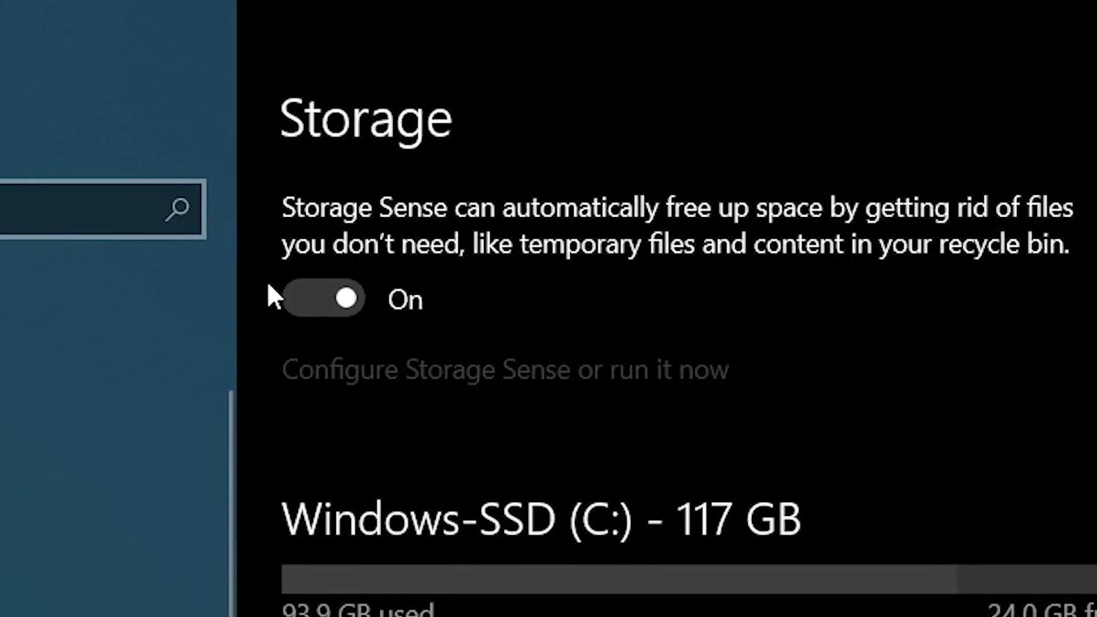
mouse_move(281, 343)
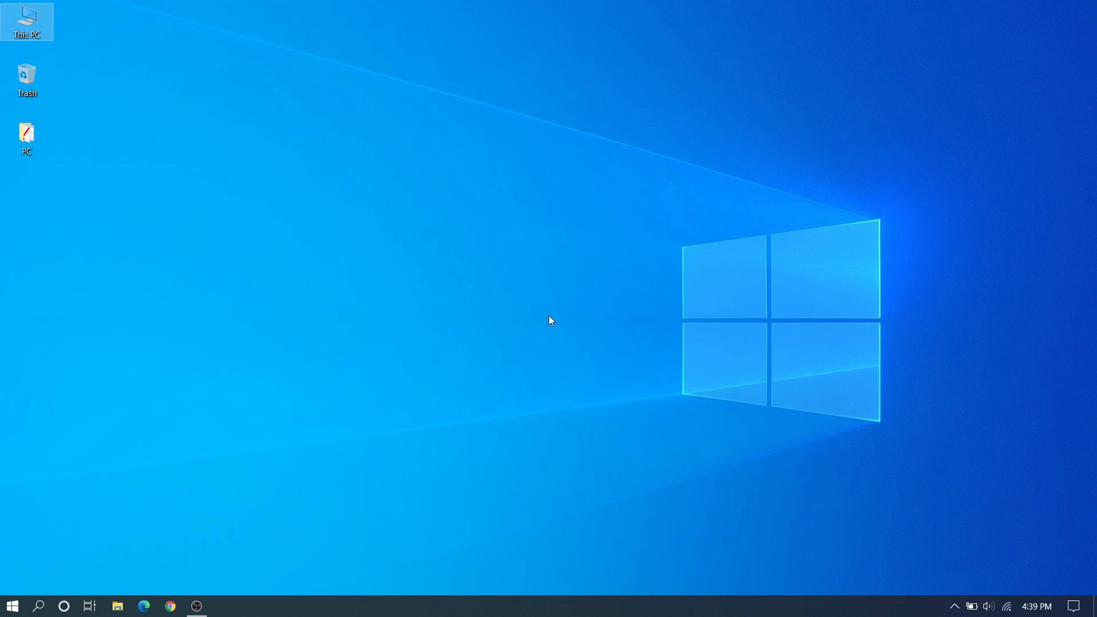
mouse_move(588, 368)
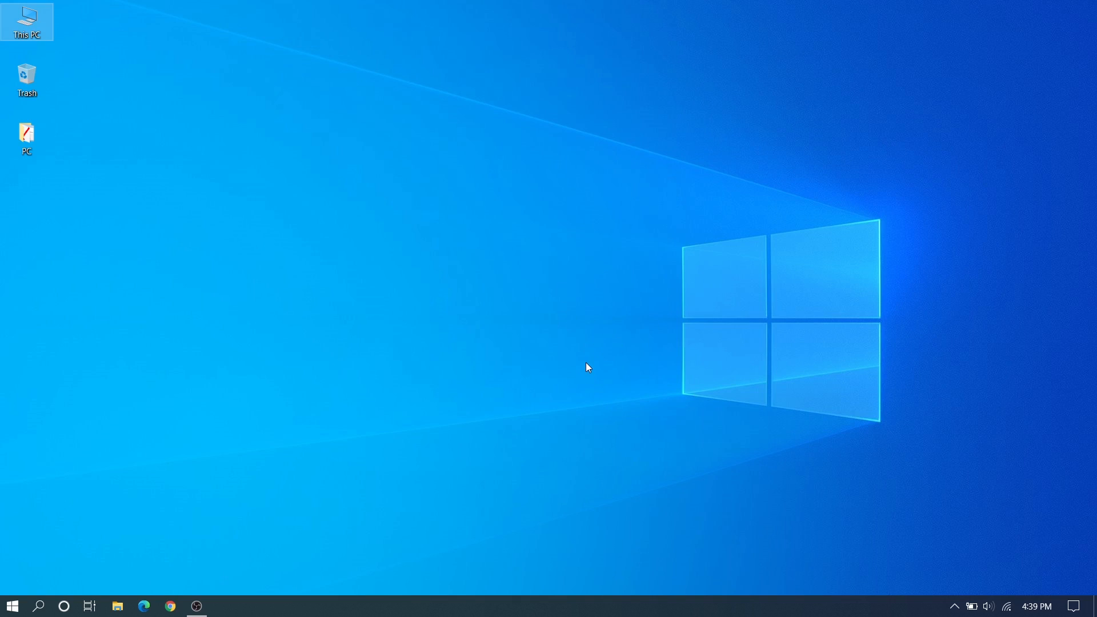
mouse_move(564, 250)
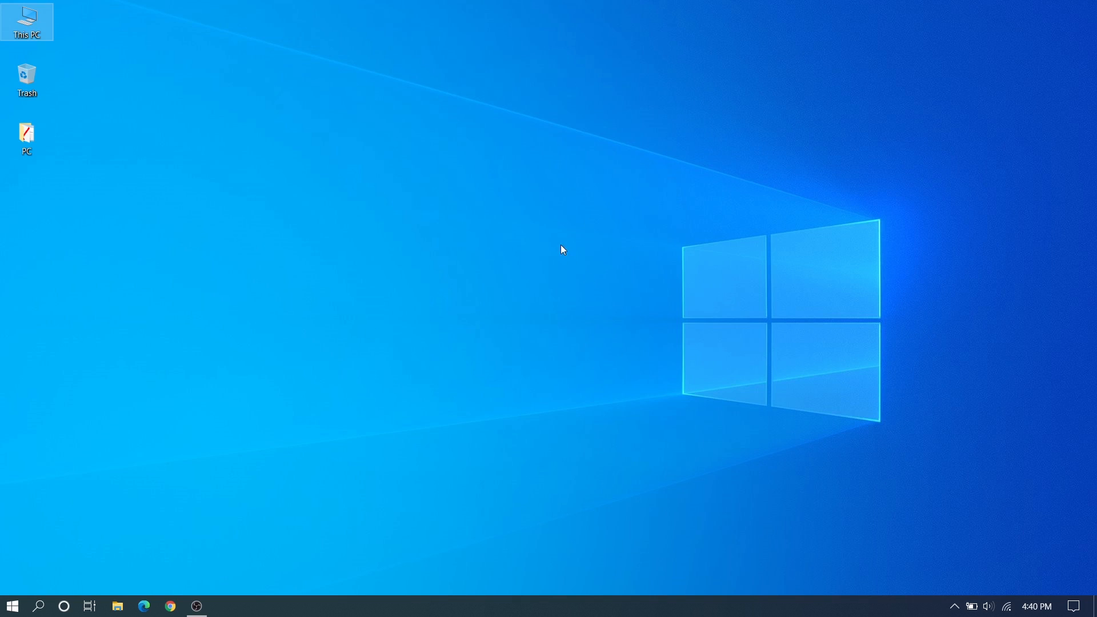
mouse_move(487, 306)
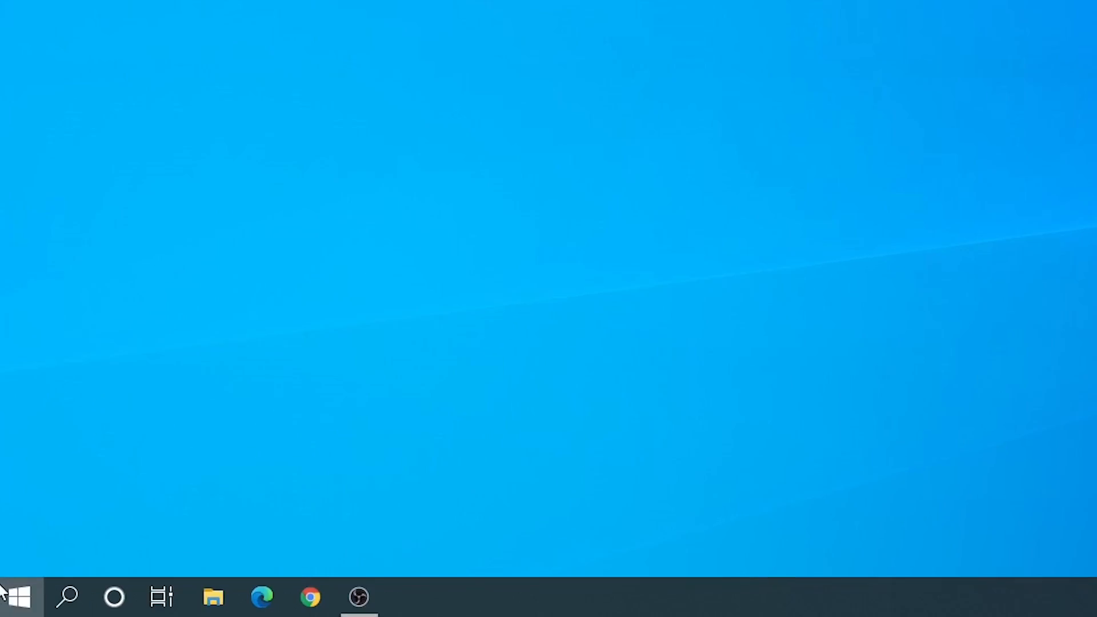
click(15, 597)
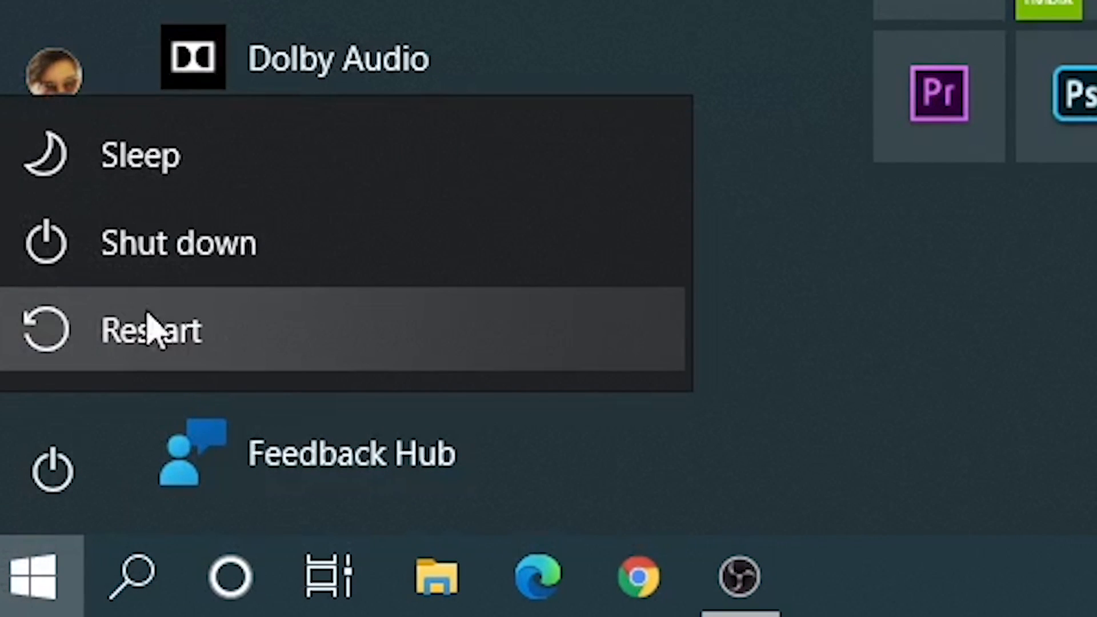
mouse_move(209, 381)
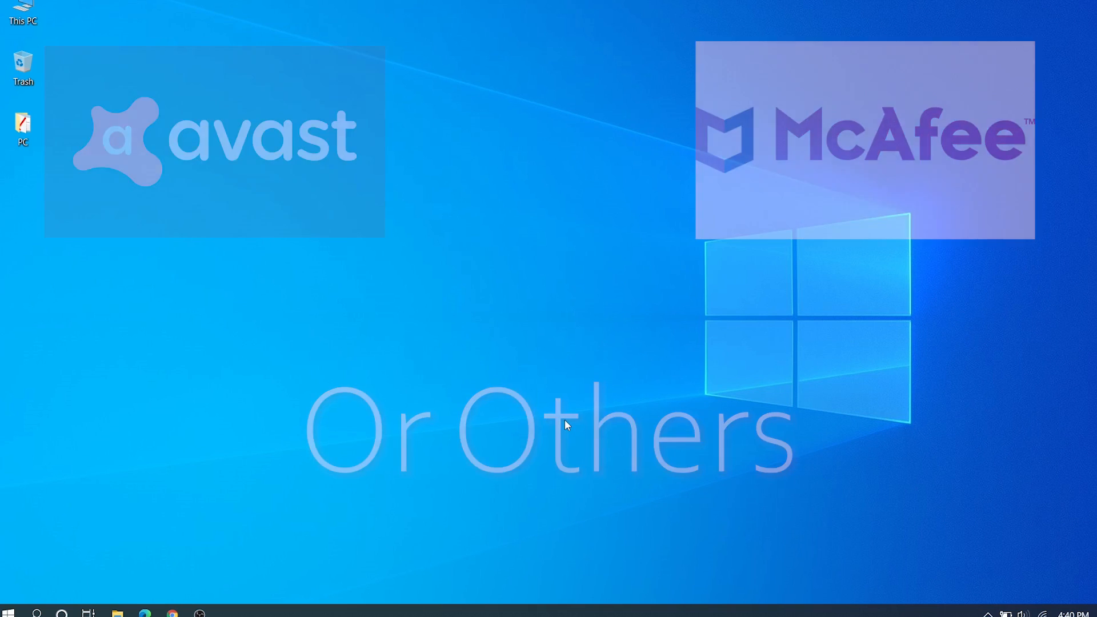
Step: Open Task Manager's Startup tab and bring up enable/disable options for Dashlane
right_click(490, 611)
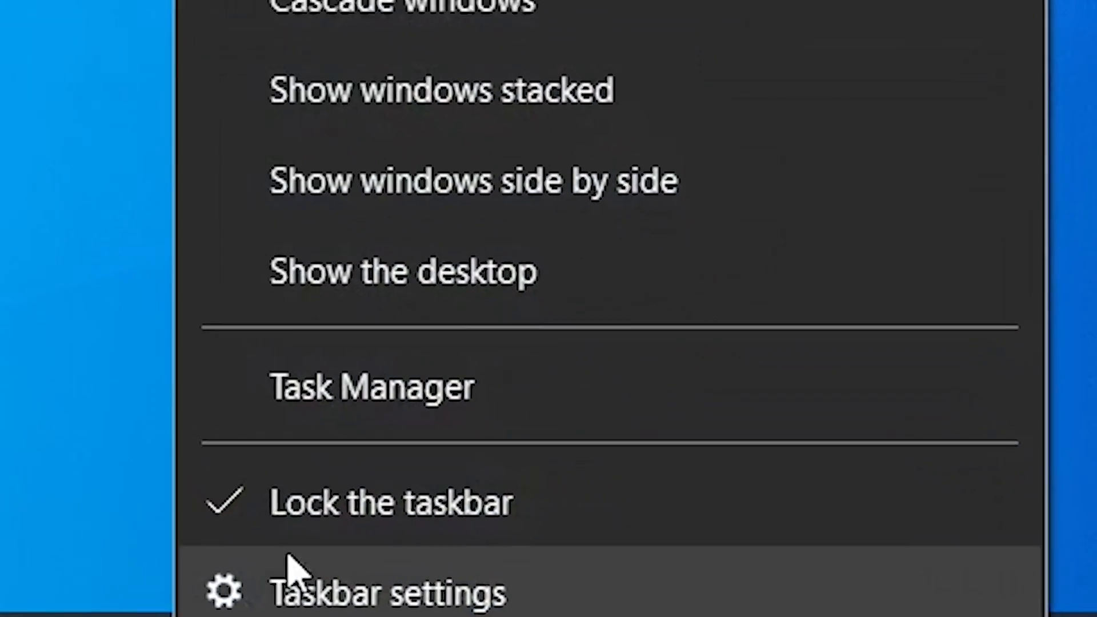
click(371, 386)
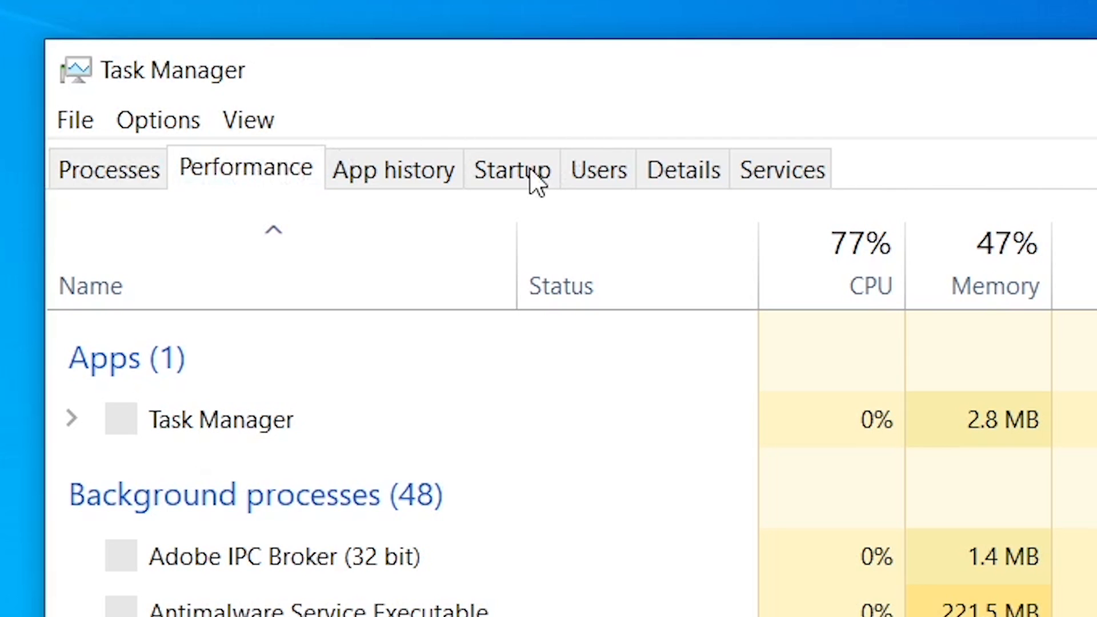
click(512, 168)
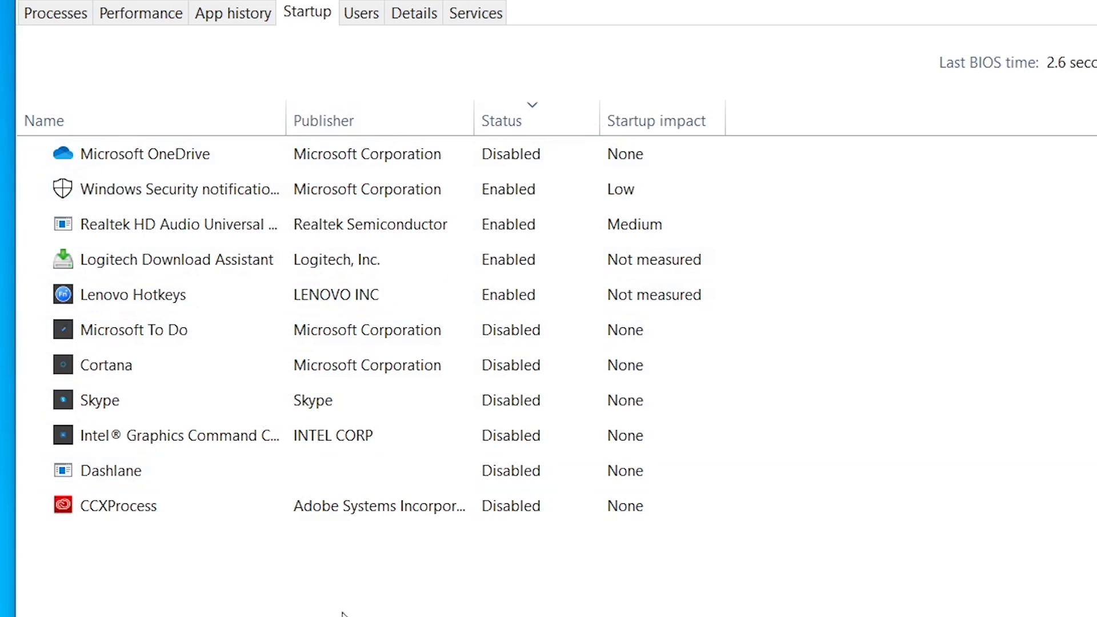
mouse_move(581, 534)
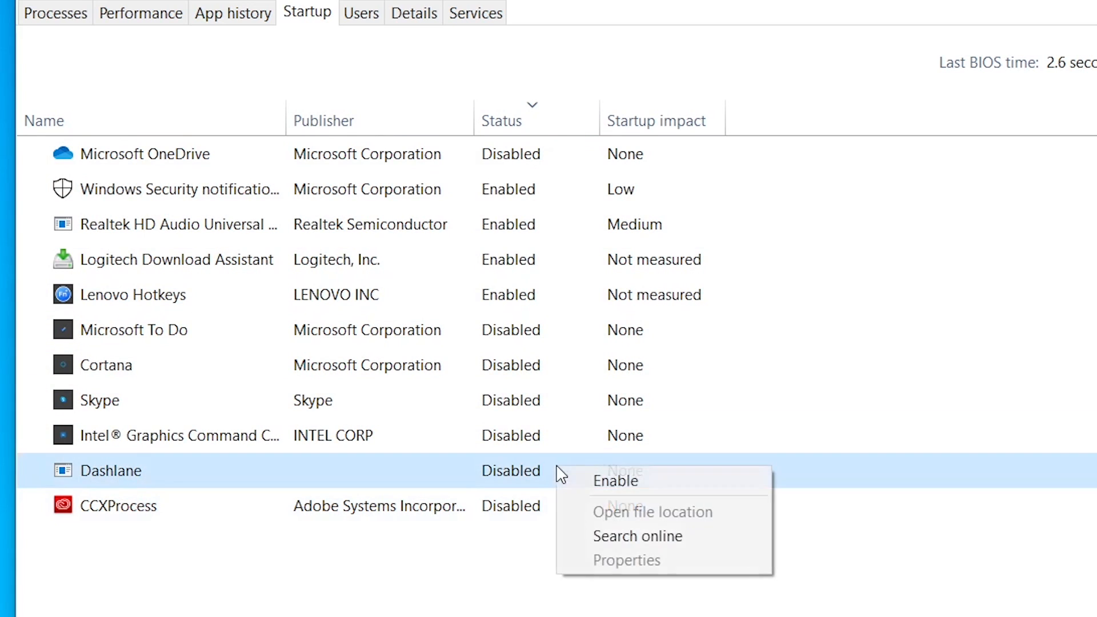
right_click(175, 189)
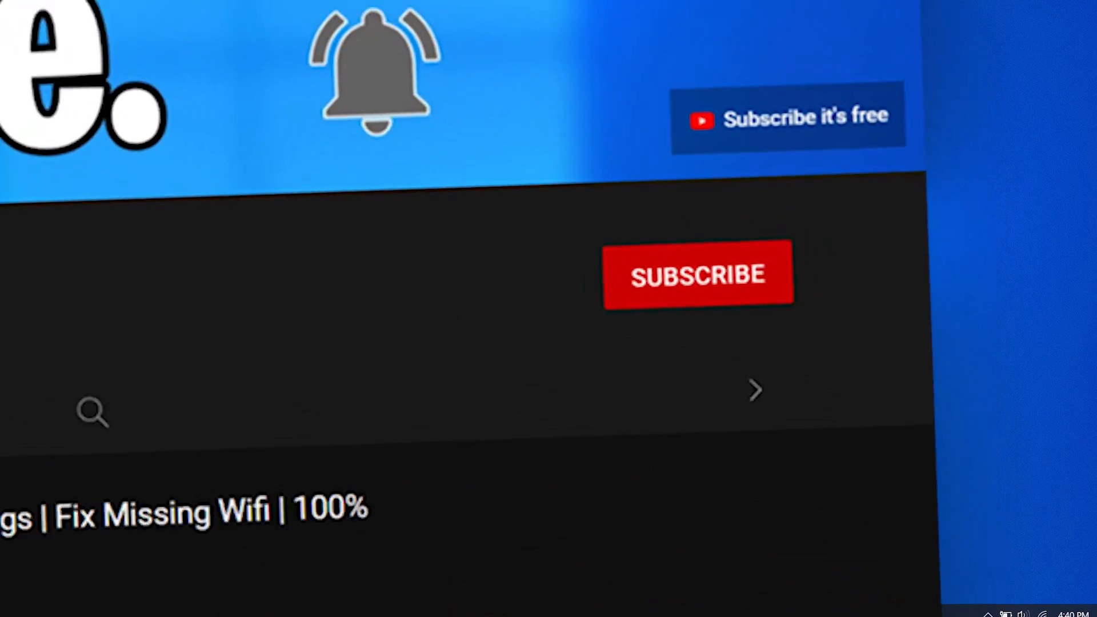
click(698, 275)
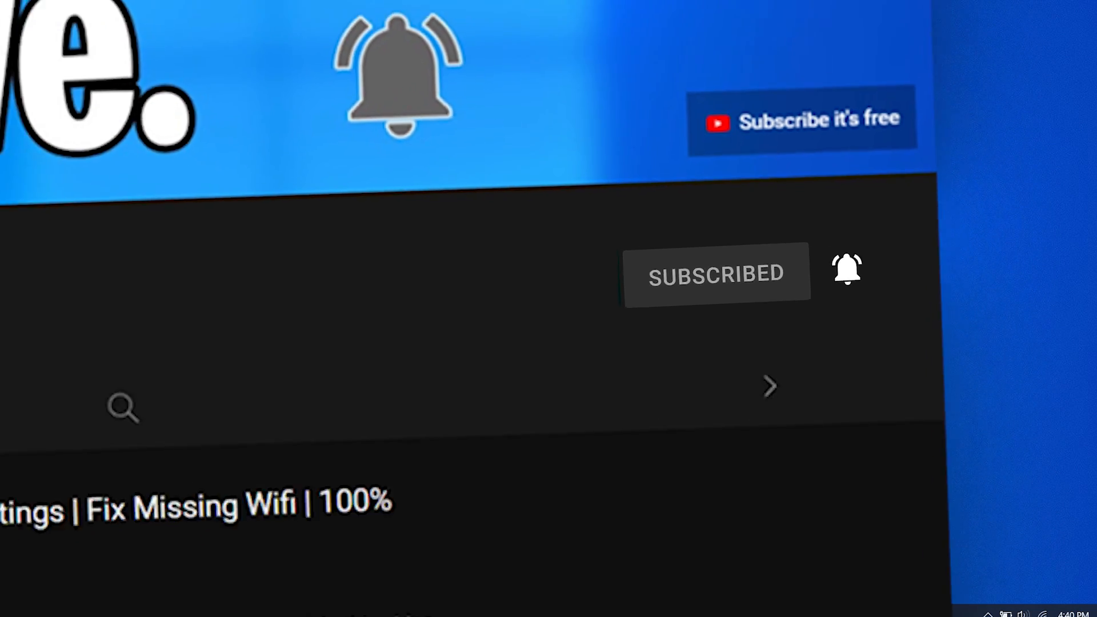